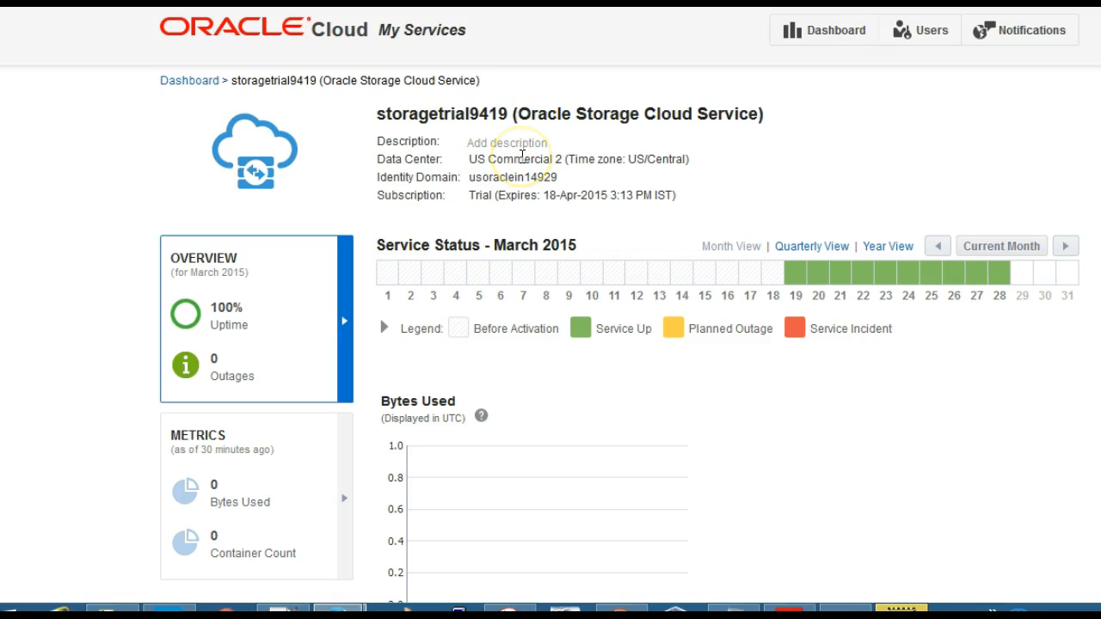
{"action": "mouse_move", "coordinate": [520, 155]}
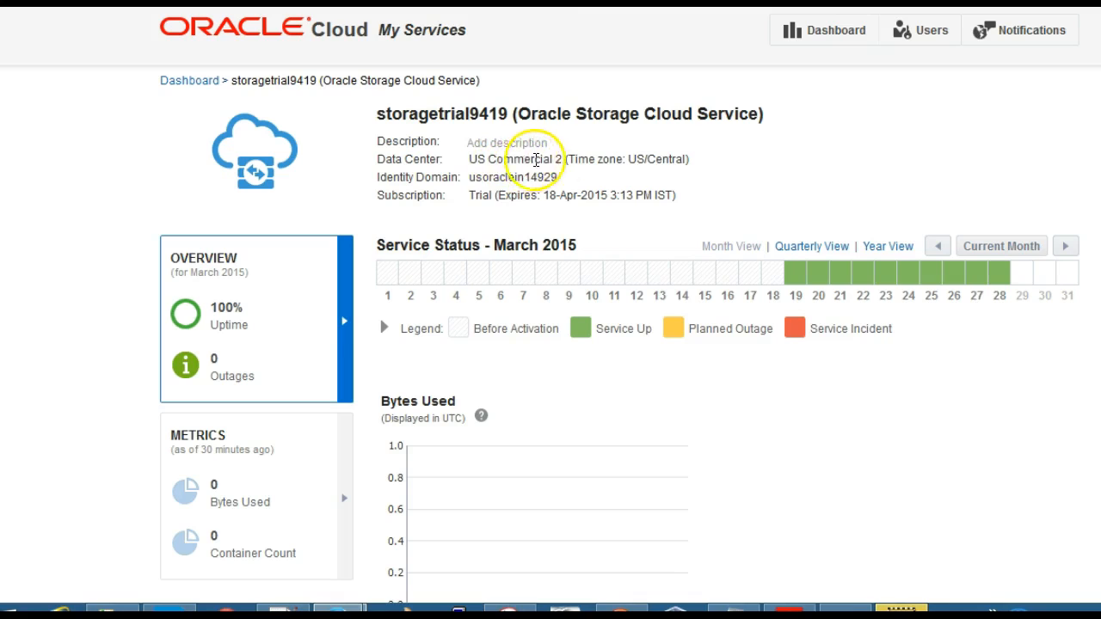
{"action": "mouse_move", "coordinate": [645, 25]}
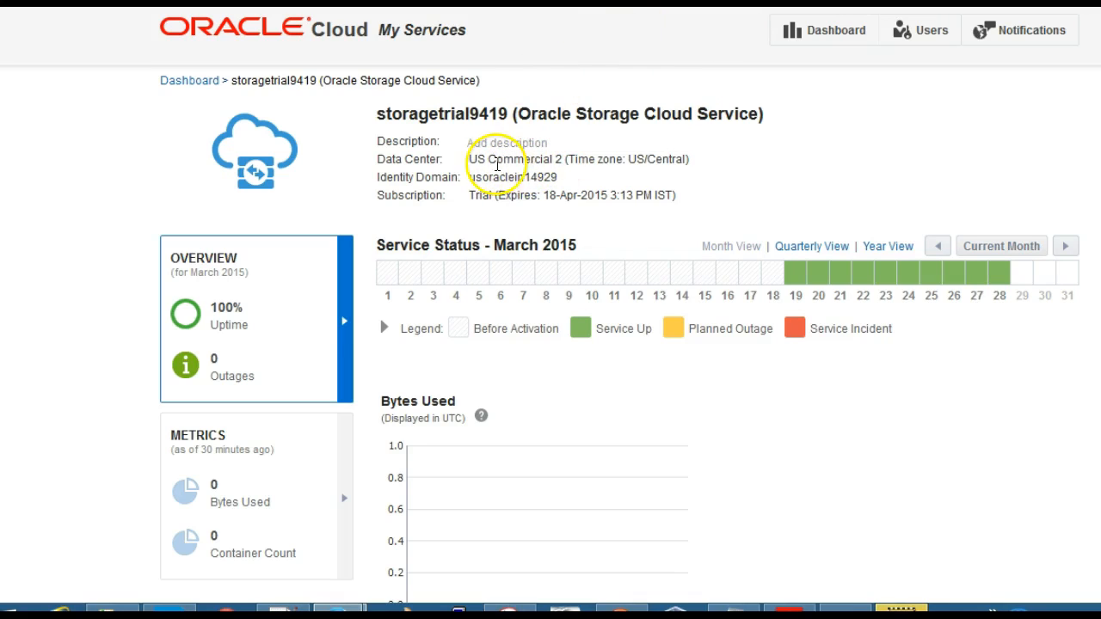
{"action": "mouse_move", "coordinate": [300, 114]}
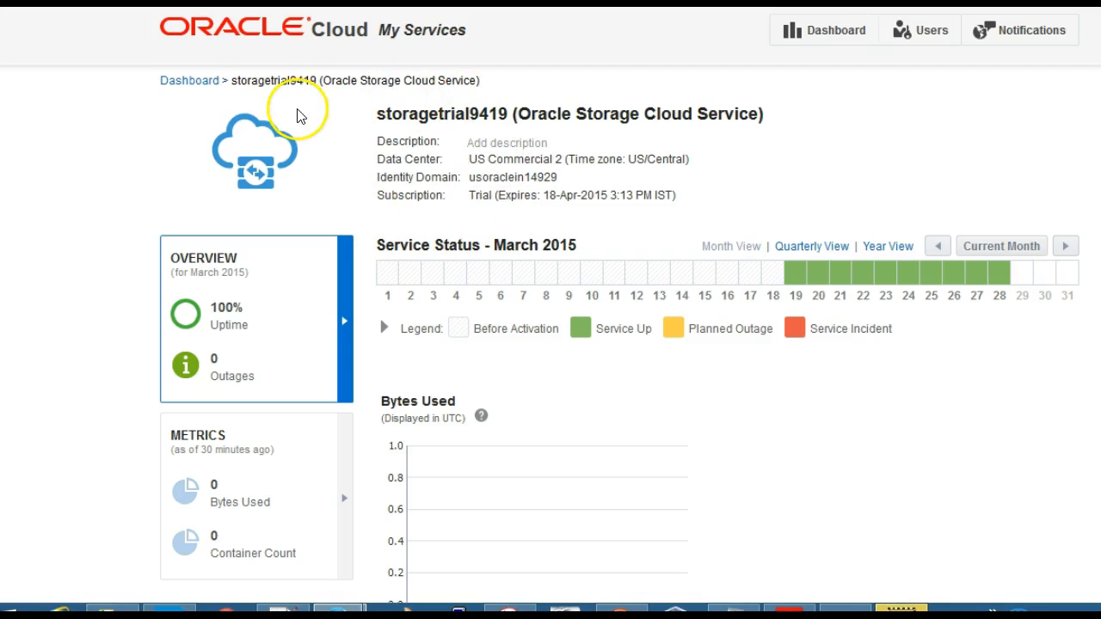
{"action": "mouse_move", "coordinate": [504, 153]}
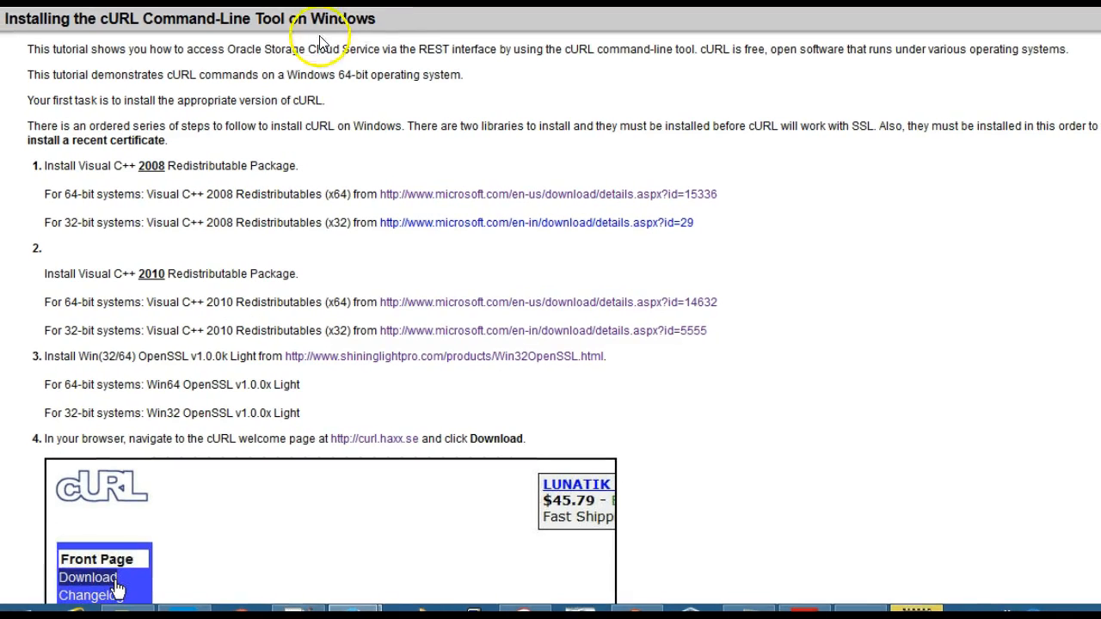
{"action": "mouse_move", "coordinate": [267, 76]}
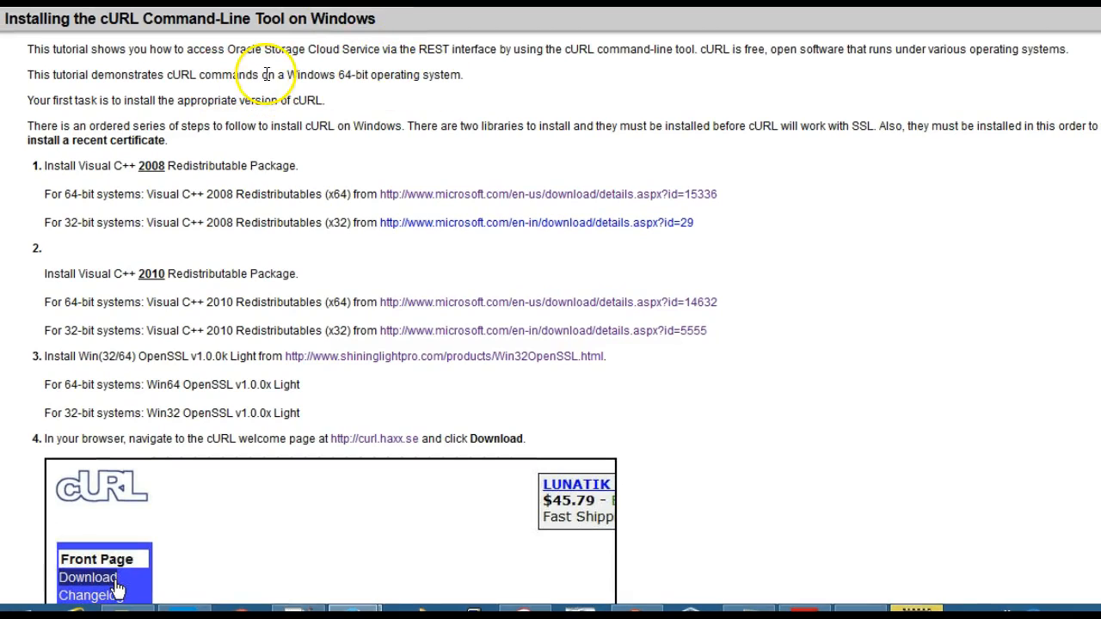
{"action": "mouse_move", "coordinate": [362, 104]}
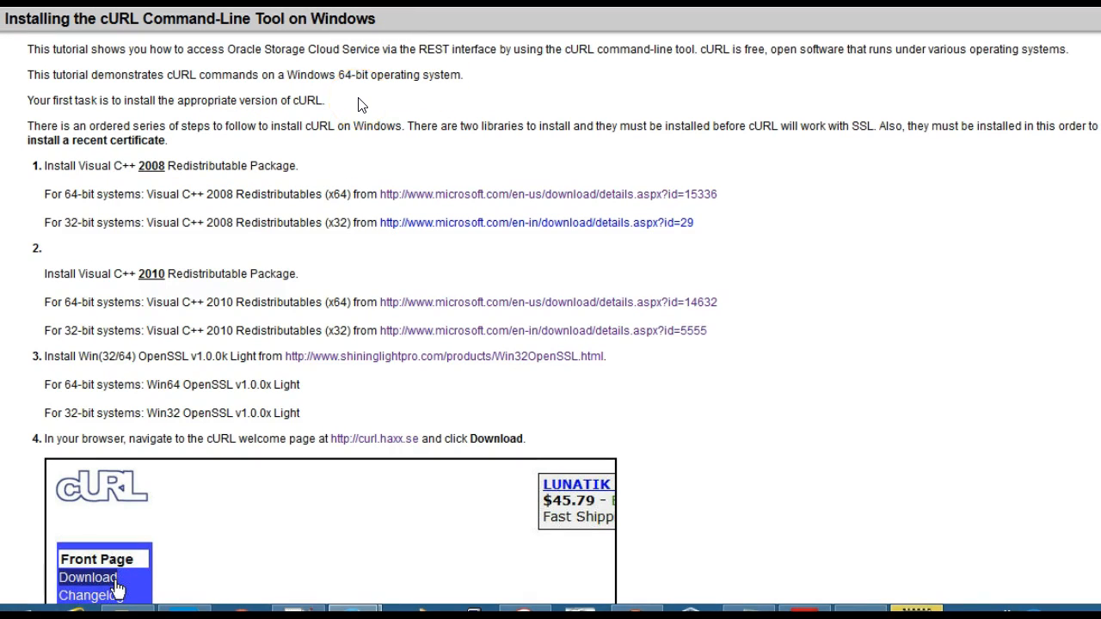
{"action": "mouse_move", "coordinate": [413, 121]}
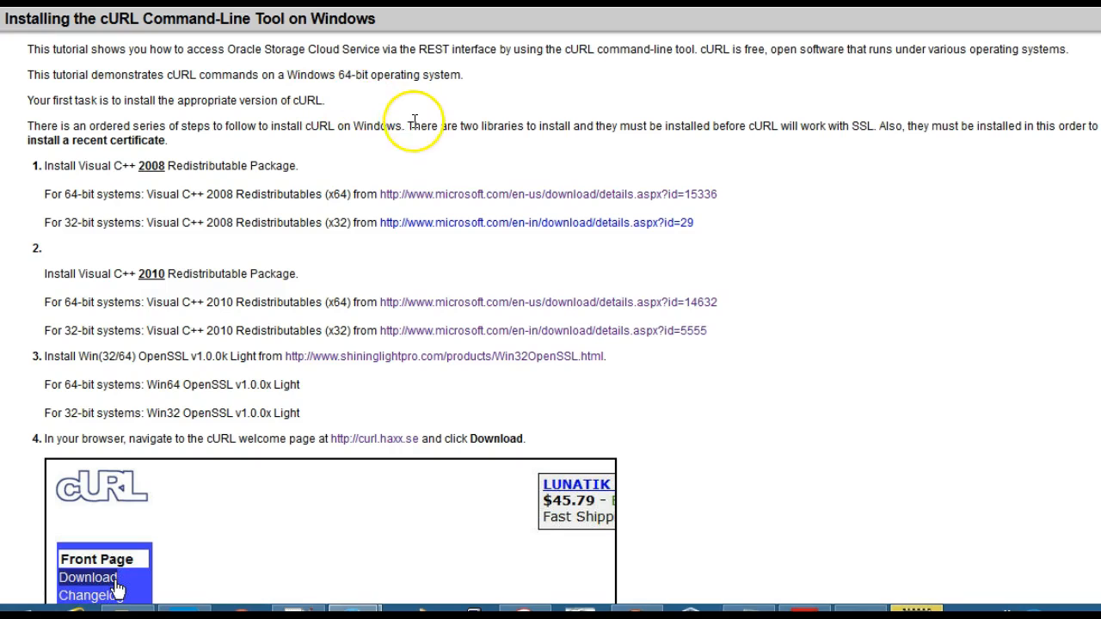
{"action": "mouse_move", "coordinate": [394, 176]}
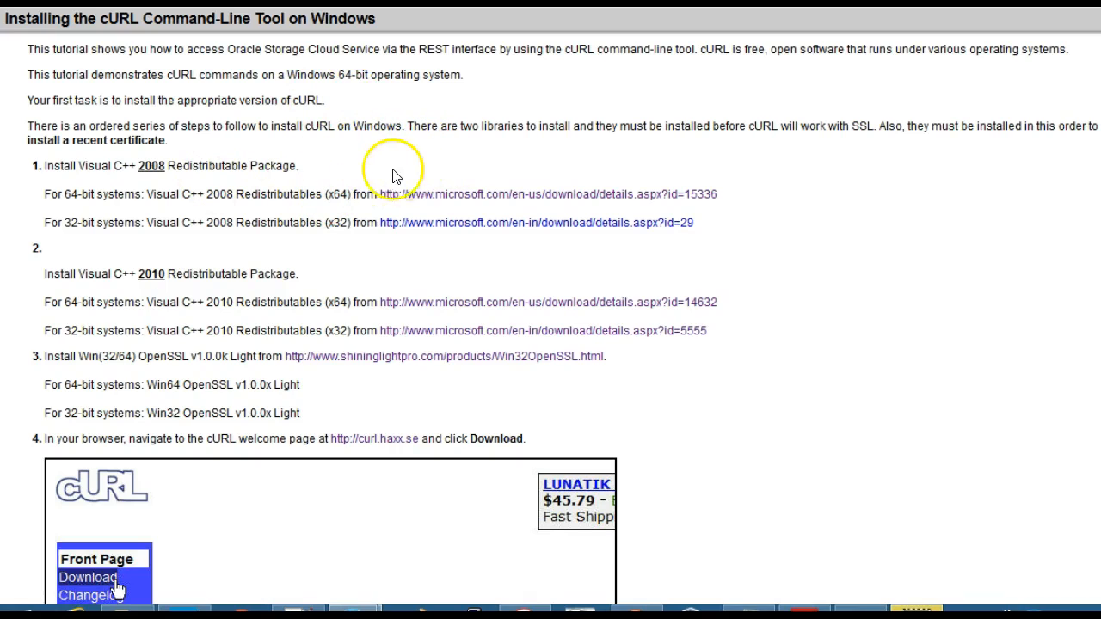
{"action": "mouse_move", "coordinate": [456, 205]}
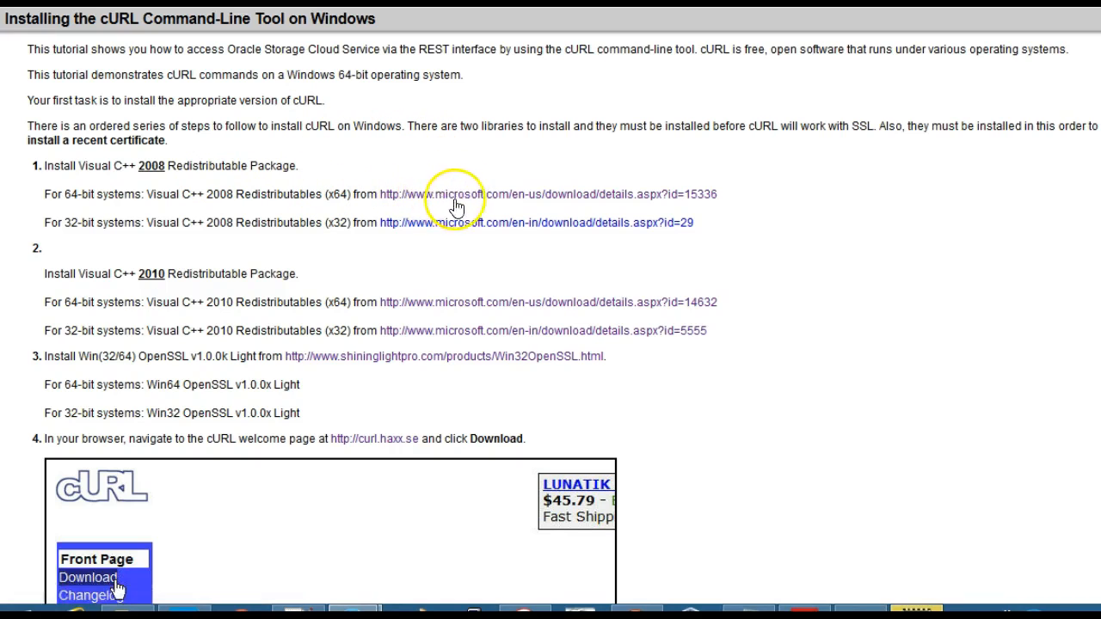
{"action": "mouse_move", "coordinate": [461, 193]}
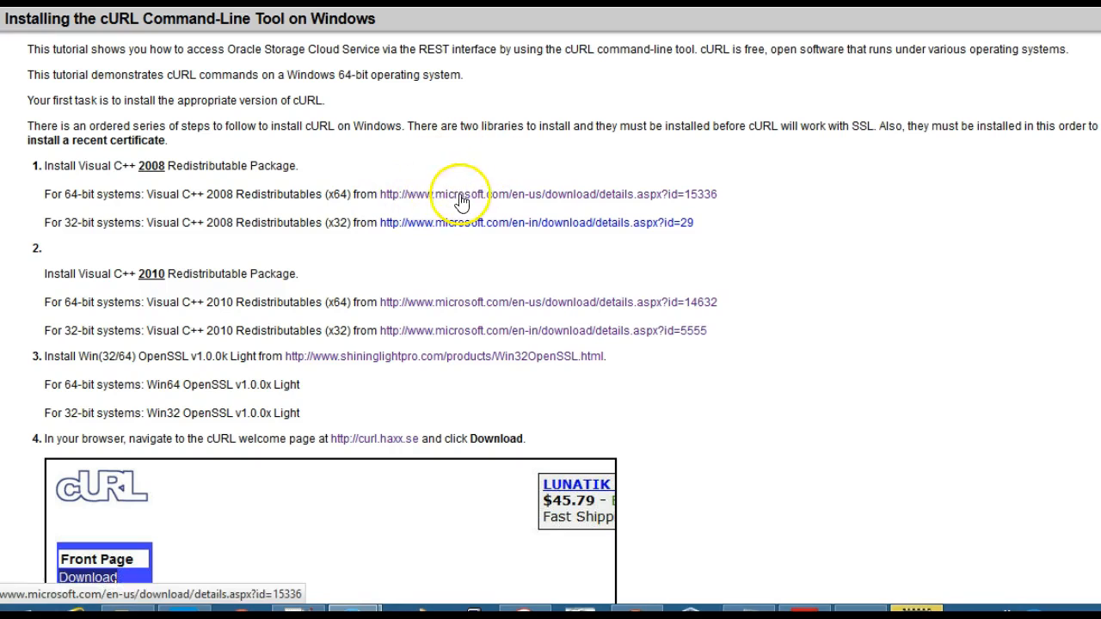
{"action": "mouse_move", "coordinate": [198, 409]}
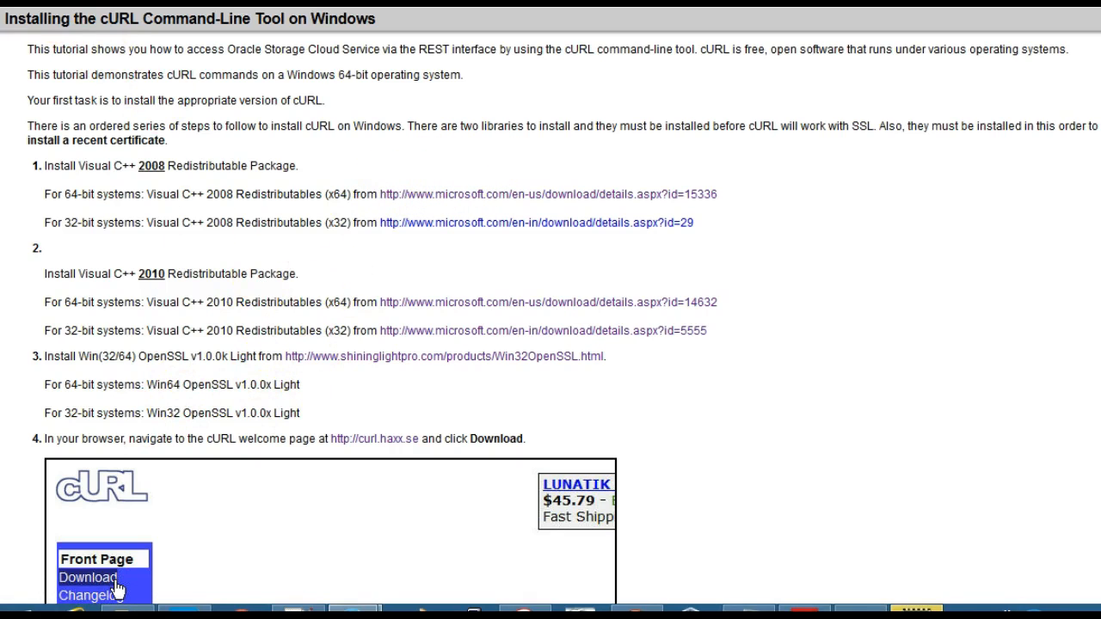
Download the Visual C++ 2008 Redistributable (x64) installer vcredist_x64.exe into the CURL folder.
{"action": "left_click", "coordinate": [551, 193]}
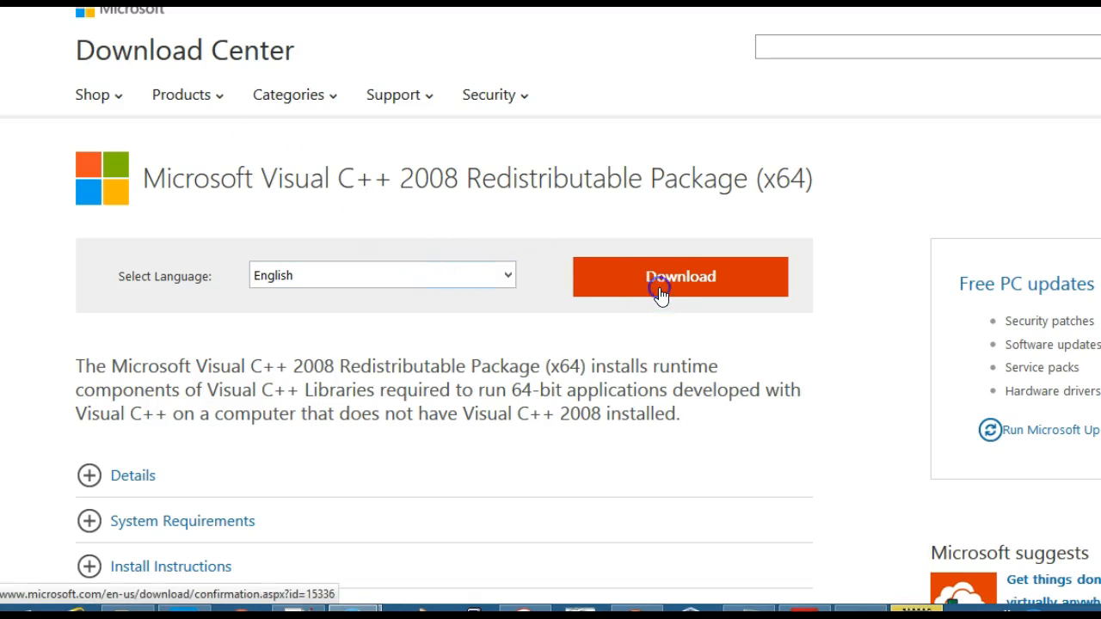
{"action": "left_click", "coordinate": [680, 275]}
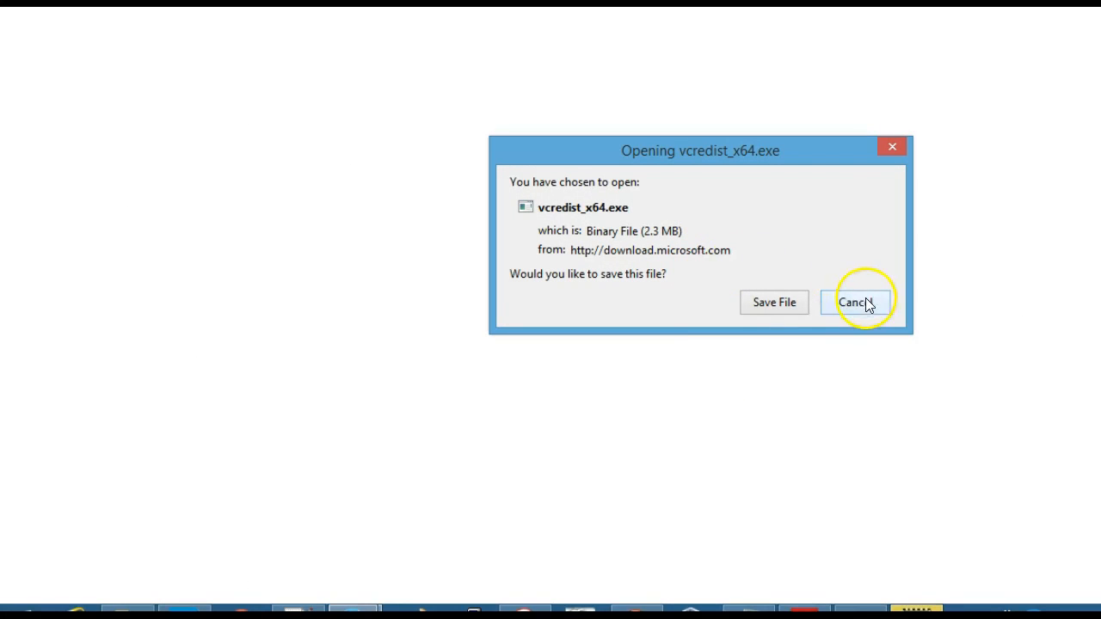
{"action": "left_click", "coordinate": [857, 303]}
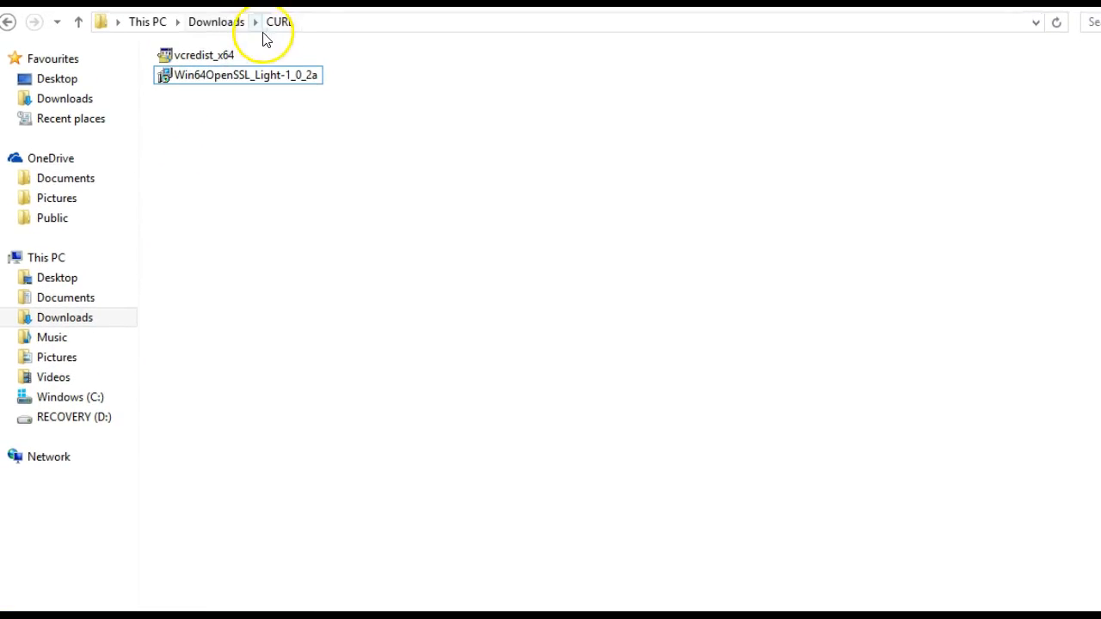
Run vcredist_x64 from Downloads\CURL and complete a Repair of Visual C++ 2008 Redistributable.
{"action": "double_click", "coordinate": [197, 53]}
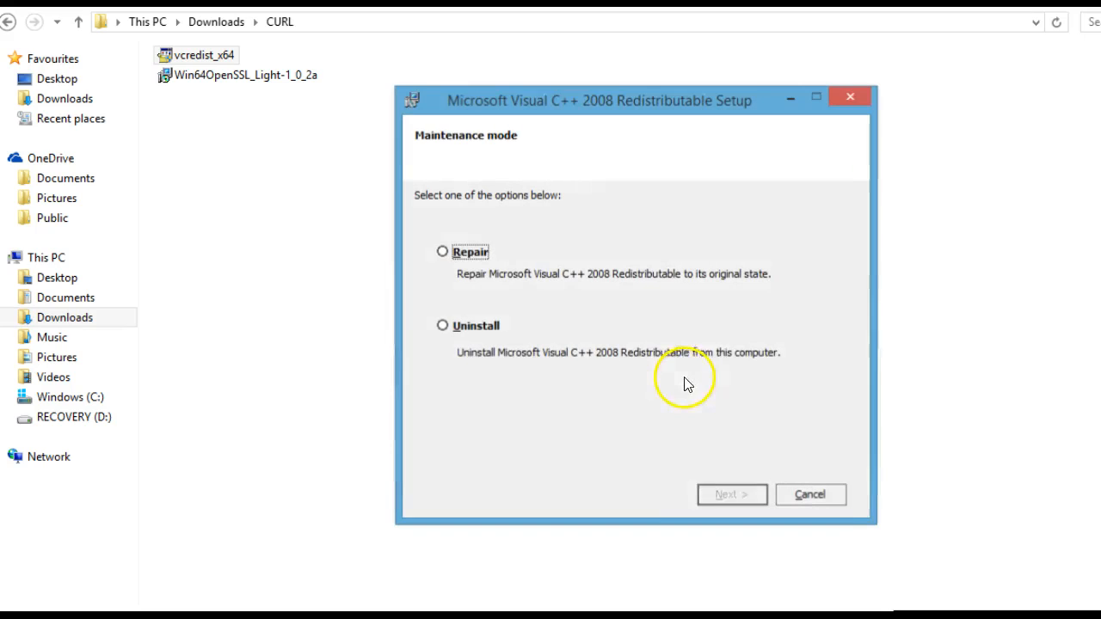
{"action": "mouse_move", "coordinate": [480, 319]}
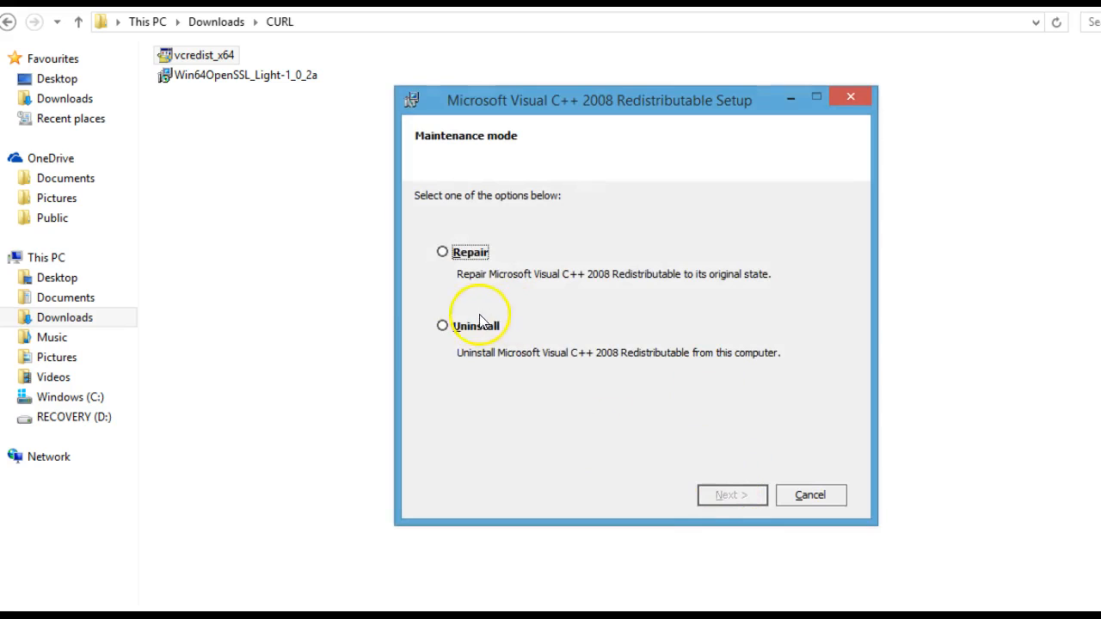
{"action": "mouse_move", "coordinate": [447, 258]}
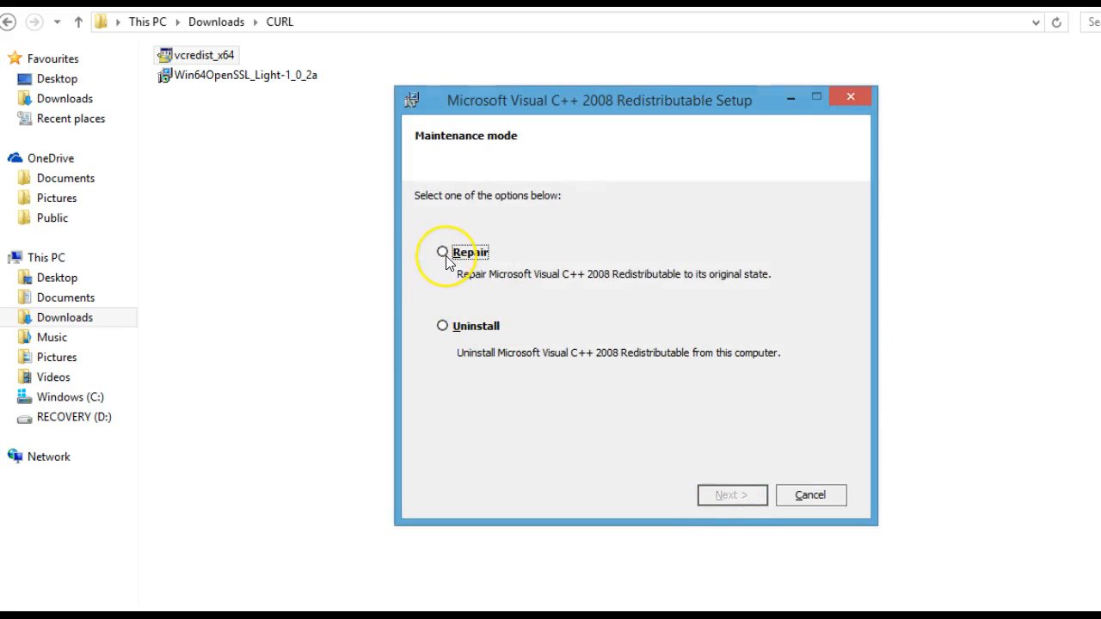
{"action": "left_click", "coordinate": [442, 251]}
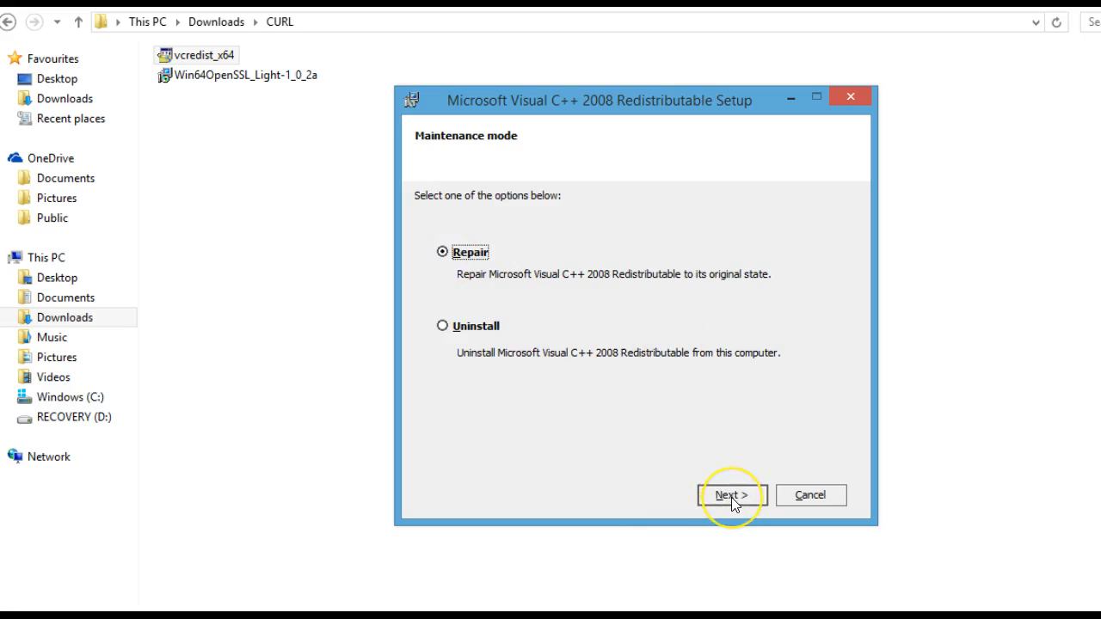
{"action": "left_click", "coordinate": [730, 495]}
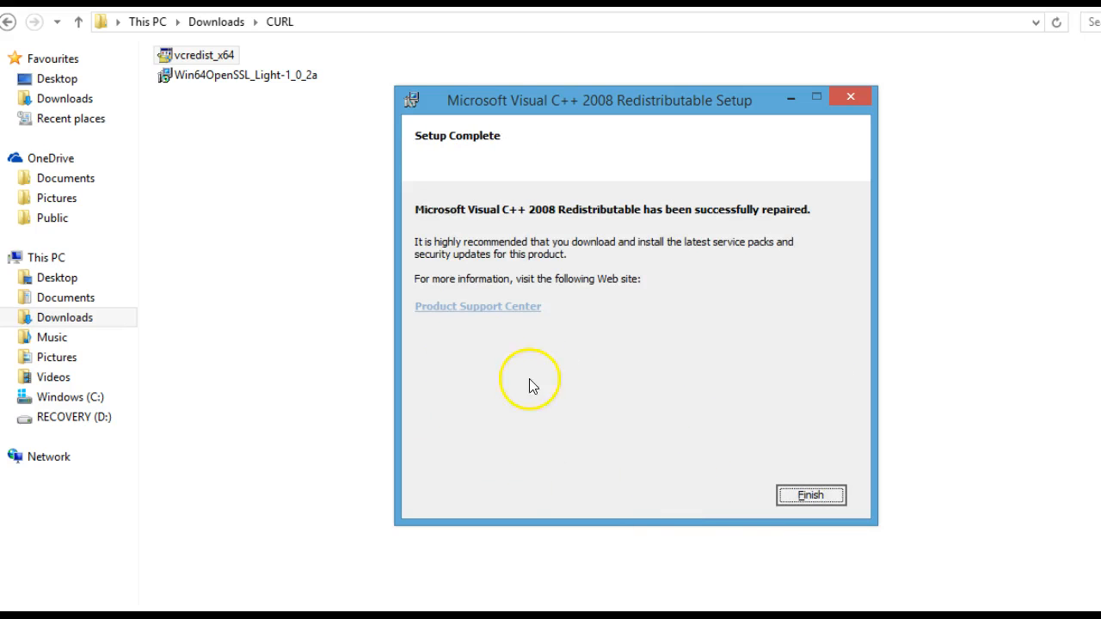
{"action": "left_click", "coordinate": [809, 495]}
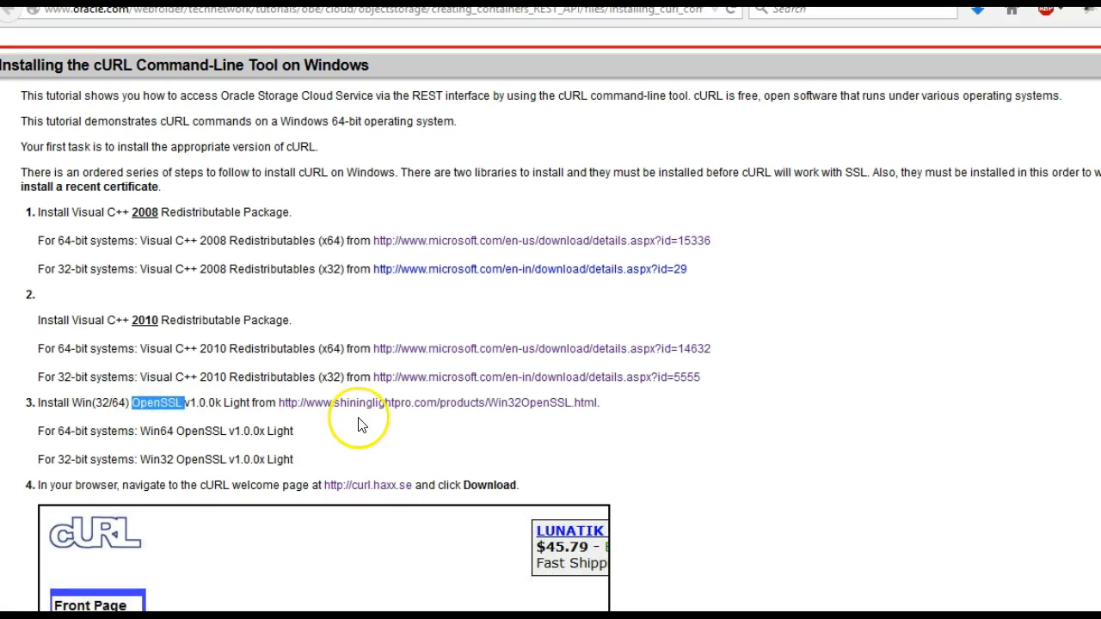
From shininglightpro, save the Win64 OpenSSL v1.0.2a Light installer to the CURL folder.
{"action": "left_click", "coordinate": [444, 403]}
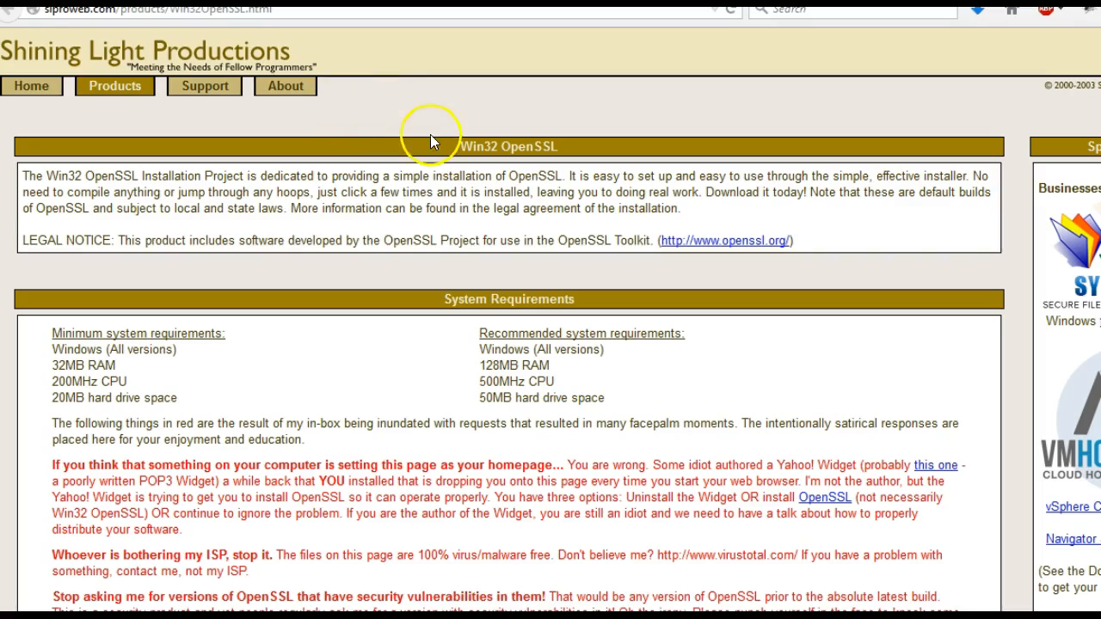
{"action": "scroll", "scroll_direction": "down", "scroll_amount": 3}
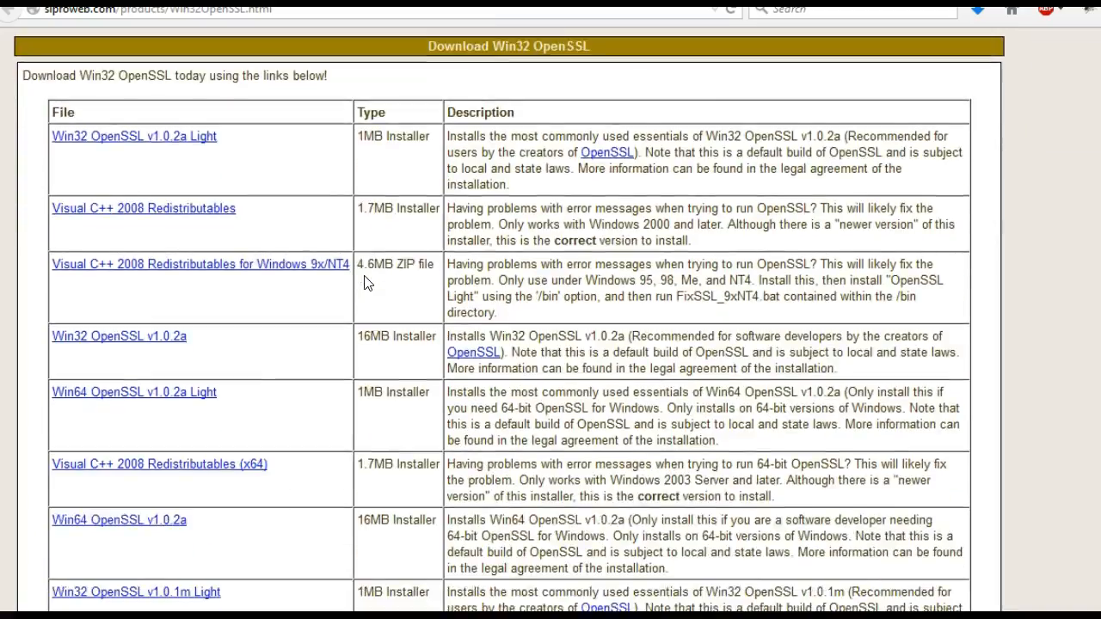
{"action": "scroll", "scroll_direction": "down", "scroll_amount": 3}
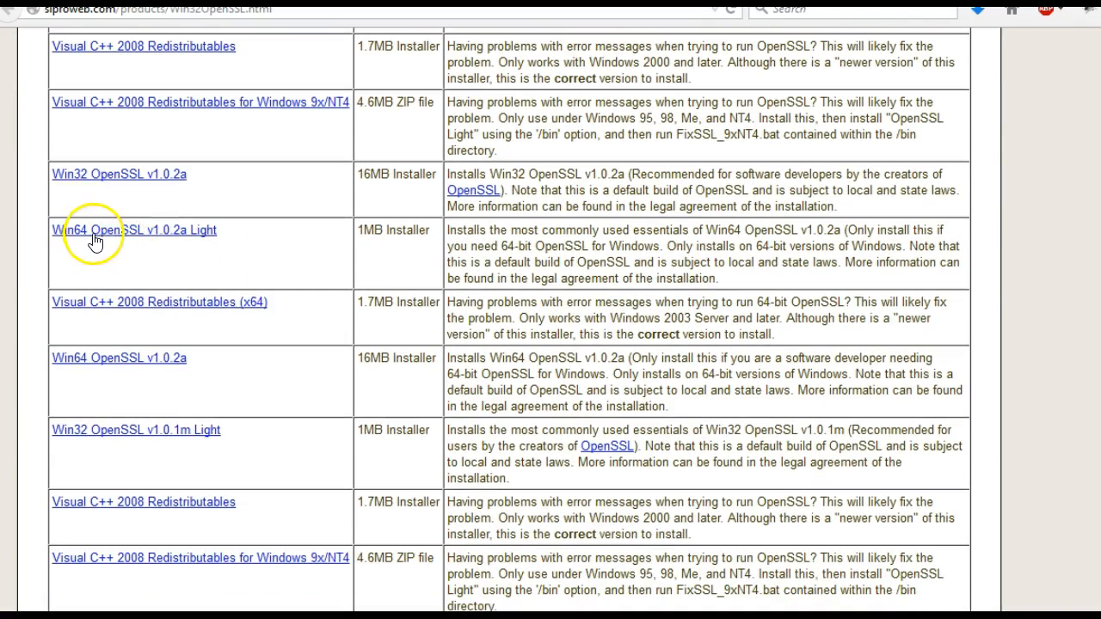
{"action": "mouse_move", "coordinate": [135, 240]}
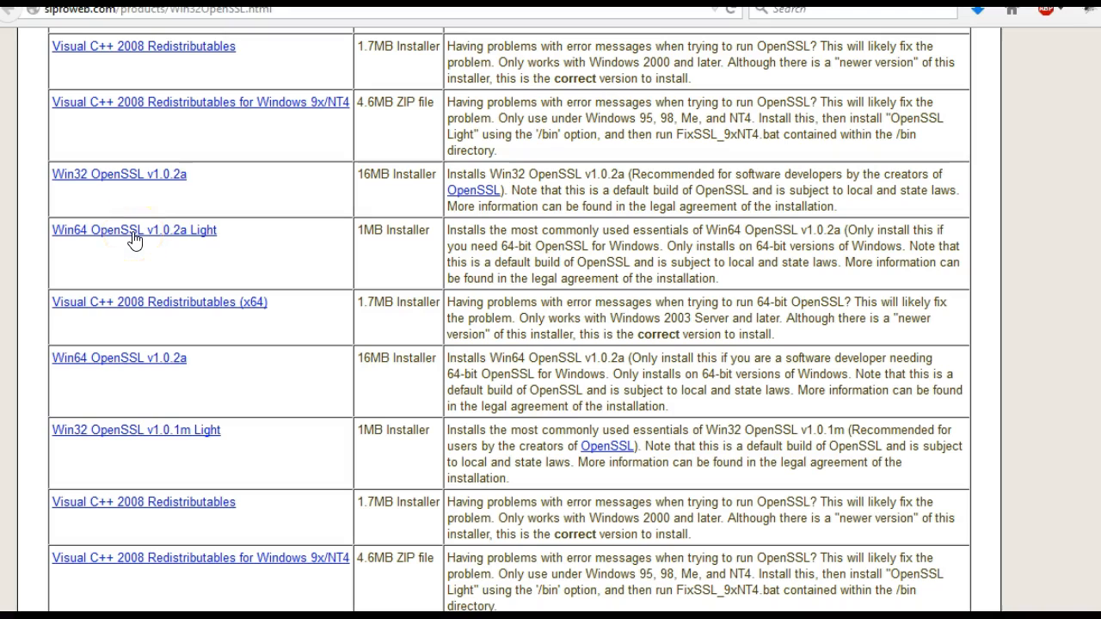
{"action": "left_click", "coordinate": [135, 231]}
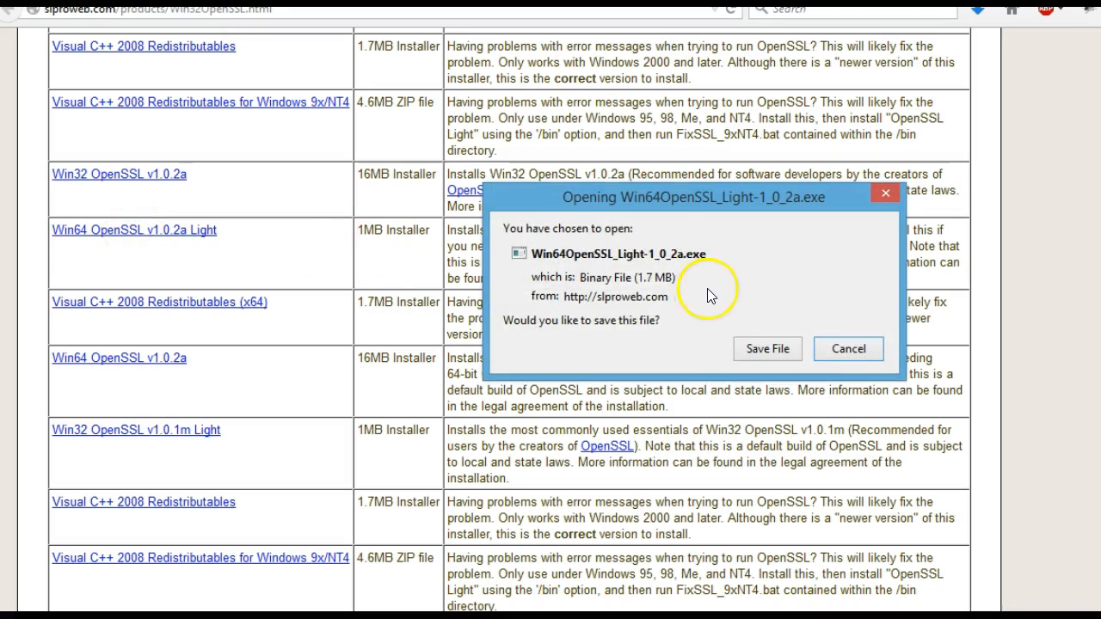
{"action": "left_click", "coordinate": [846, 348]}
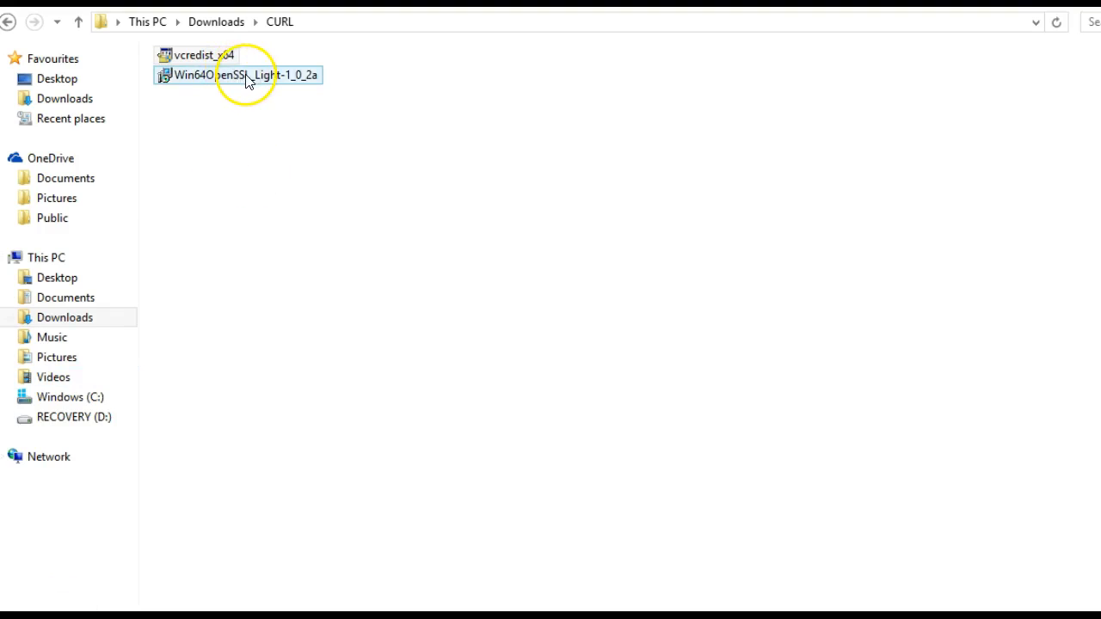
Run Win64OpenSSL_Light-1_0_2a, accept the license, keep C:\OpenSSL-Win64 and copy DLLs to the Windows system directory.
{"action": "double_click", "coordinate": [237, 76]}
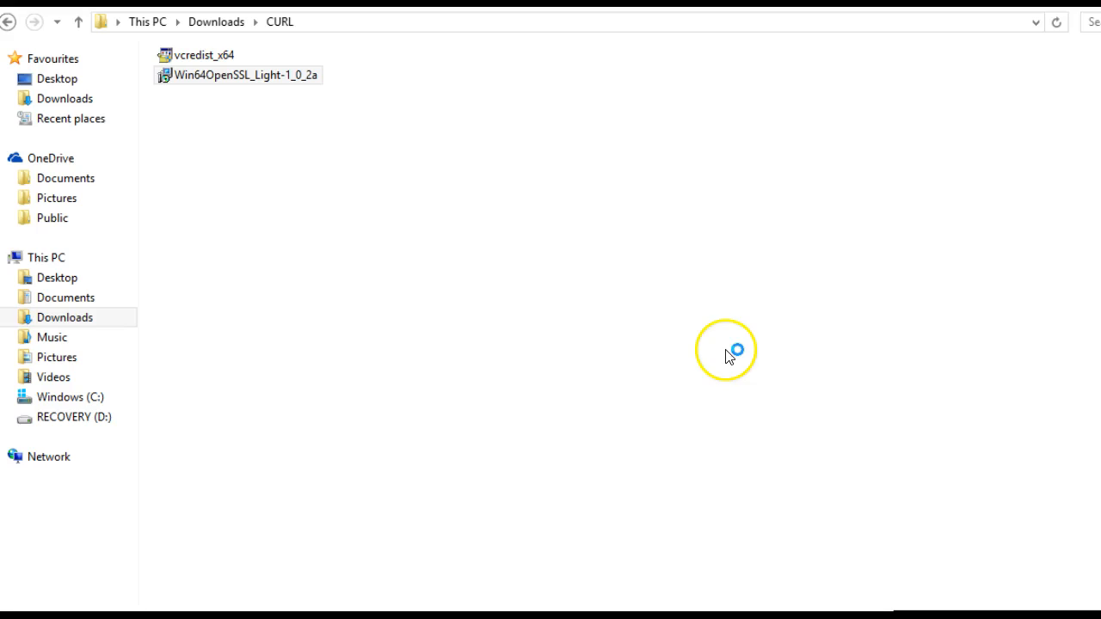
{"action": "double_click", "coordinate": [241, 76]}
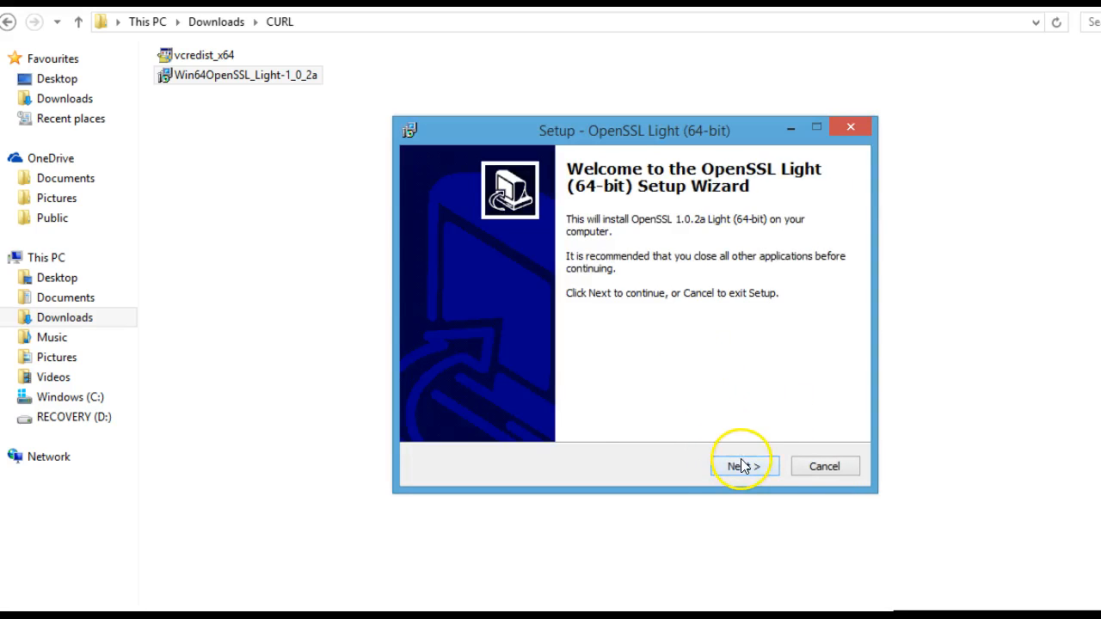
{"action": "left_click", "coordinate": [743, 465]}
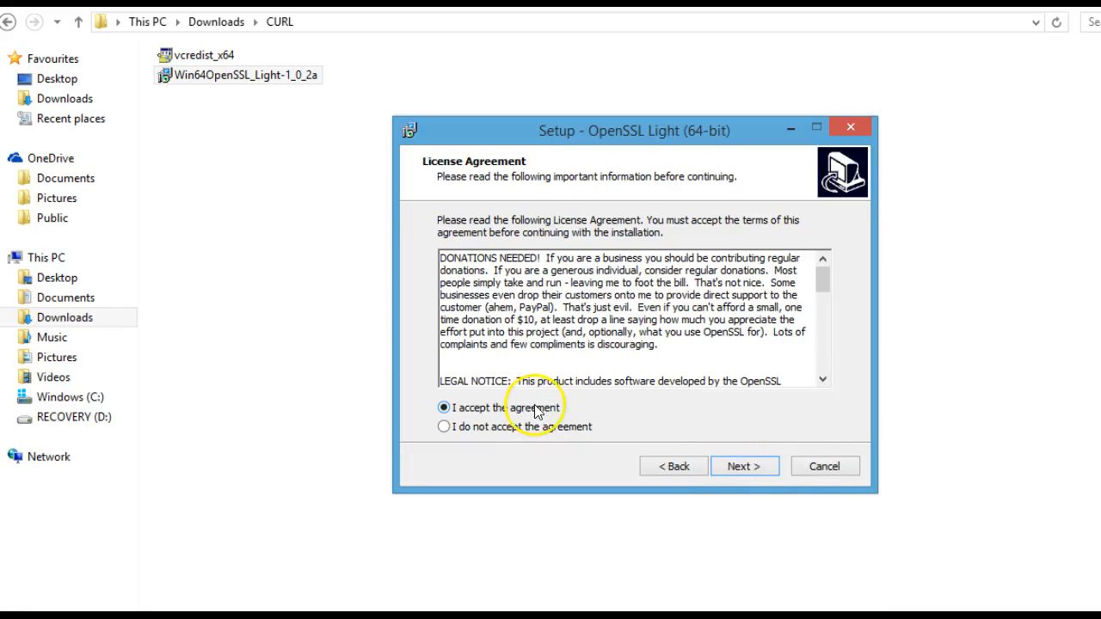
{"action": "left_click", "coordinate": [743, 464]}
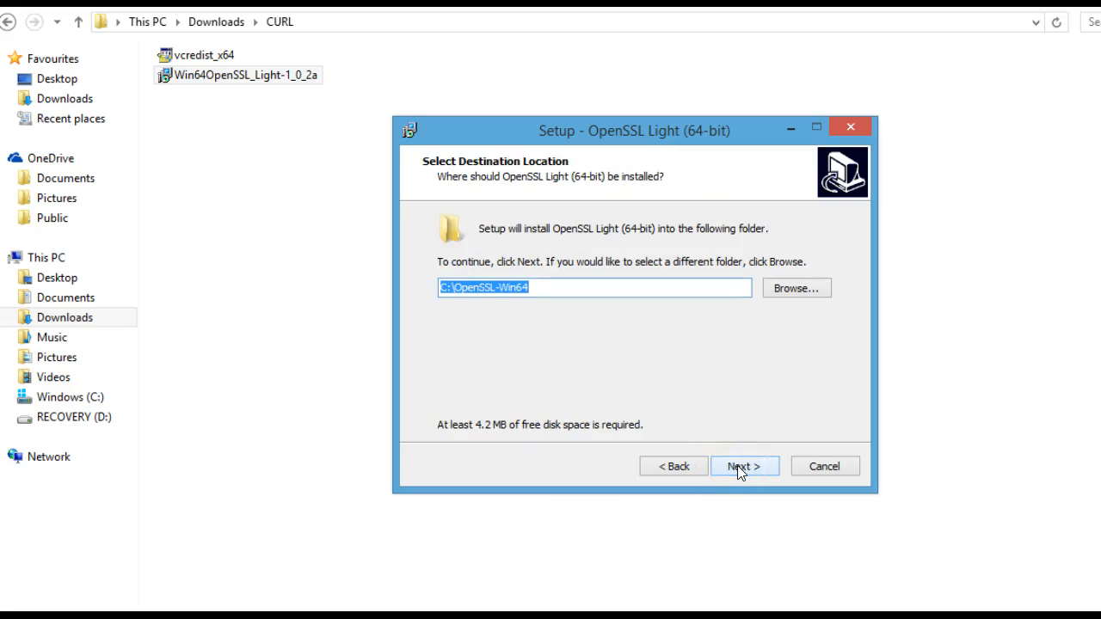
{"action": "left_click", "coordinate": [743, 464]}
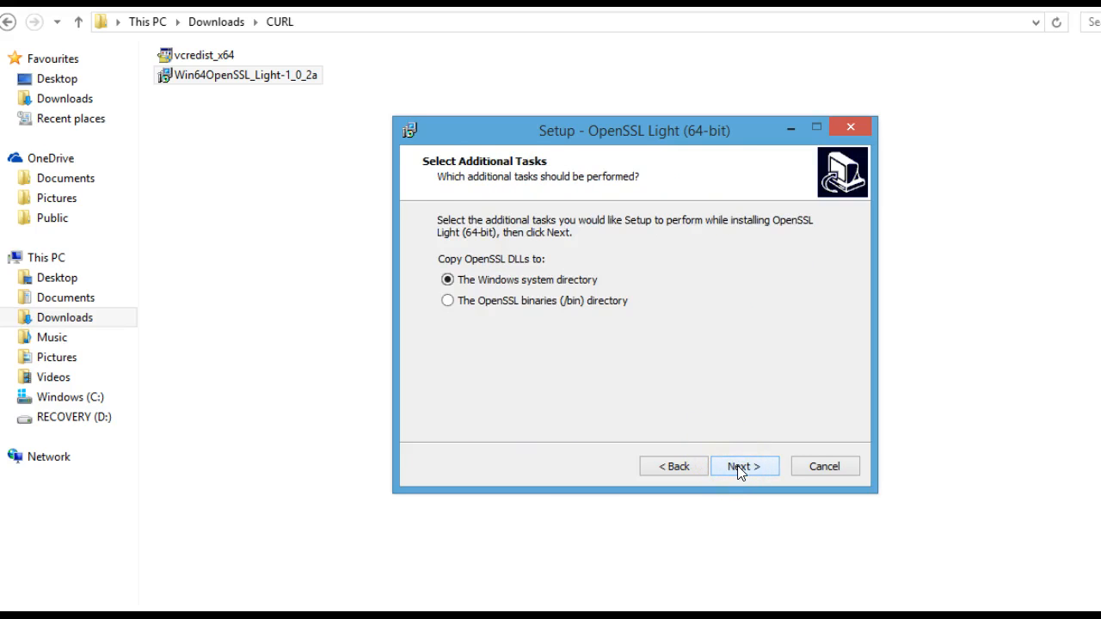
{"action": "left_click", "coordinate": [743, 464]}
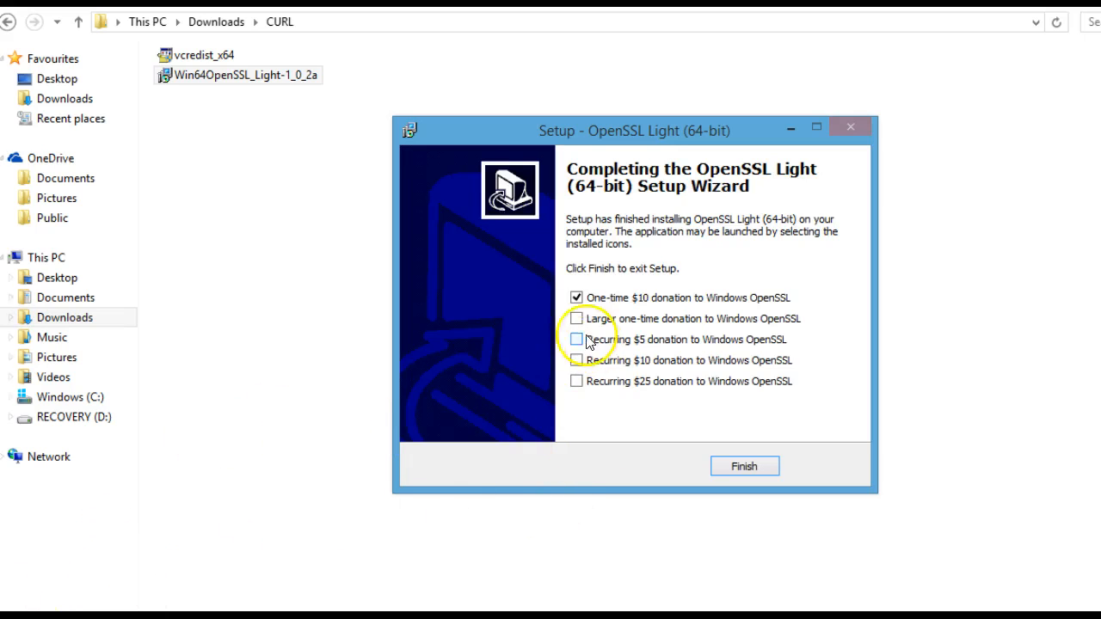
Finish the OpenSSL installation with the one-time $10 donation option unticked.
{"action": "left_click", "coordinate": [576, 296]}
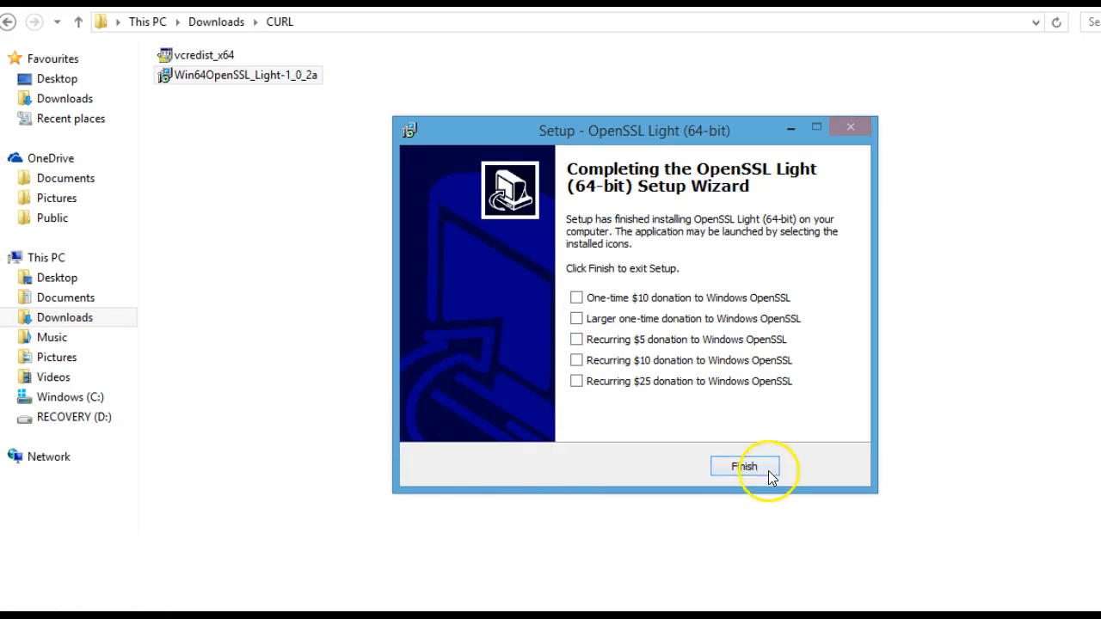
{"action": "left_click", "coordinate": [744, 467]}
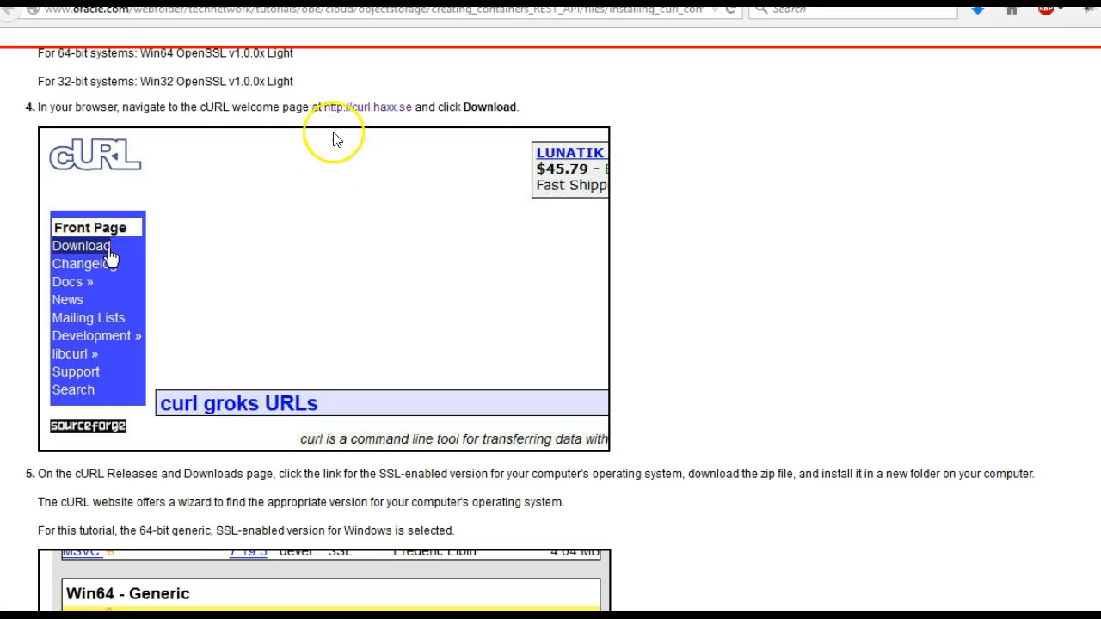
{"action": "mouse_move", "coordinate": [387, 114]}
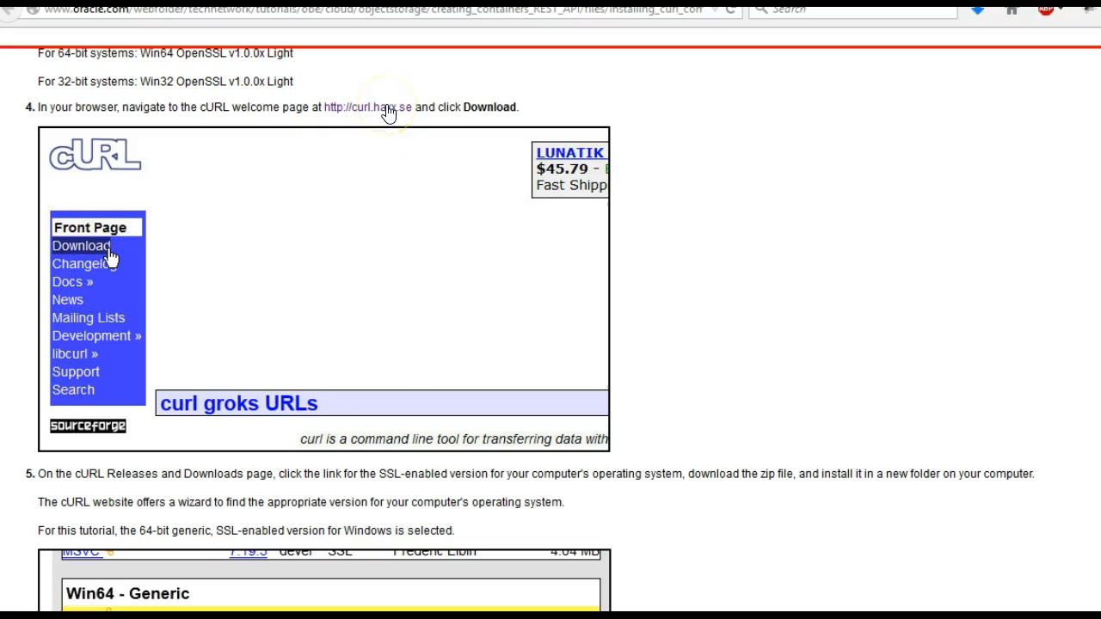
{"action": "mouse_move", "coordinate": [181, 191]}
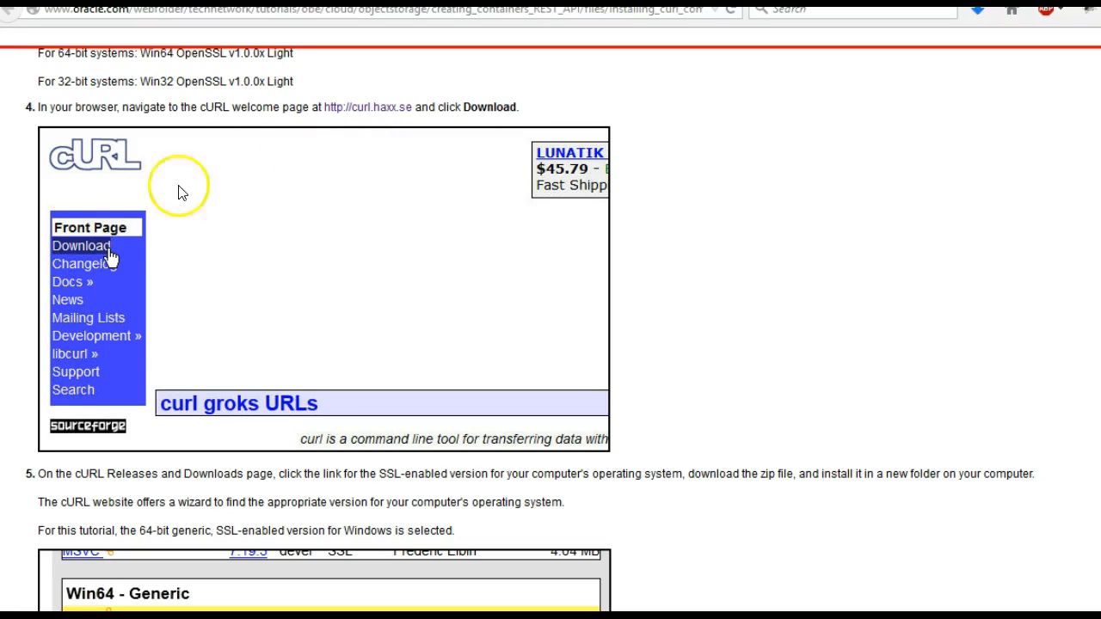
{"action": "mouse_move", "coordinate": [365, 112]}
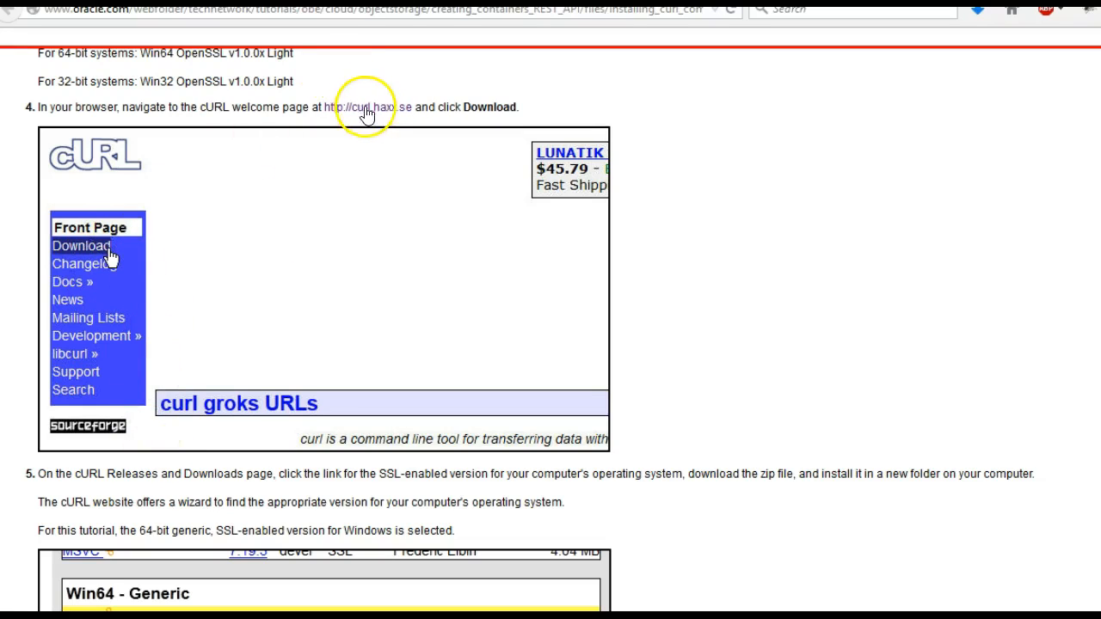
Go to the curl.haxx.se welcome page from the tutorial's step 4 link.
{"action": "left_click", "coordinate": [361, 107]}
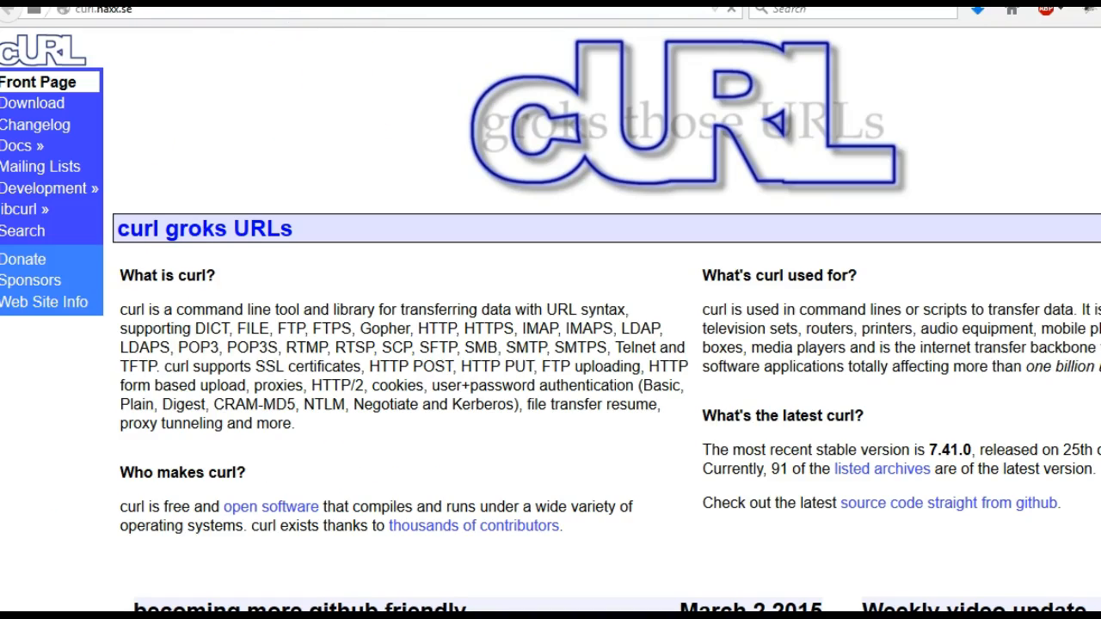
{"action": "mouse_move", "coordinate": [36, 124]}
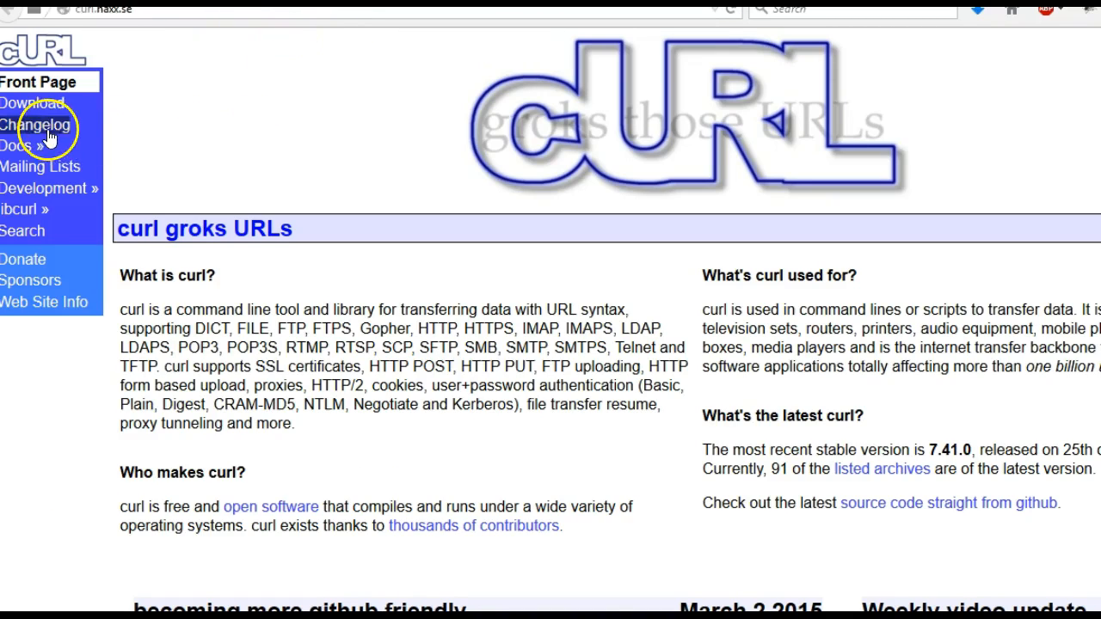
From the curl downloads page, reach the mirror list for curl-7.33.0-win64-nossl.zip under Win64 - Generic.
{"action": "left_click", "coordinate": [32, 103]}
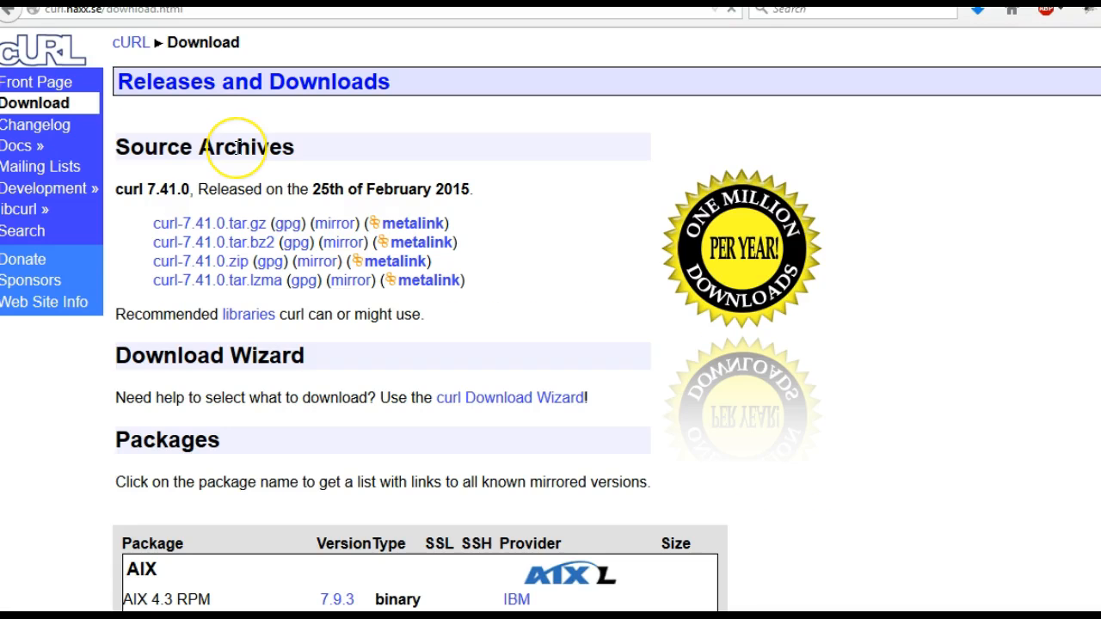
{"action": "scroll", "scroll_direction": "down", "scroll_amount": 3}
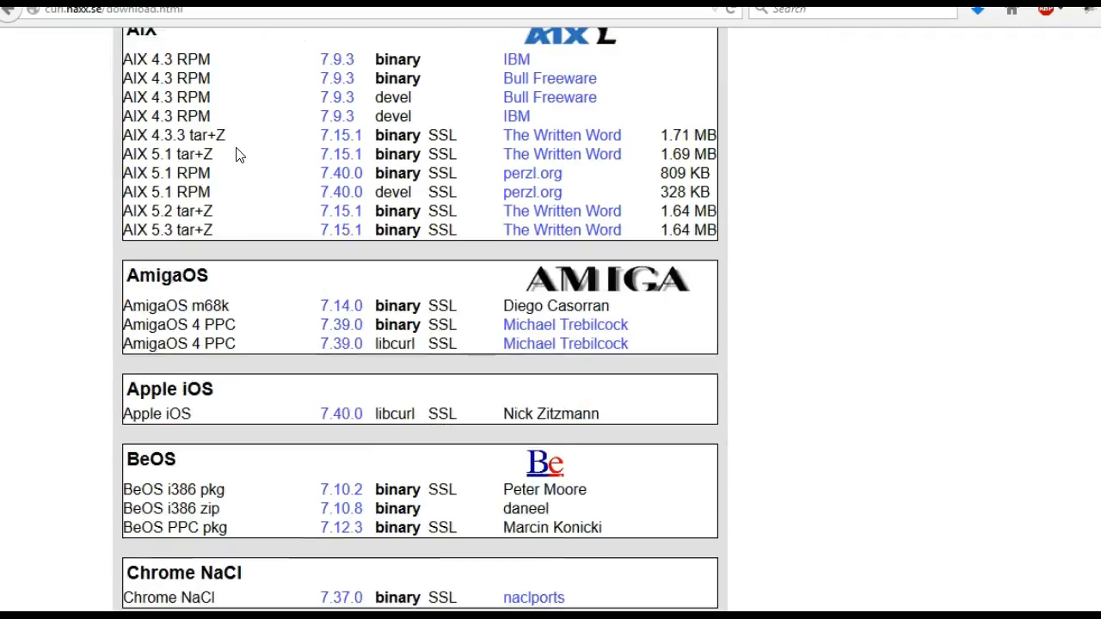
{"action": "scroll", "scroll_direction": "down", "scroll_amount": 3}
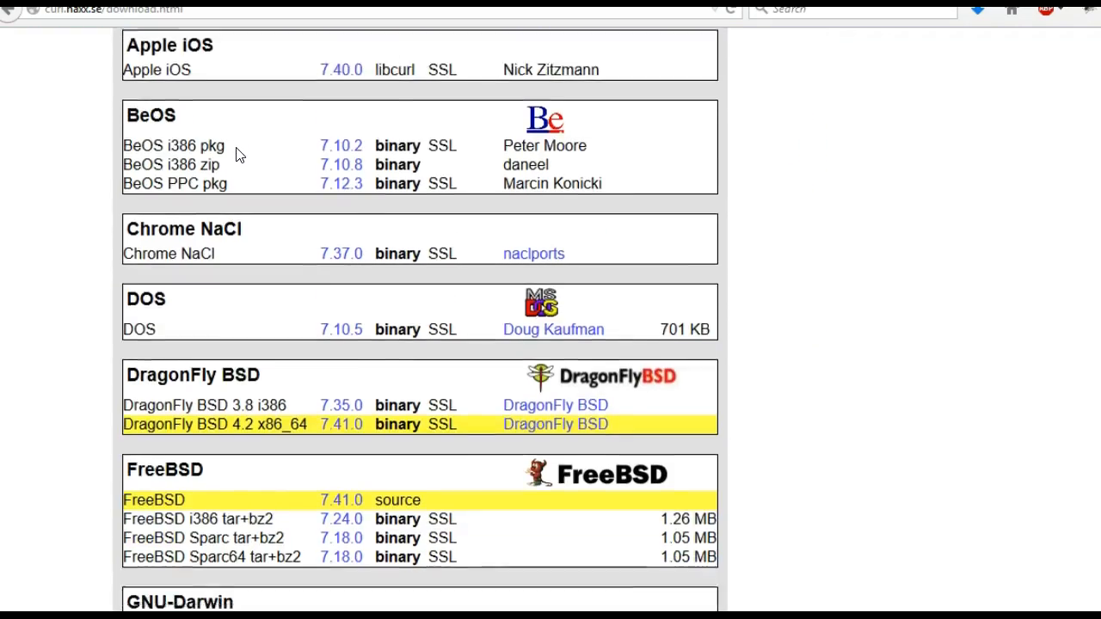
{"action": "scroll", "scroll_direction": "down", "scroll_amount": 3}
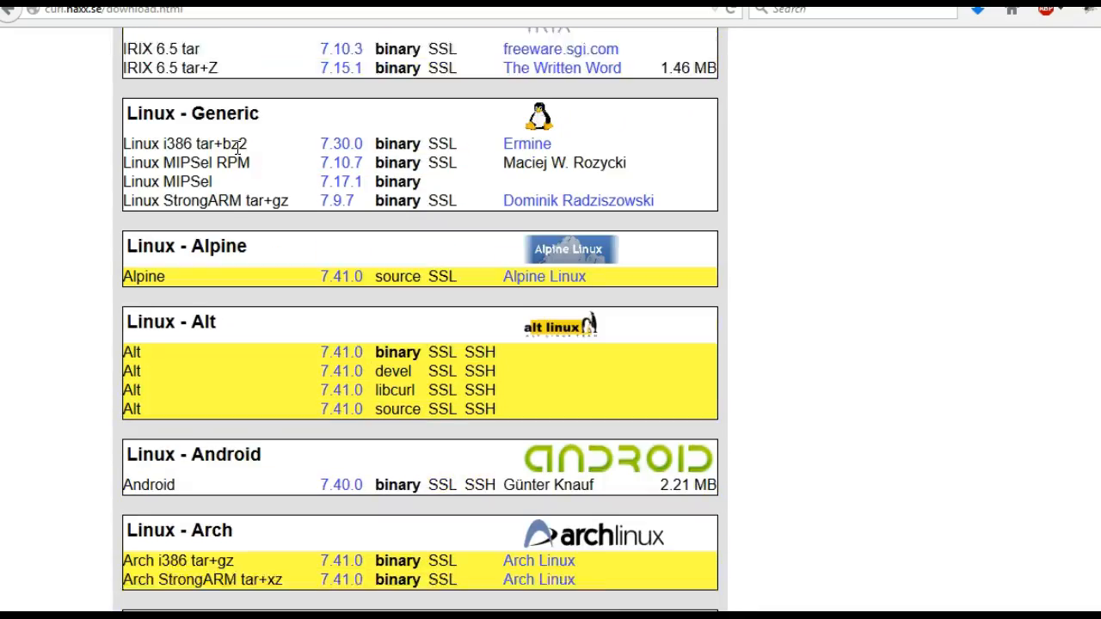
{"action": "scroll", "scroll_direction": "down", "scroll_amount": 3}
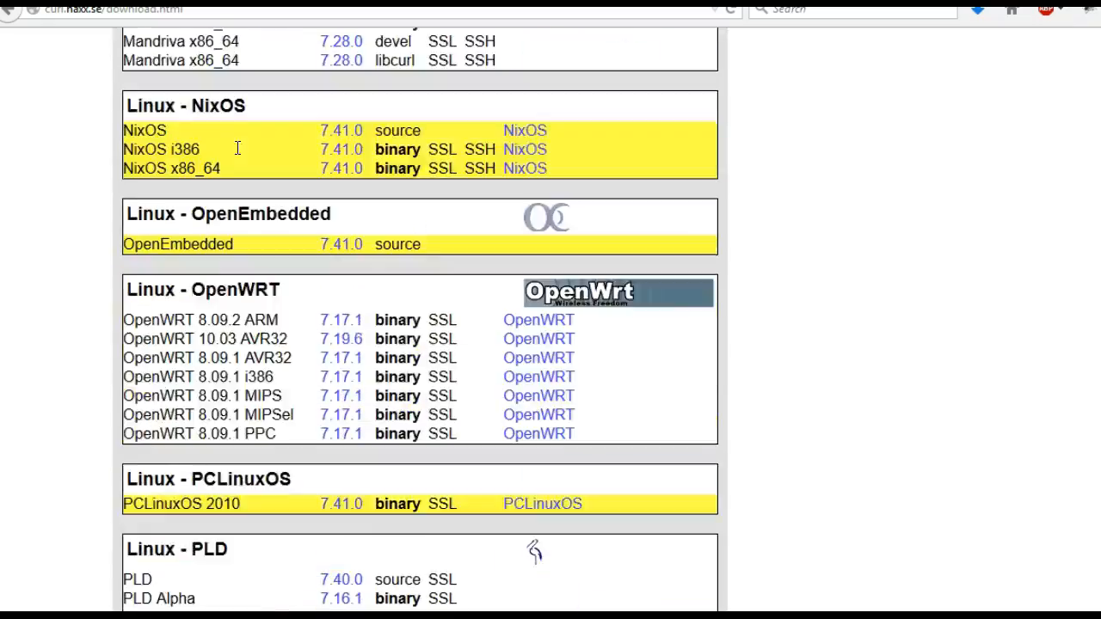
{"action": "scroll", "scroll_direction": "down", "scroll_amount": 3}
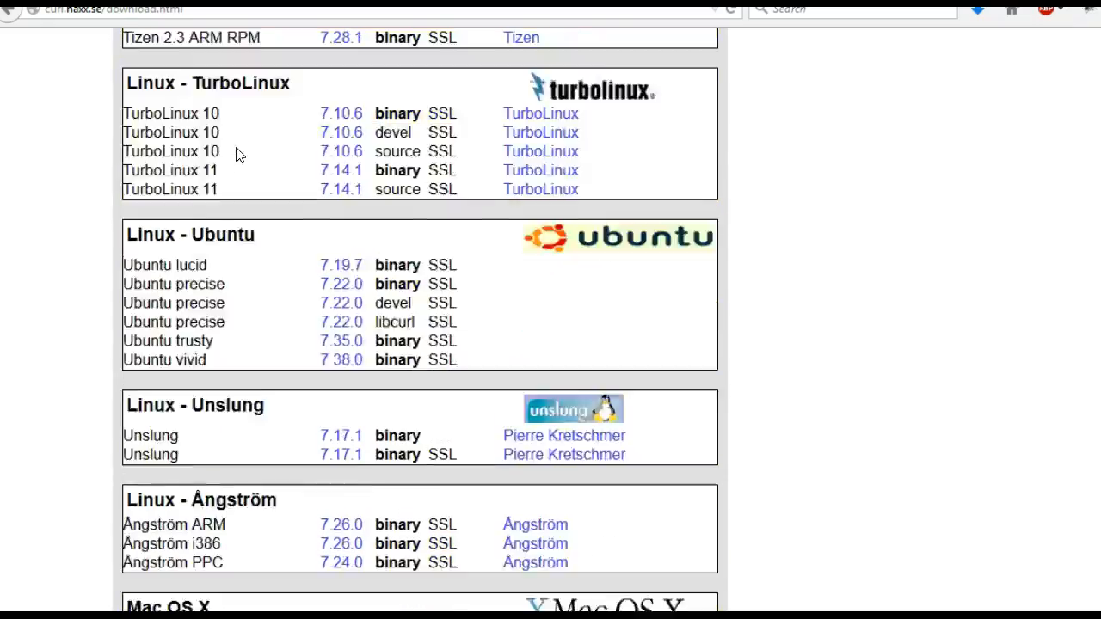
{"action": "scroll", "scroll_direction": "up", "scroll_amount": 3}
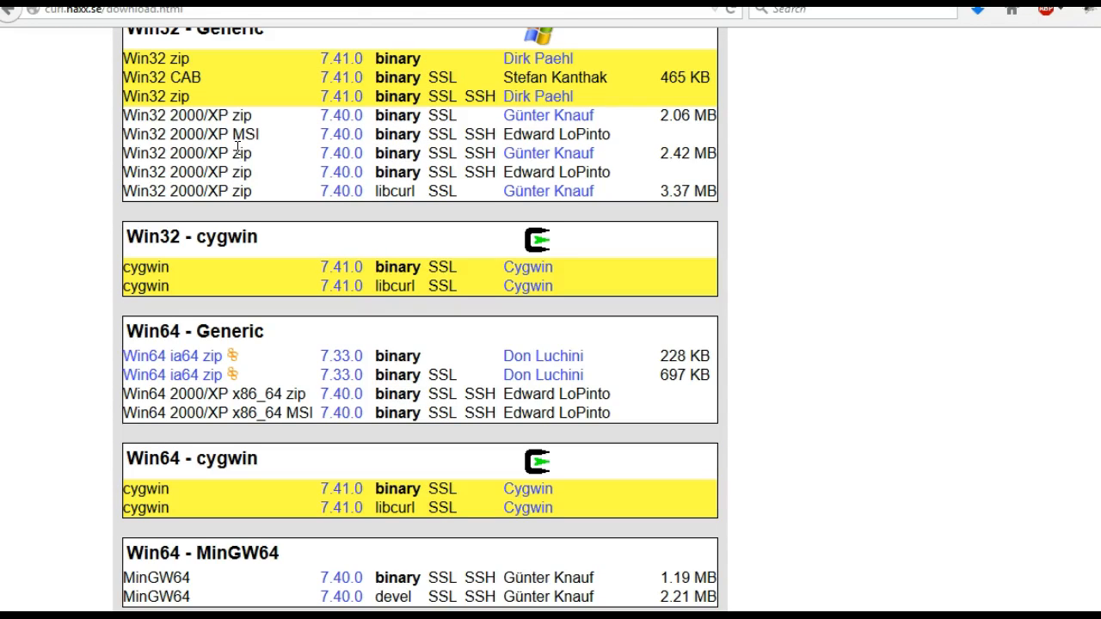
{"action": "double_click", "coordinate": [172, 354]}
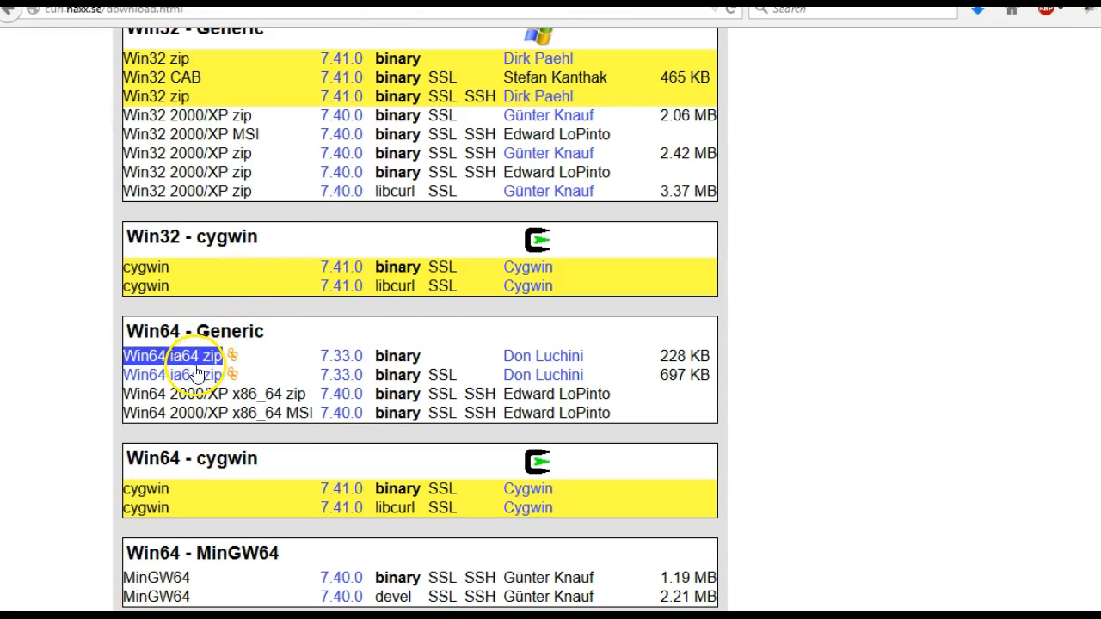
{"action": "left_click", "coordinate": [172, 355]}
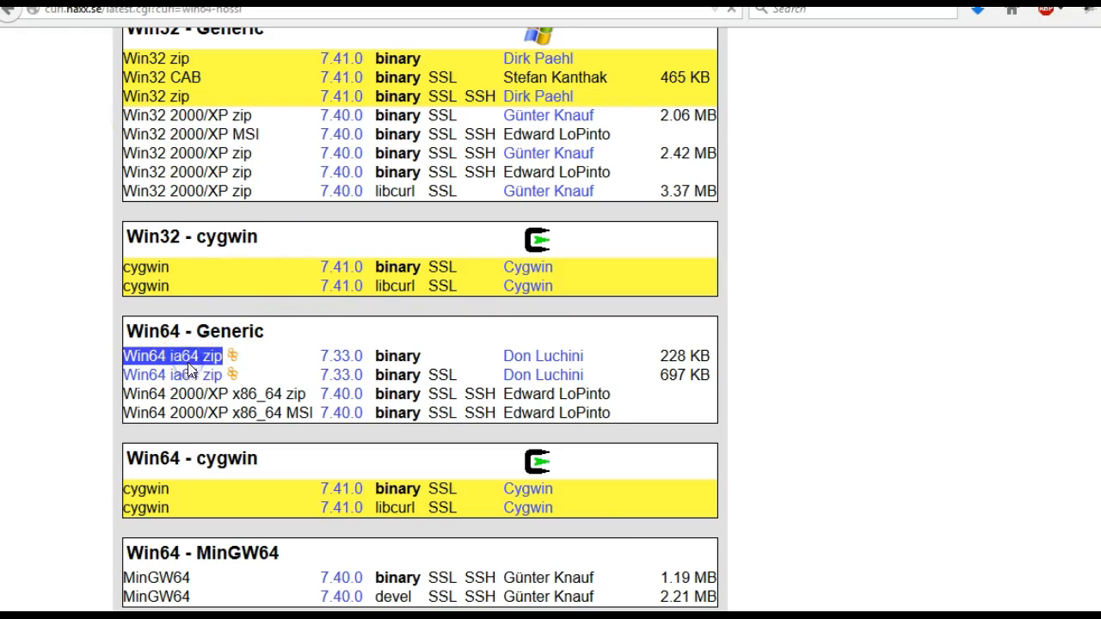
{"action": "left_click", "coordinate": [172, 354]}
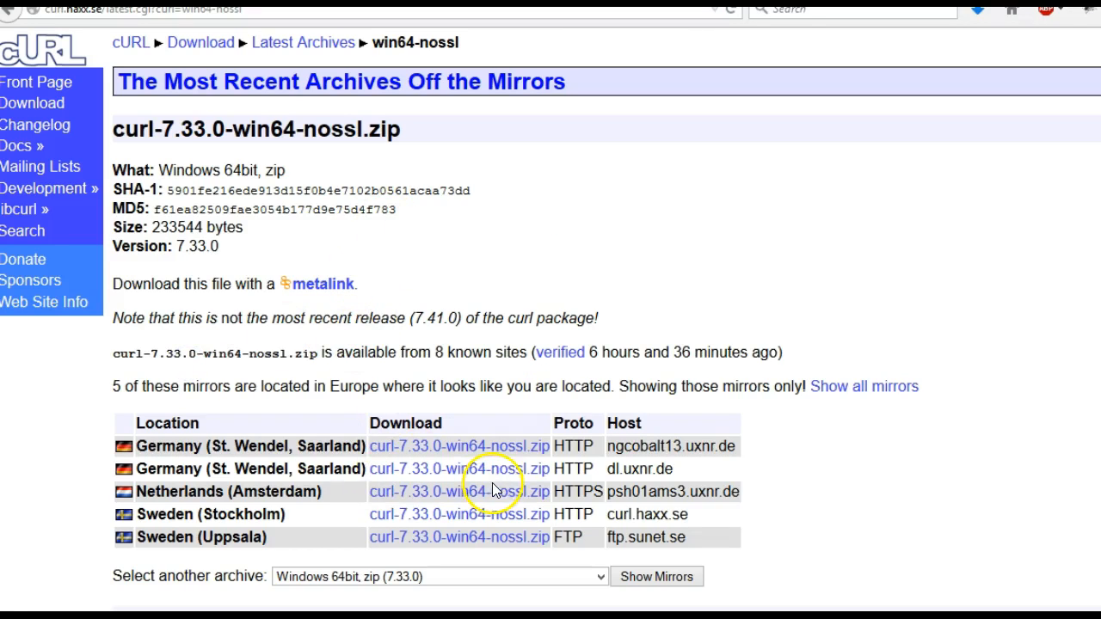
Download curl-7.33.0-win64-nossl.zip from a mirror into Downloads\CURL.
{"action": "left_click", "coordinate": [458, 492]}
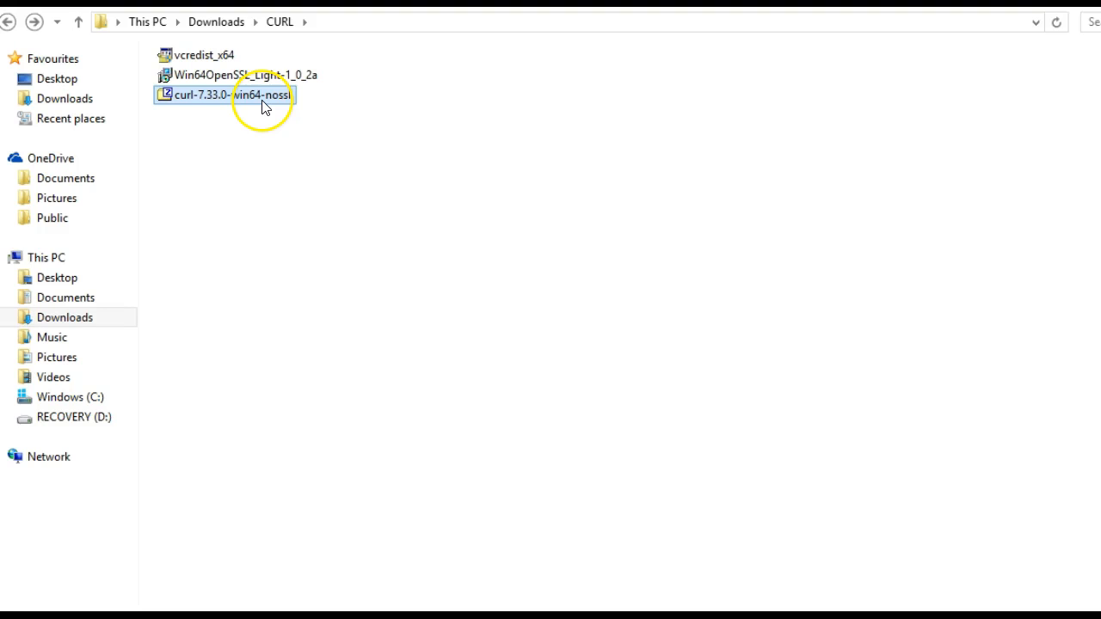
Extract curl.exe from the curl-7.33.0-win64-nossl archive into the CURL folder and close 7-Zip.
{"action": "double_click", "coordinate": [224, 95]}
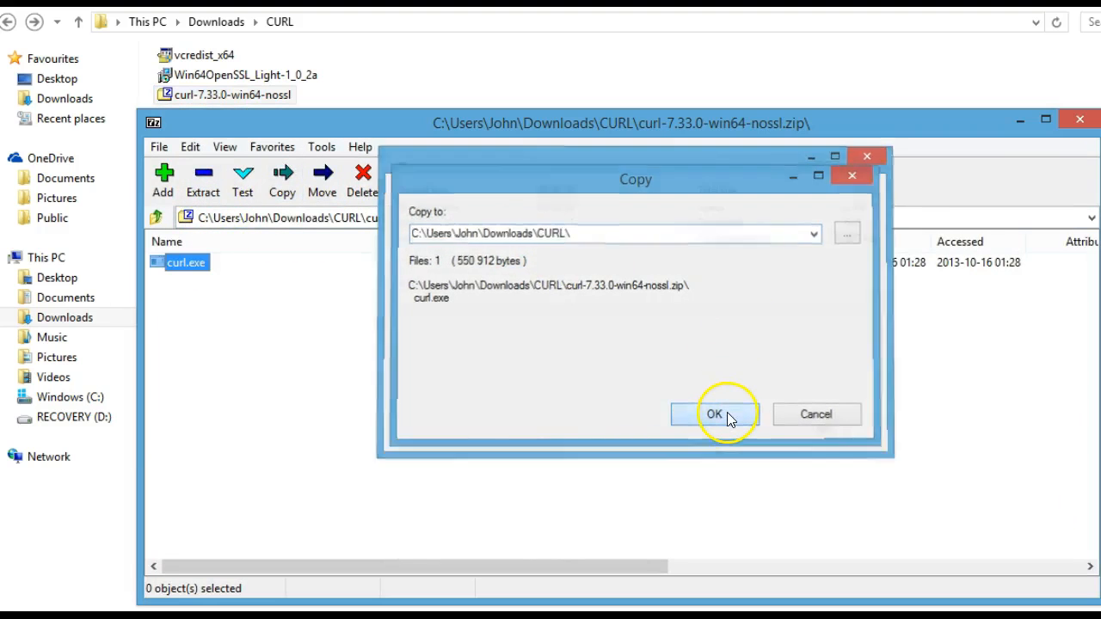
{"action": "left_click", "coordinate": [716, 413]}
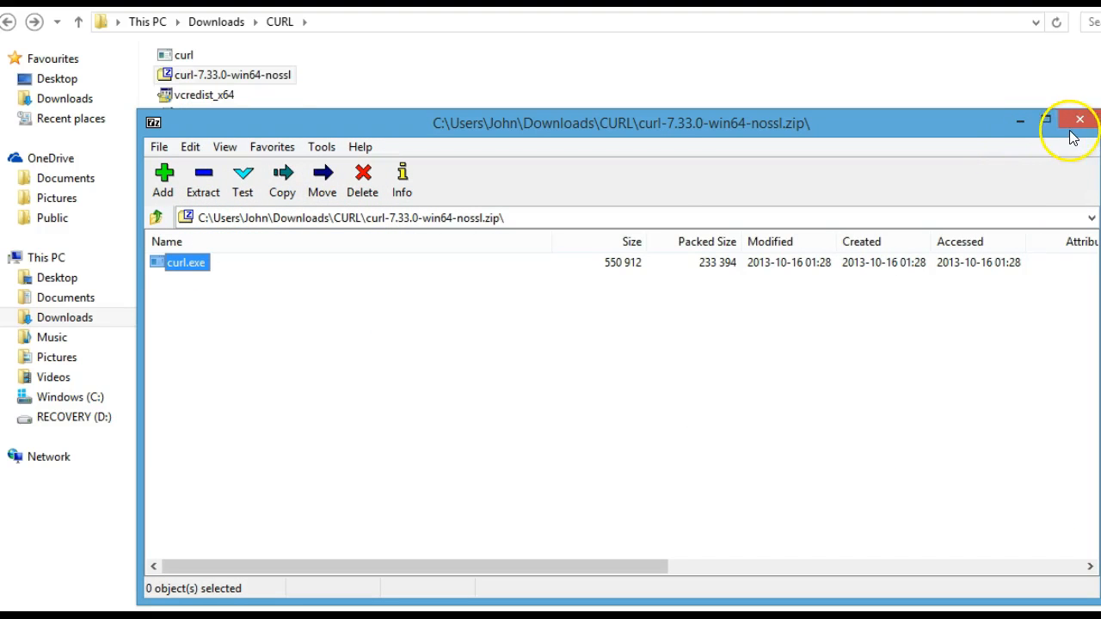
{"action": "left_click", "coordinate": [1081, 119]}
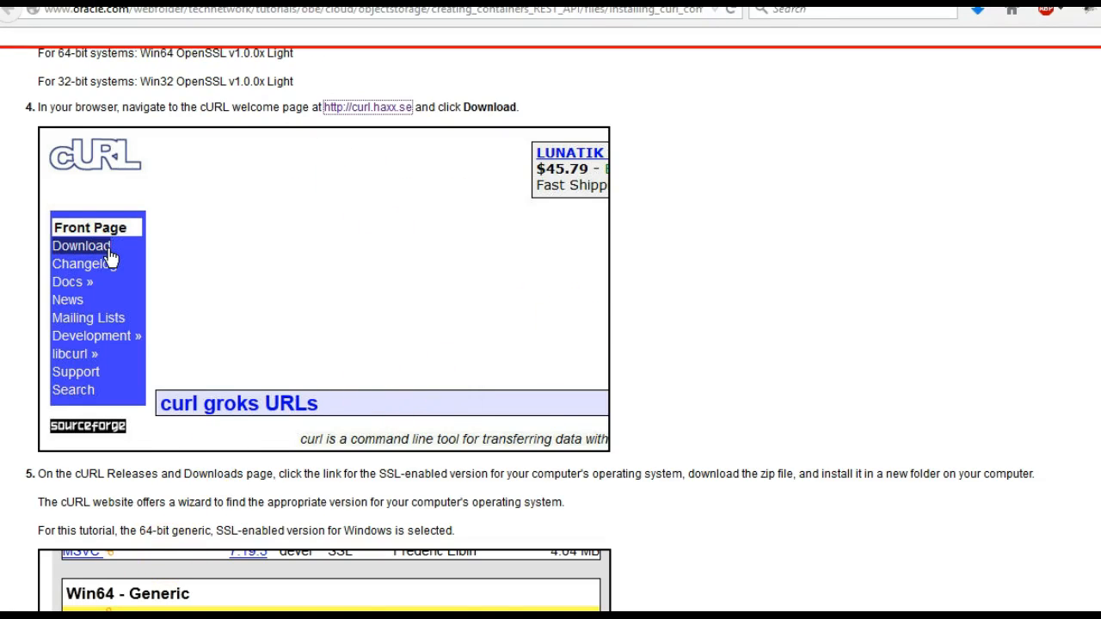
Select the cacert.pem file name in step 6 of the Oracle cURL tutorial.
{"action": "scroll", "scroll_direction": "down", "scroll_amount": 3}
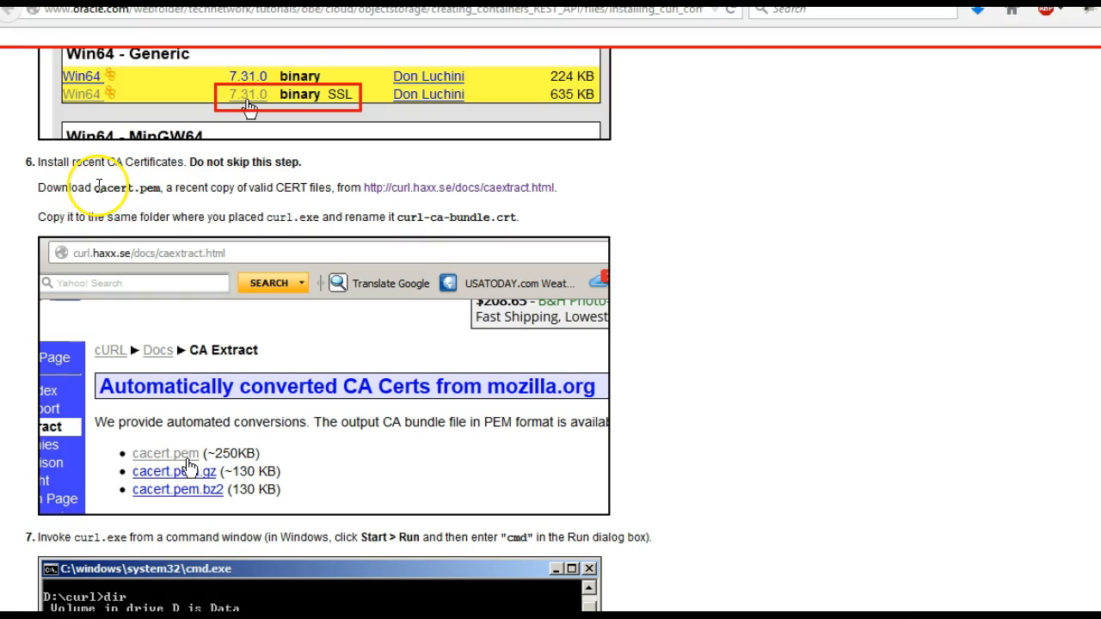
{"action": "double_click", "coordinate": [121, 187]}
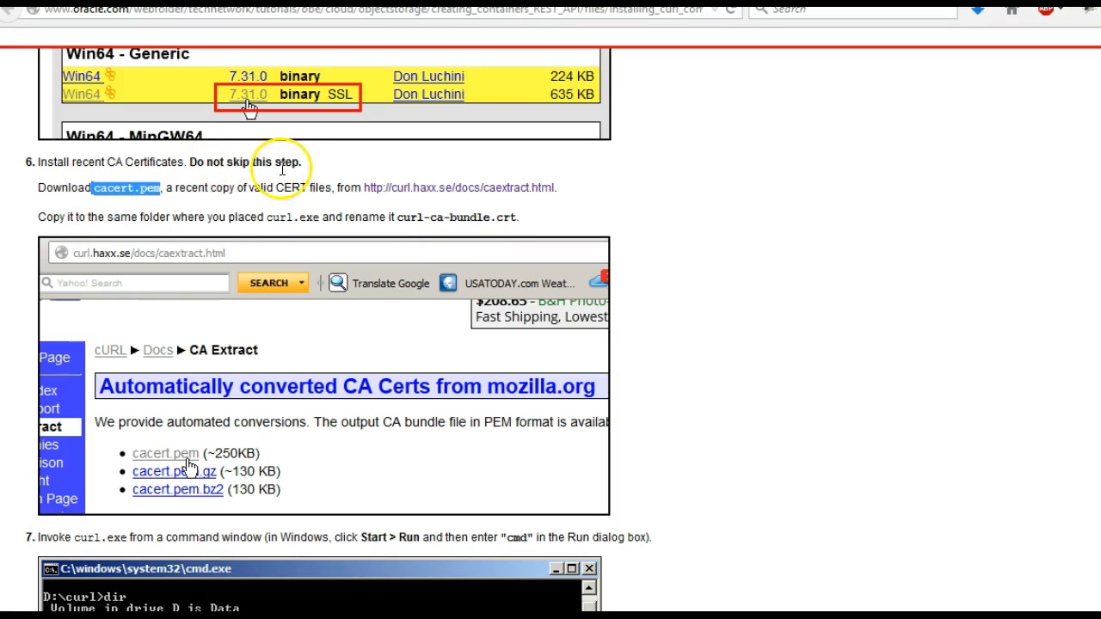
{"action": "mouse_move", "coordinate": [407, 195]}
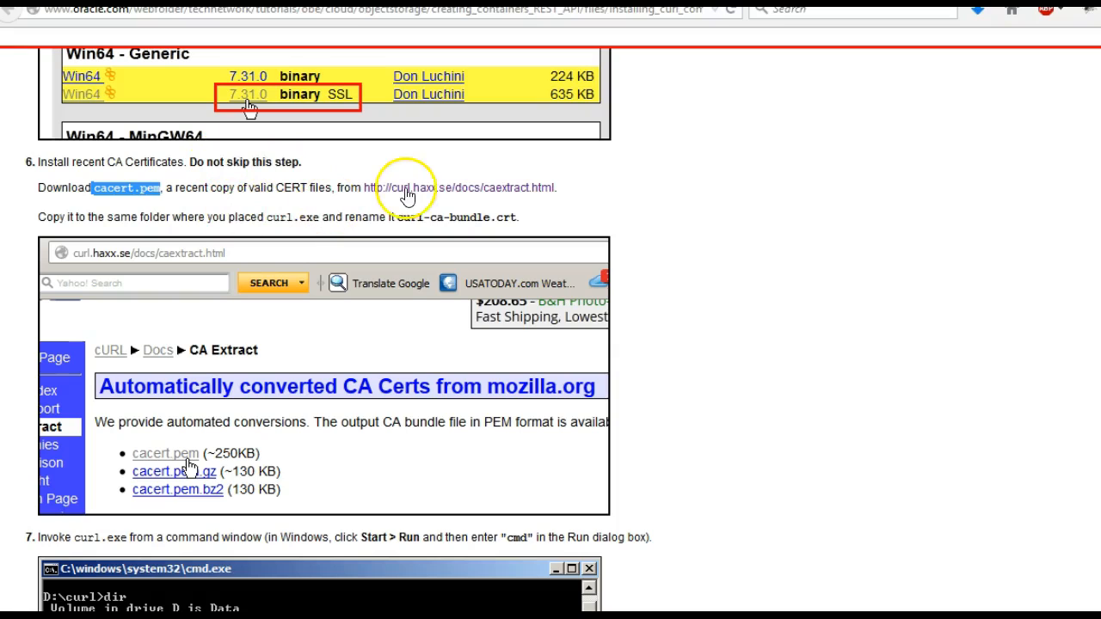
{"action": "mouse_move", "coordinate": [320, 217]}
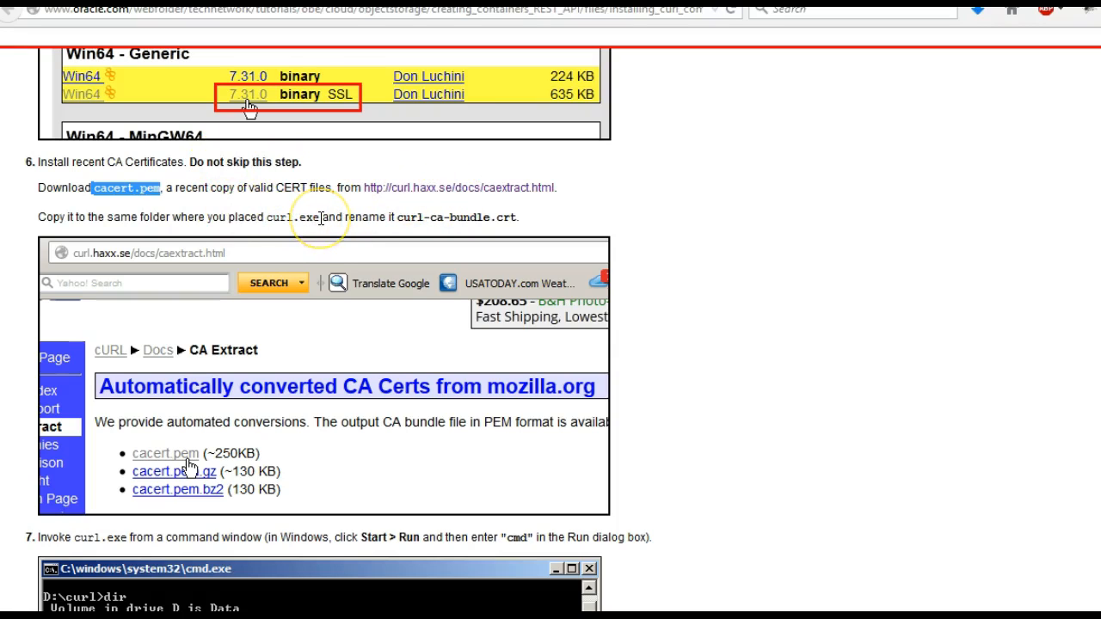
{"action": "mouse_move", "coordinate": [410, 213]}
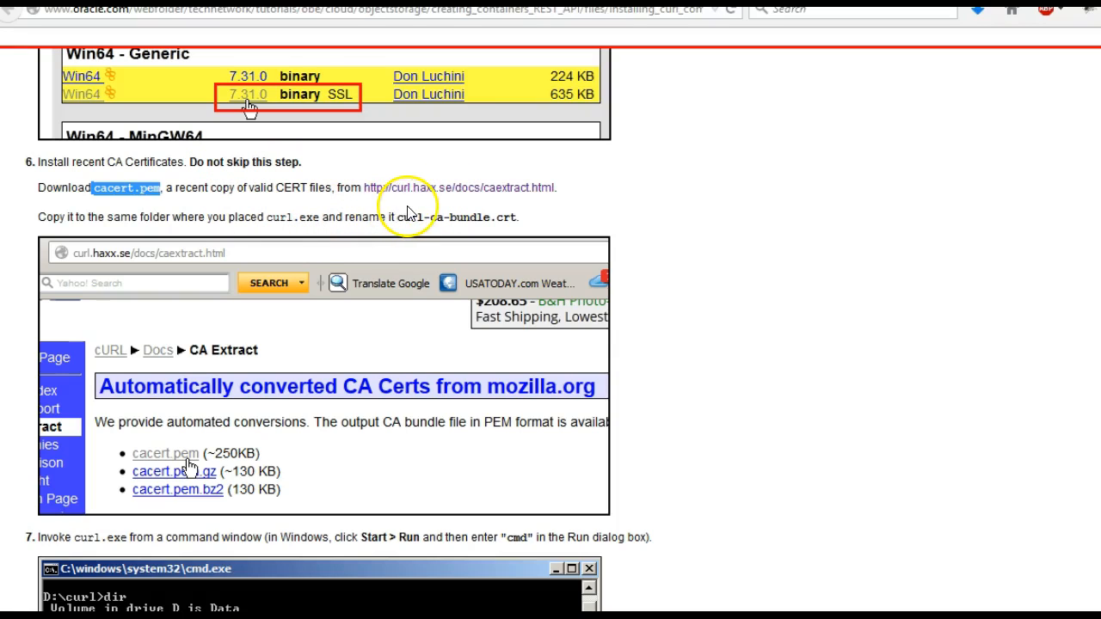
{"action": "mouse_move", "coordinate": [412, 188]}
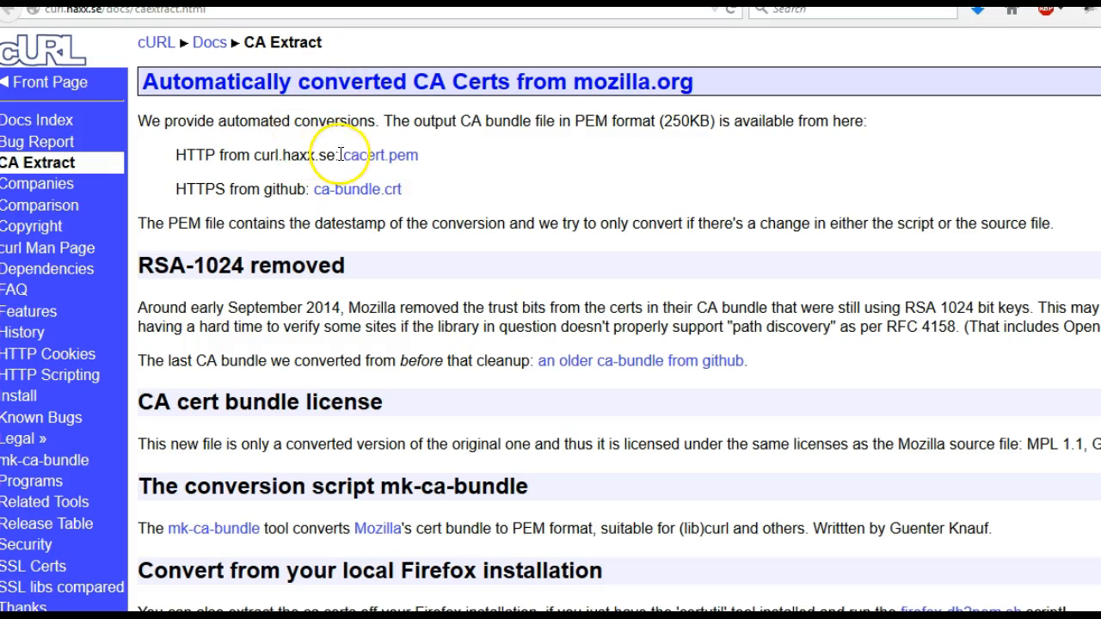
Open the cacert.pem certificate bundle on curl.haxx.se in the browser.
{"action": "left_click", "coordinate": [382, 154]}
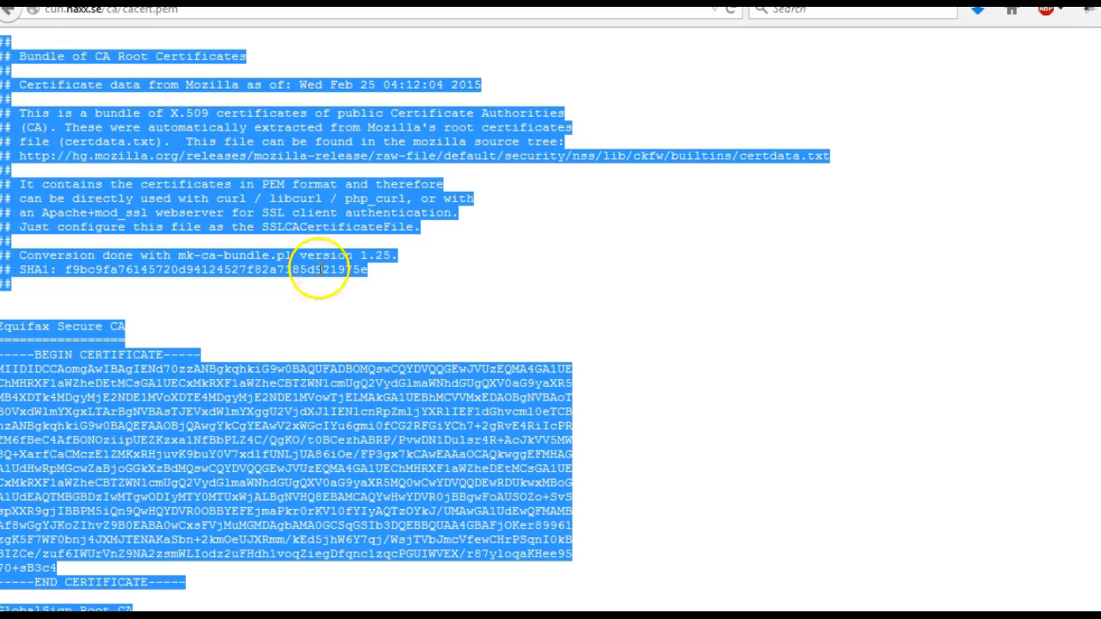
{"action": "mouse_move", "coordinate": [399, 437]}
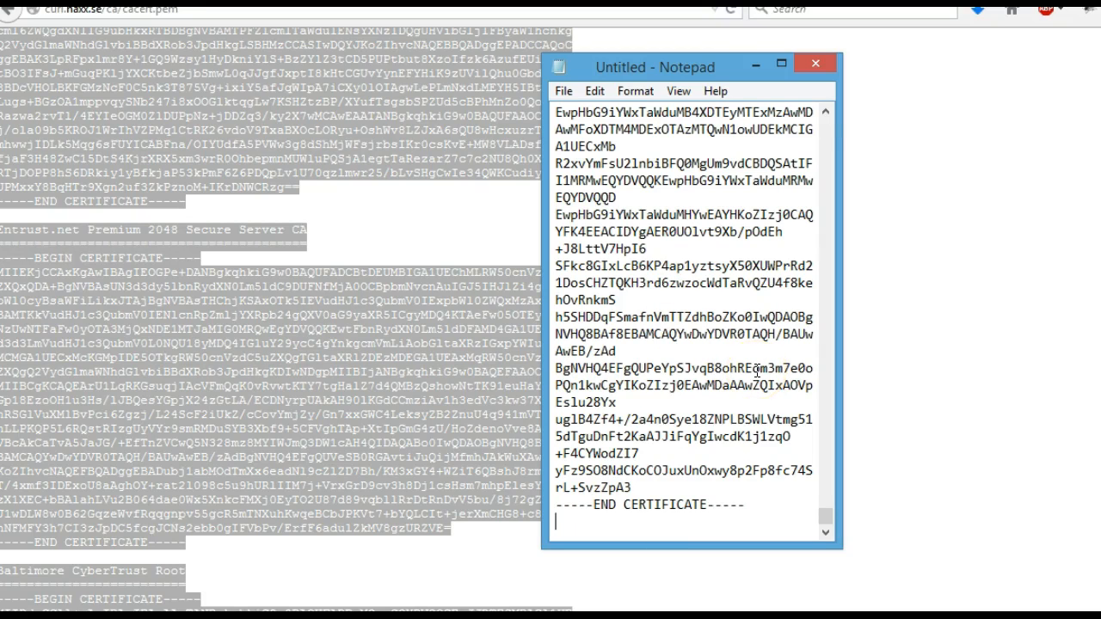
Select the curl-ca-bundle.crt file name in the tutorial and switch back to Notepad.
{"action": "scroll", "scroll_direction": "down", "scroll_amount": 3}
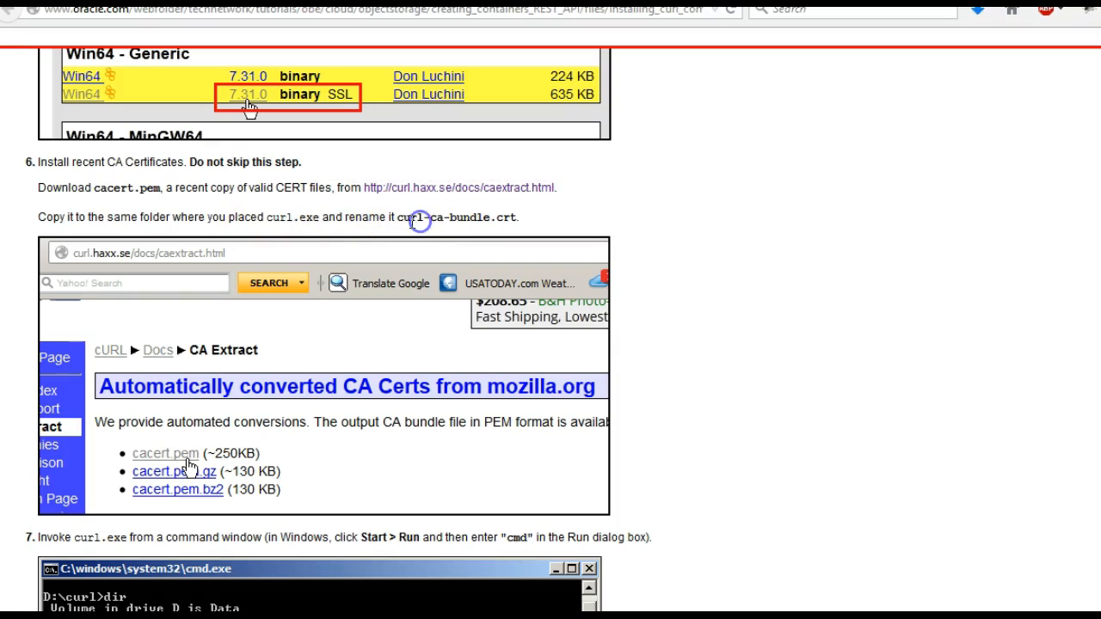
{"action": "double_click", "coordinate": [456, 217]}
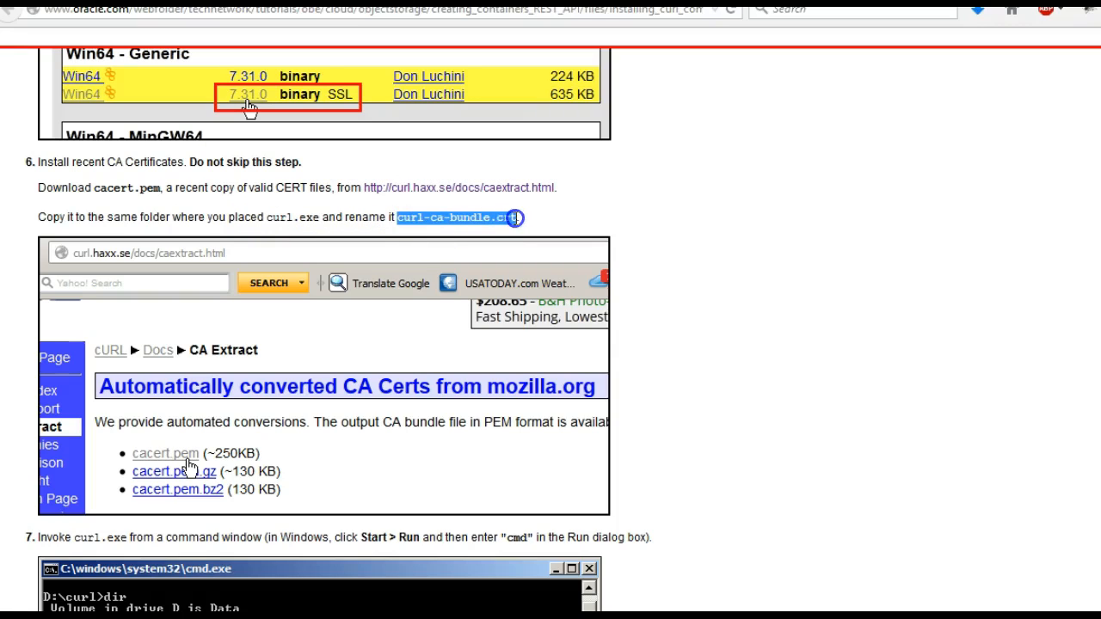
{"action": "key", "text": "alt+tab"}
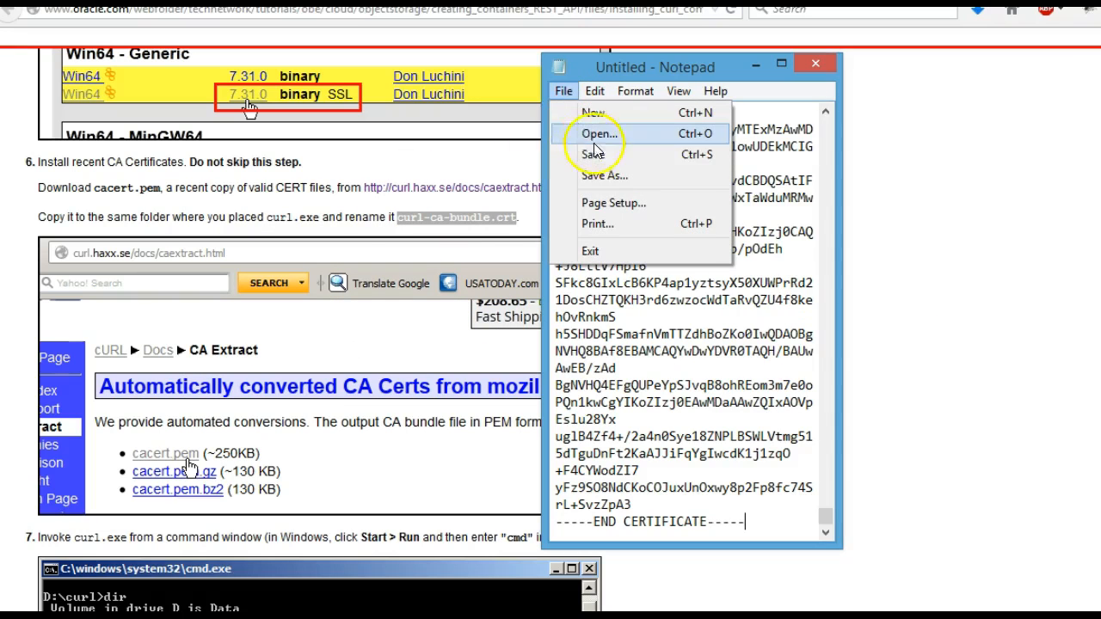
Save the note as curl-ca-bundle.crt in Downloads\CURL and close Notepad.
{"action": "left_click", "coordinate": [606, 175]}
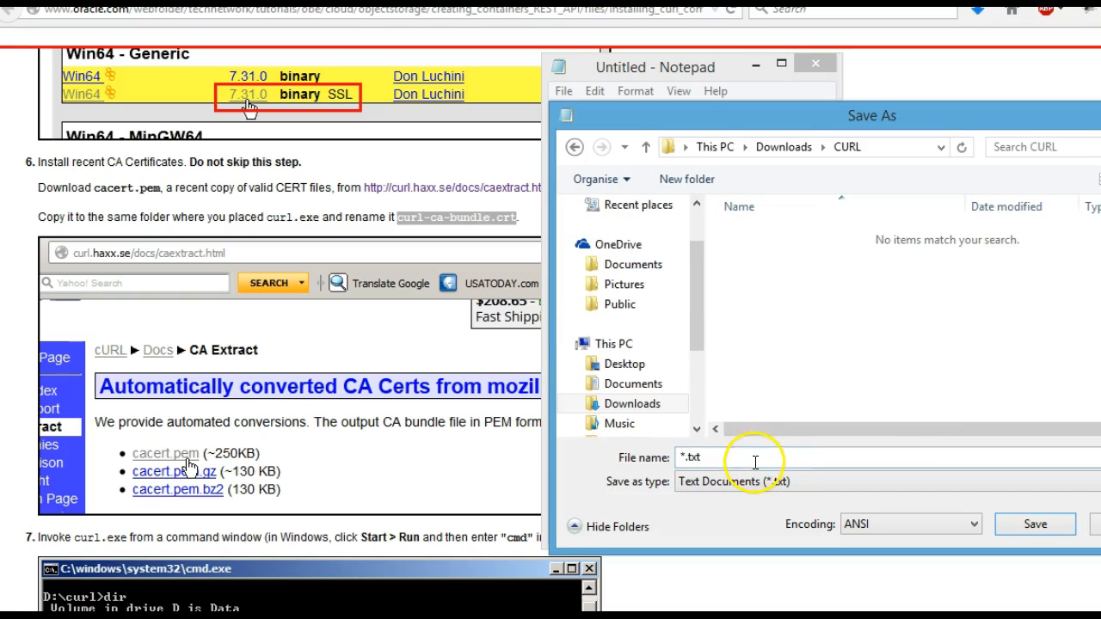
{"action": "type", "text": "curl-ca-bundle.crt"}
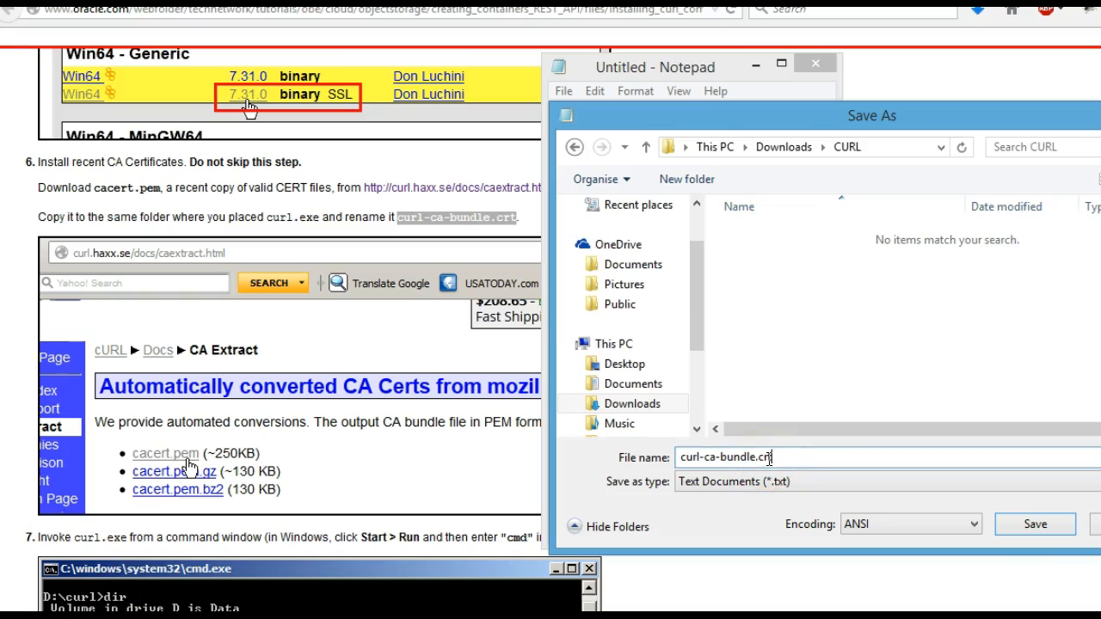
{"action": "mouse_move", "coordinate": [800, 473]}
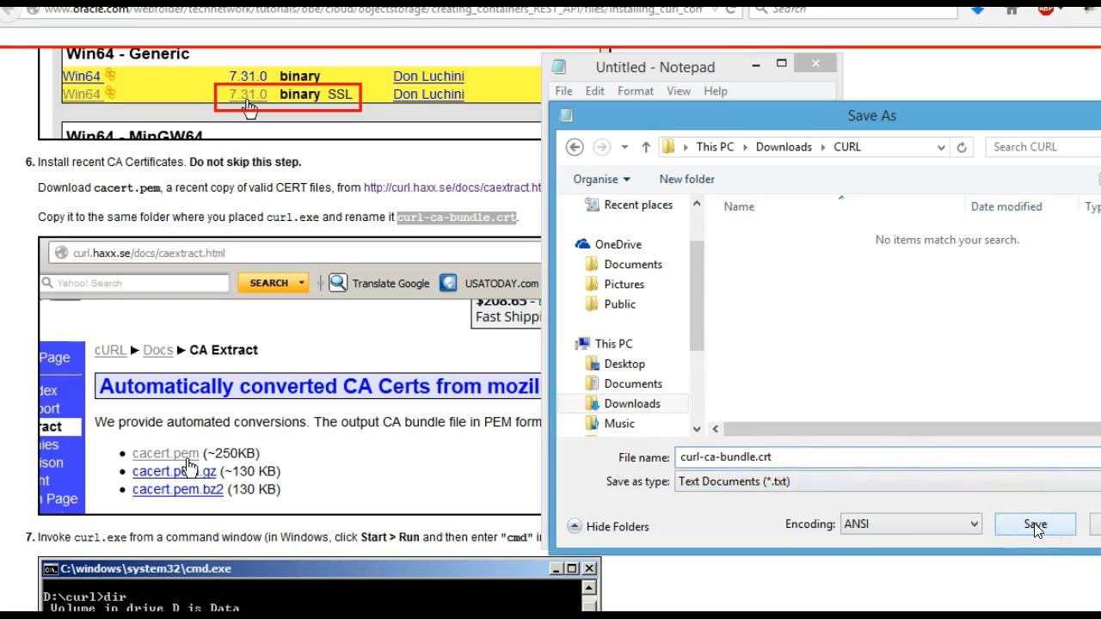
{"action": "left_click", "coordinate": [1036, 523]}
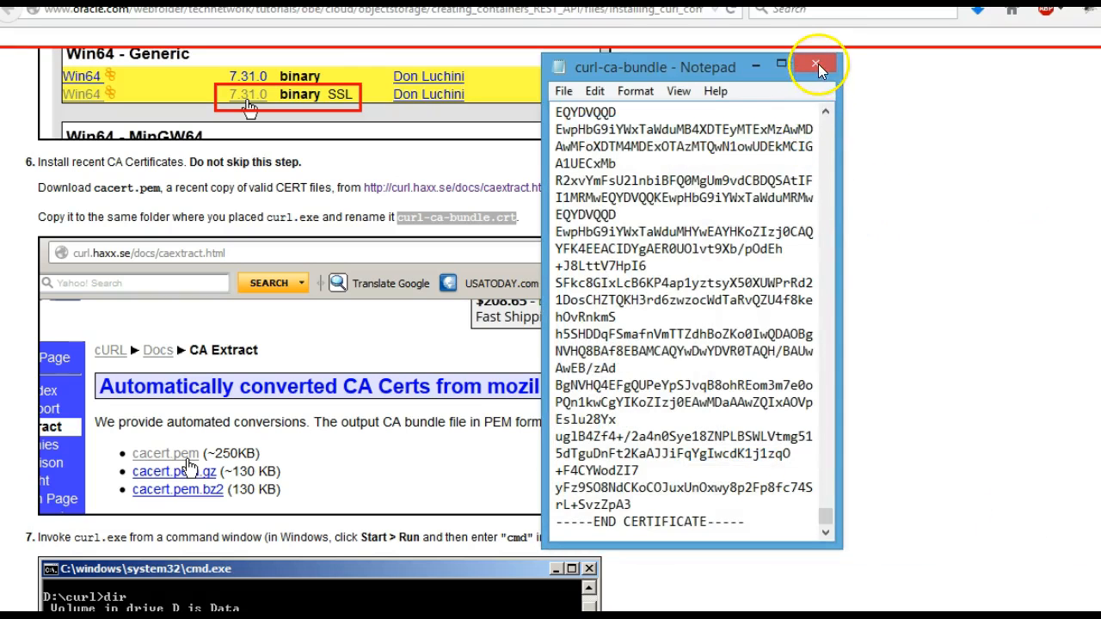
{"action": "left_click", "coordinate": [815, 64]}
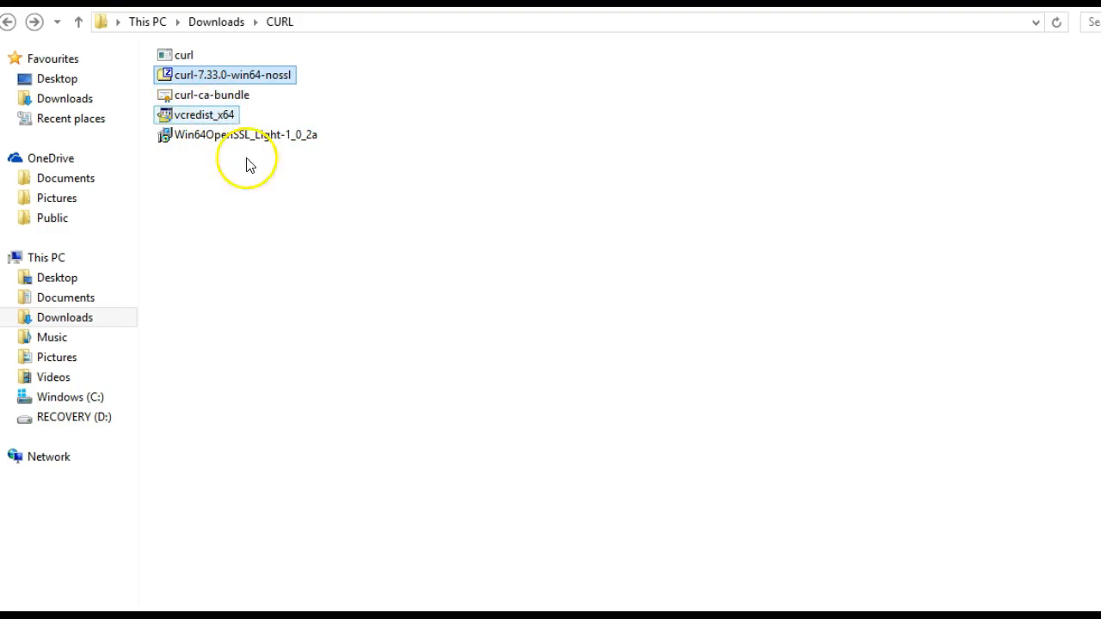
Switch the CURL folder to Details view showing dates, types and sizes.
{"action": "right_click", "coordinate": [247, 164]}
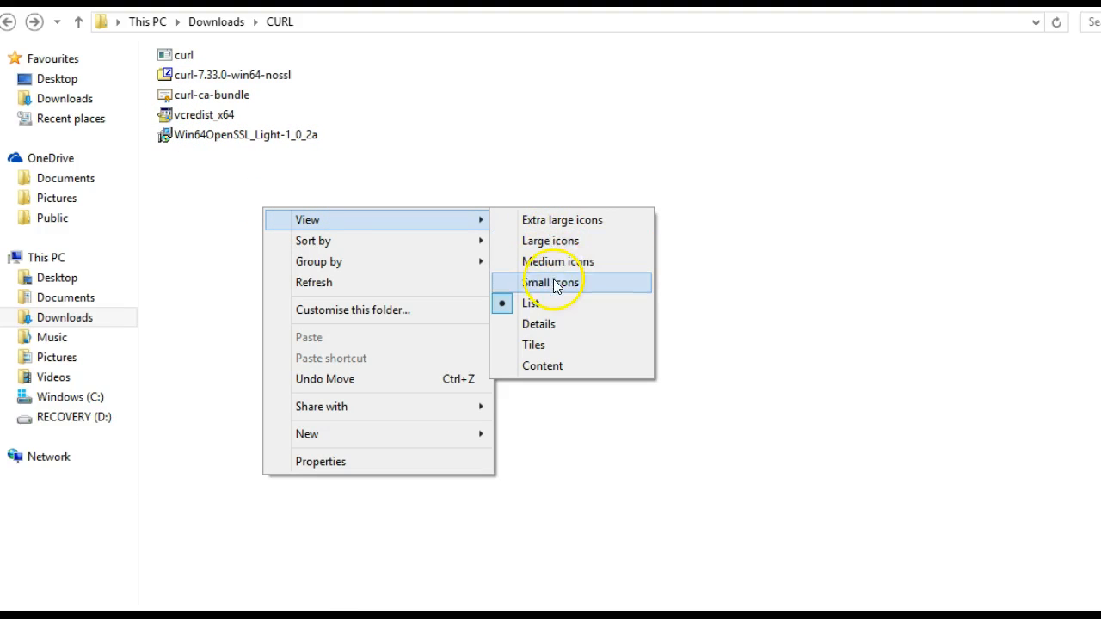
{"action": "left_click", "coordinate": [538, 324]}
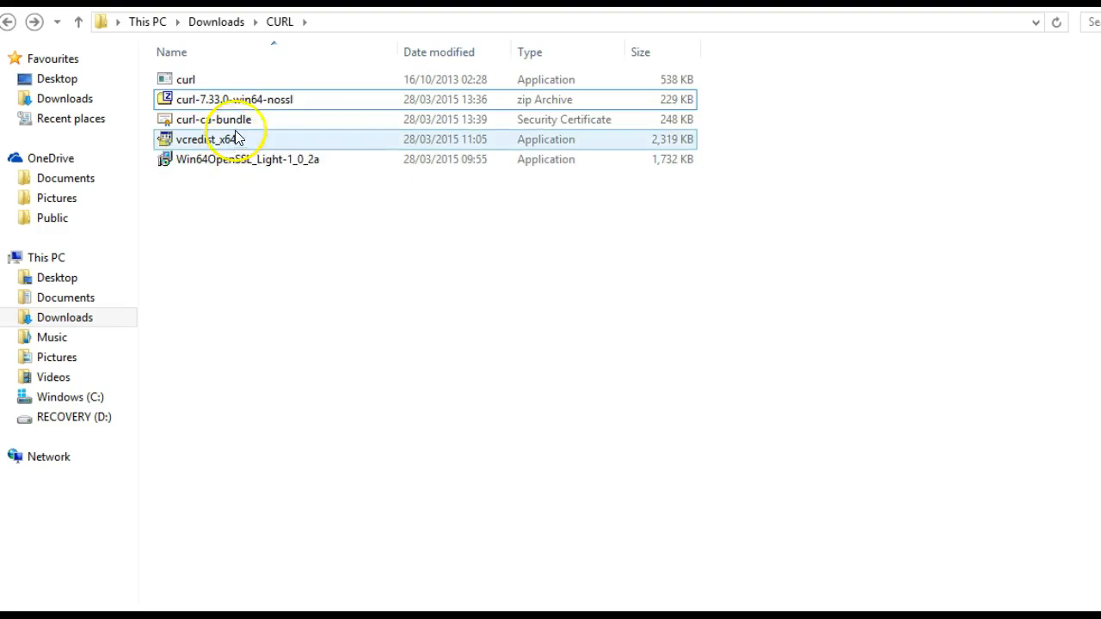
{"action": "left_click", "coordinate": [213, 119]}
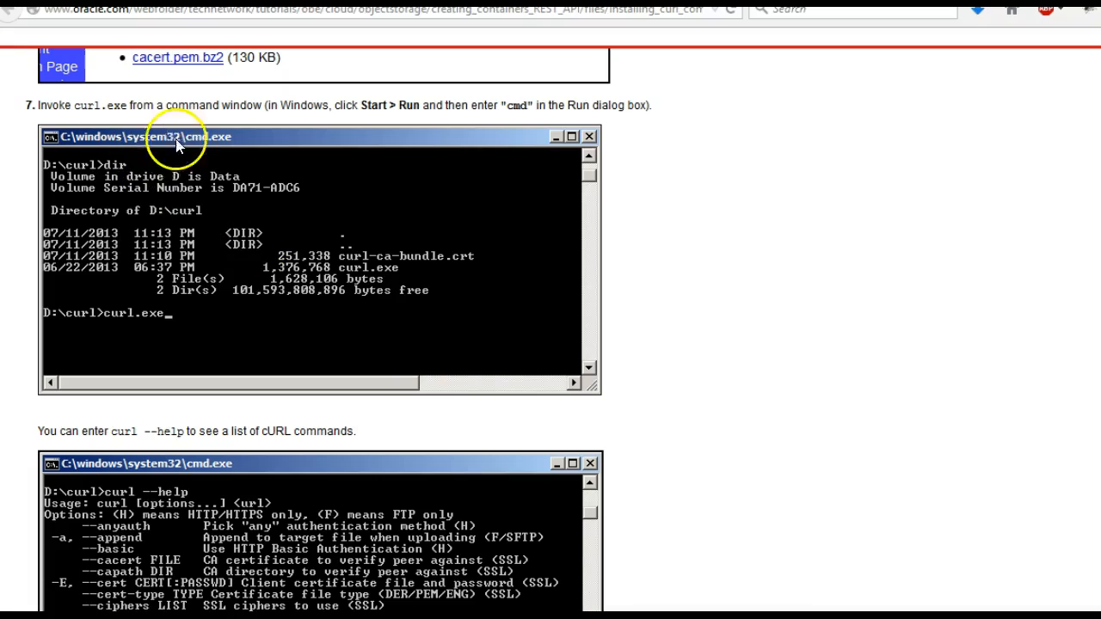
{"action": "mouse_move", "coordinate": [181, 103]}
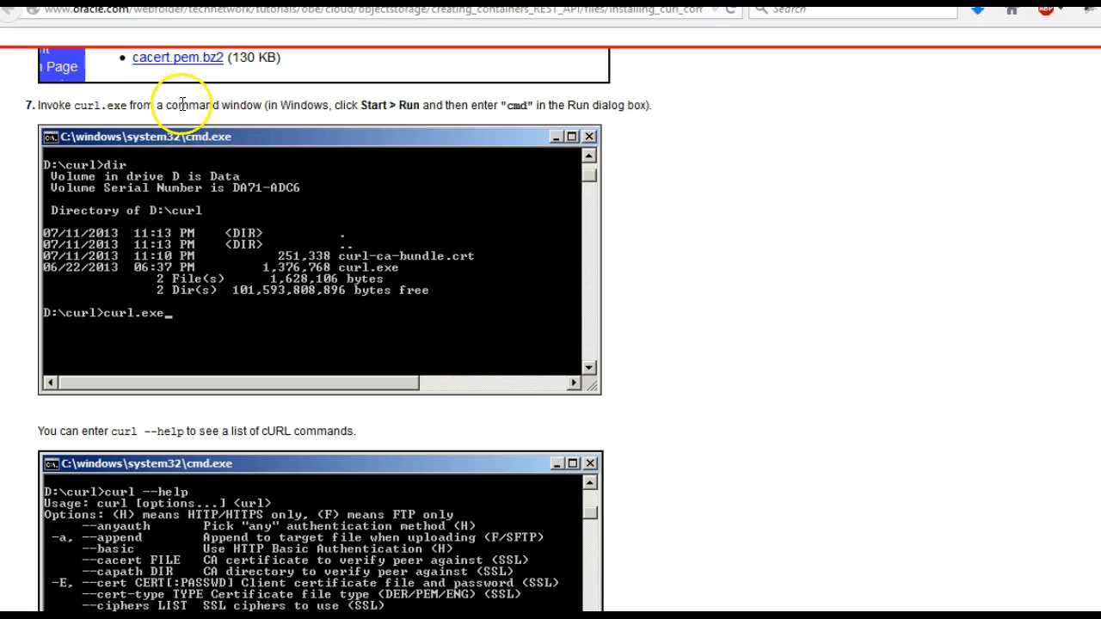
{"action": "mouse_move", "coordinate": [289, 559]}
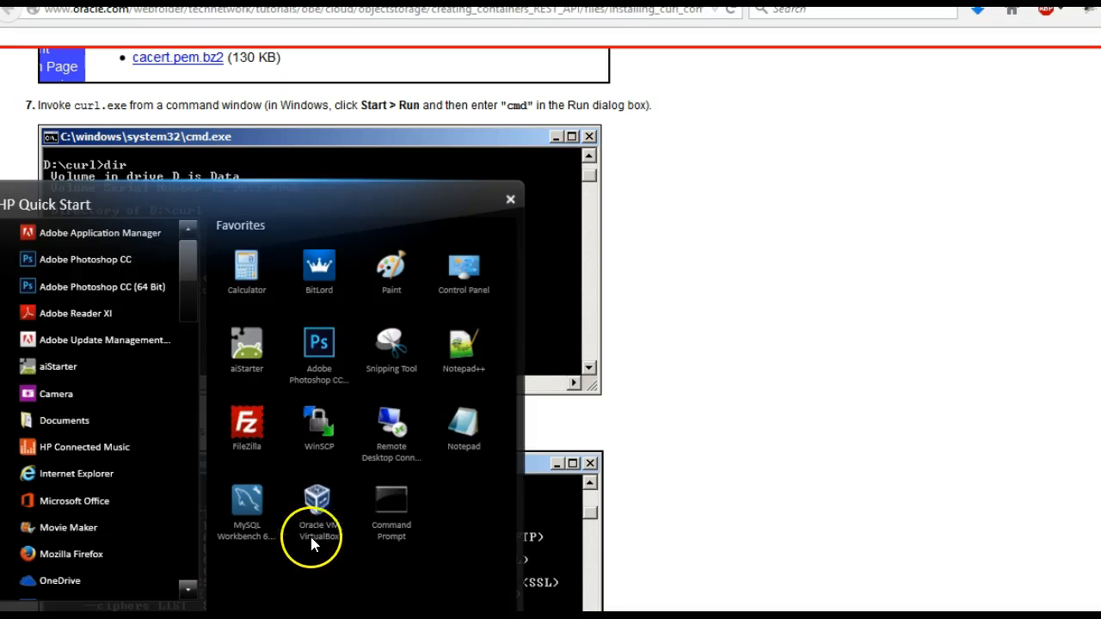
Launch Command Prompt and cd into C:\Users\John\Downloads\CURL using the pasted Explorer path.
{"action": "left_click", "coordinate": [390, 508]}
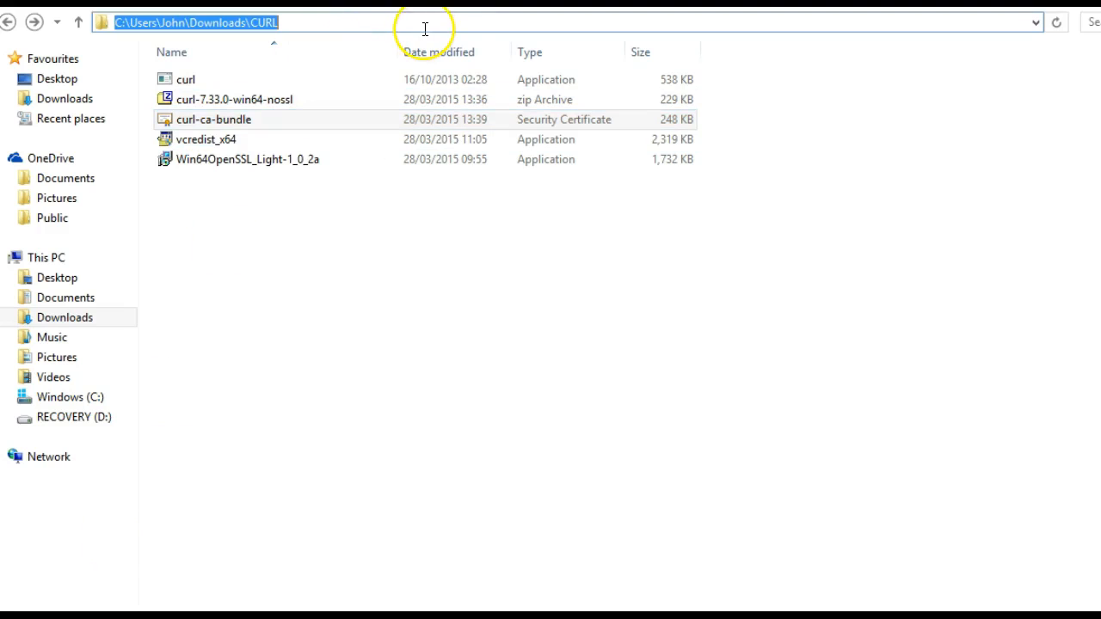
{"action": "left_click", "coordinate": [232, 98]}
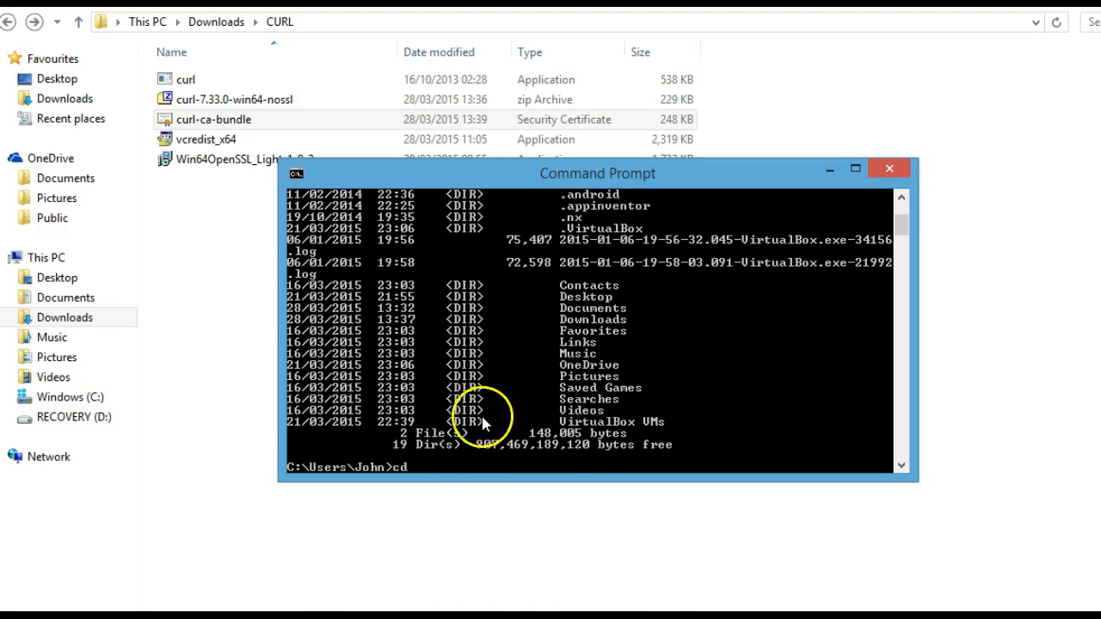
{"action": "right_click", "coordinate": [481, 421]}
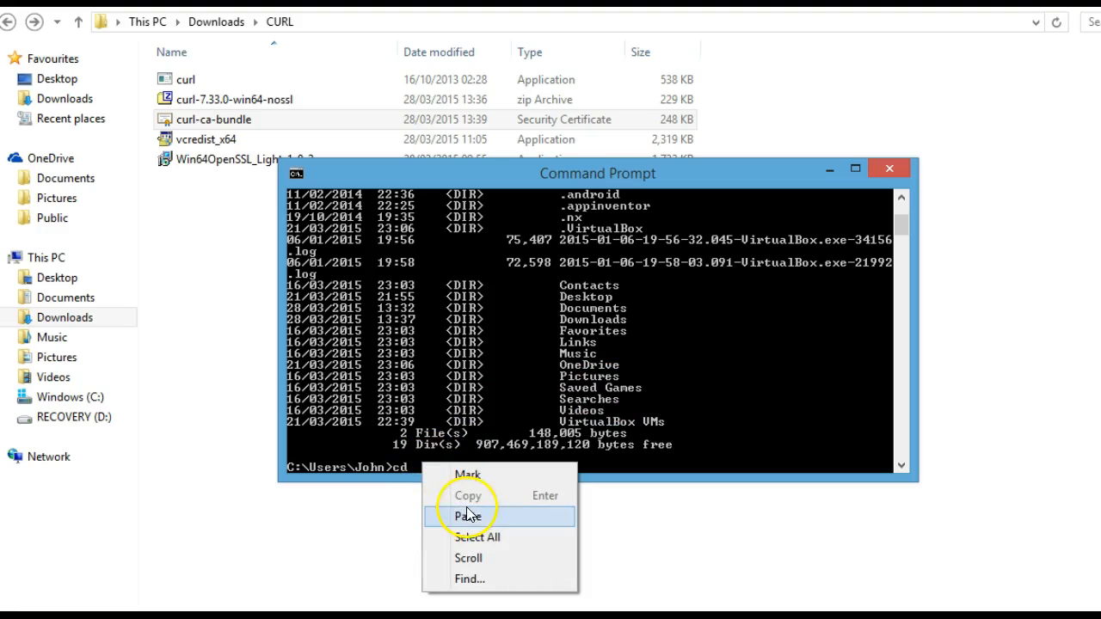
{"action": "left_click", "coordinate": [468, 517]}
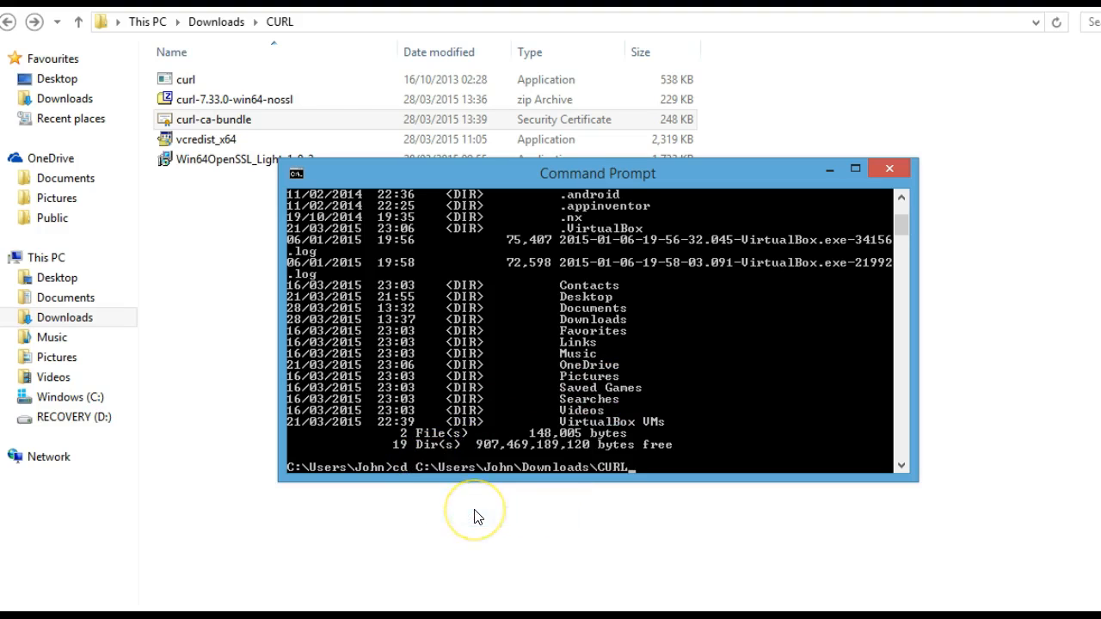
{"action": "key", "text": "Return"}
{"action": "type", "text": "dir"}
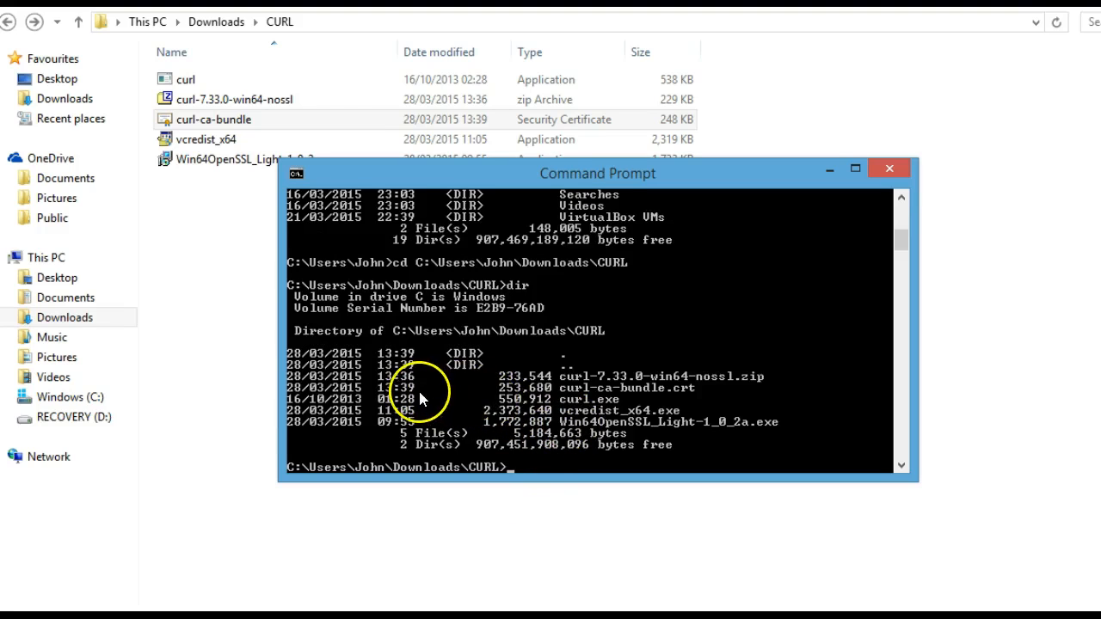
{"action": "mouse_move", "coordinate": [594, 424]}
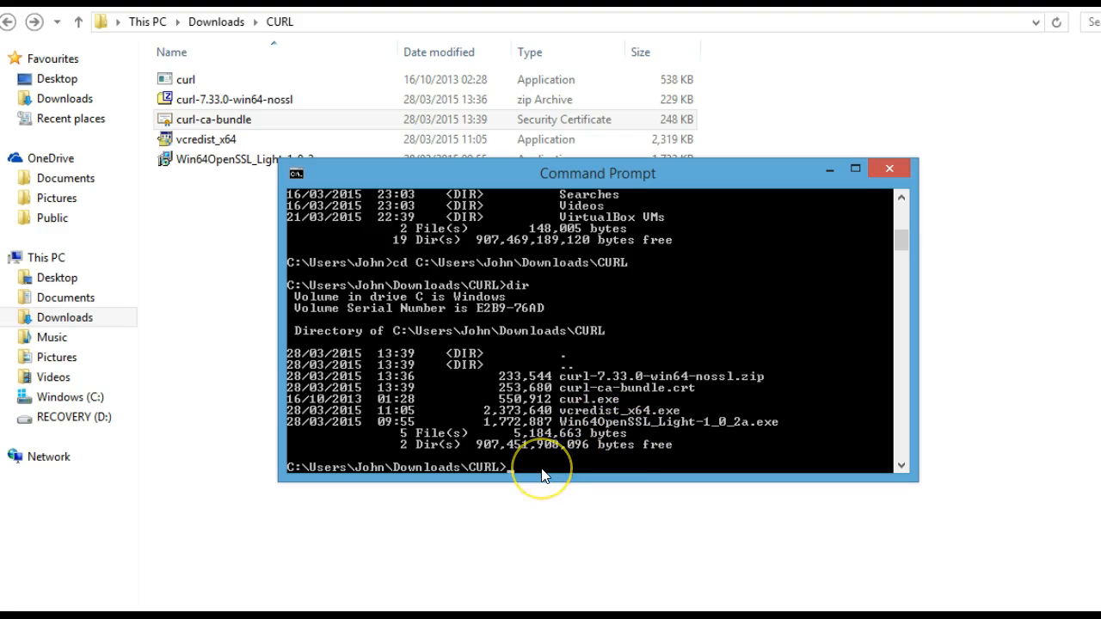
Begin entering a curl.exe command at the CURL folder prompt.
{"action": "type", "text": "curl.e"}
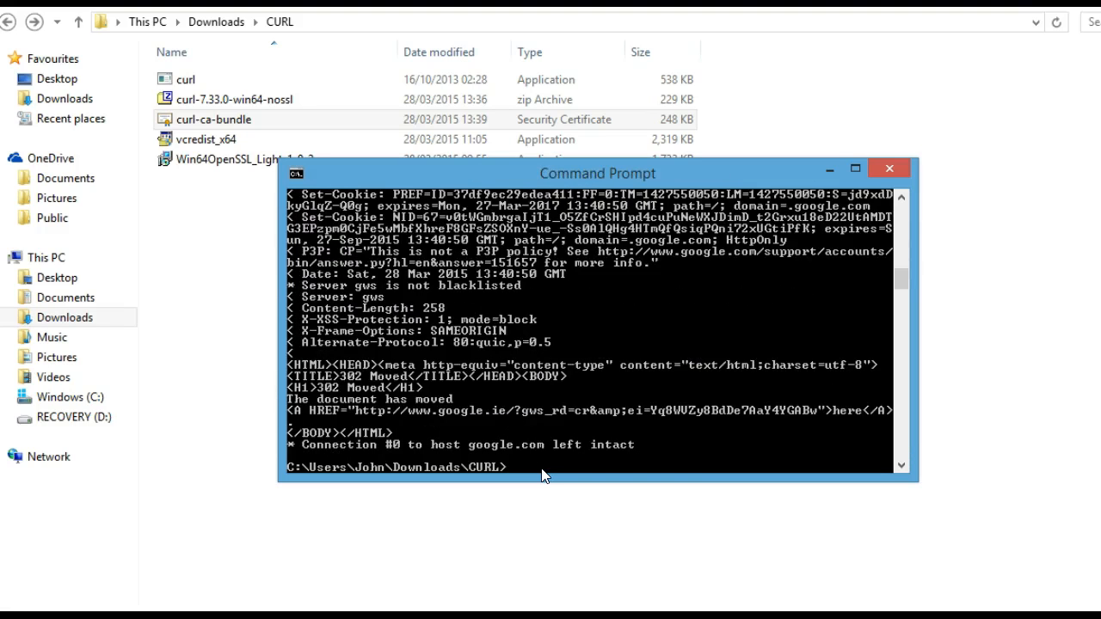
Run curl against cloud.oracle.com, which prints nothing.
{"action": "type", "text": "curl"}
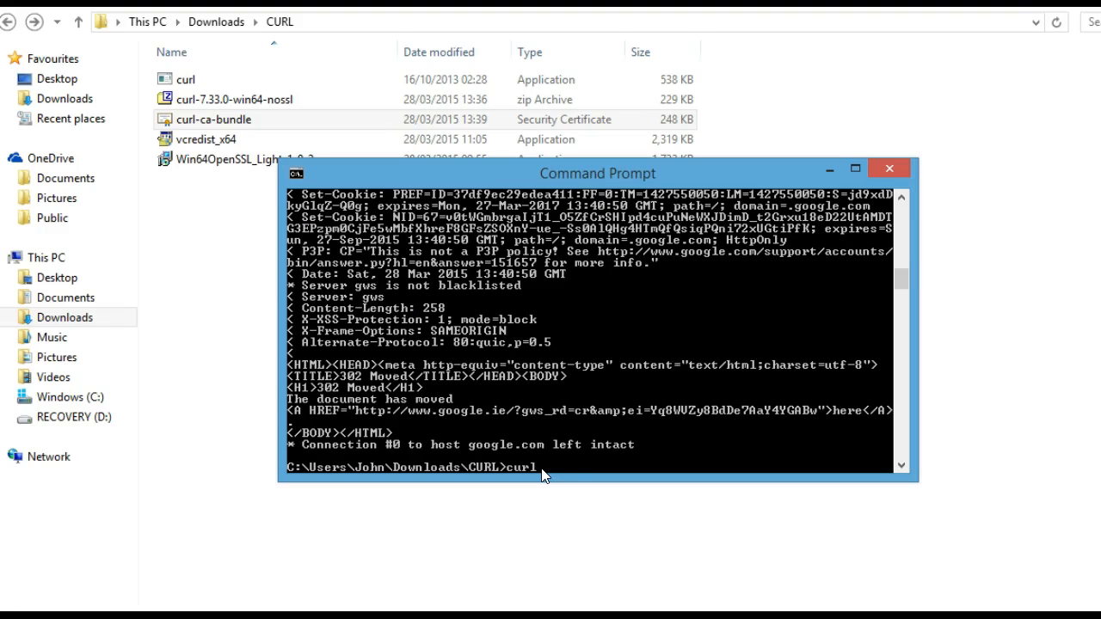
{"action": "type", "text": "cloud.oracle"}
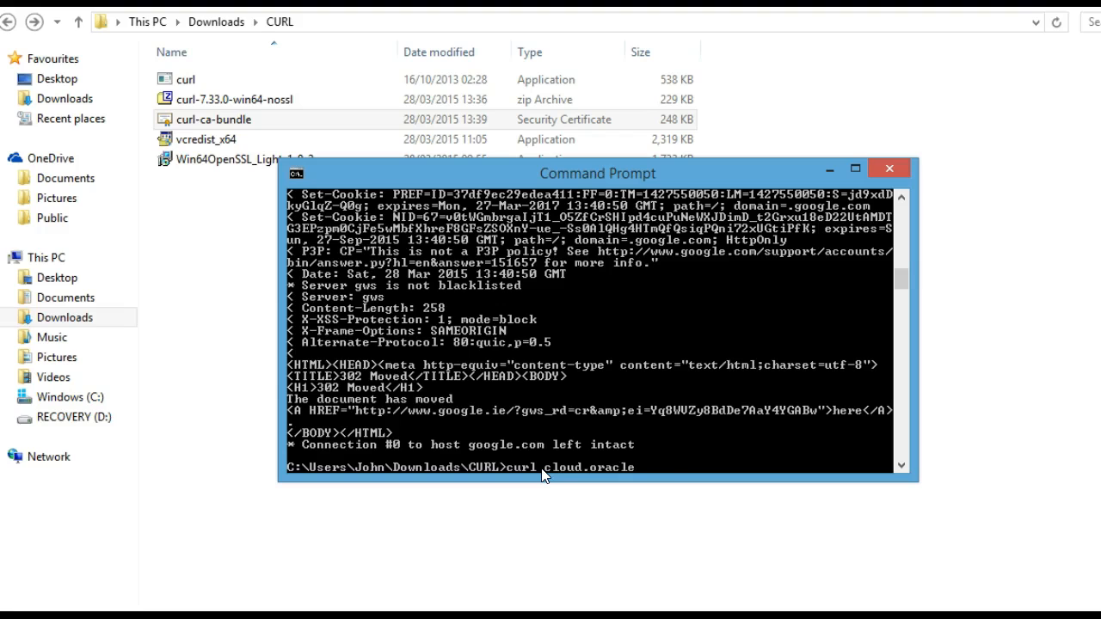
{"action": "key", "text": "Return"}
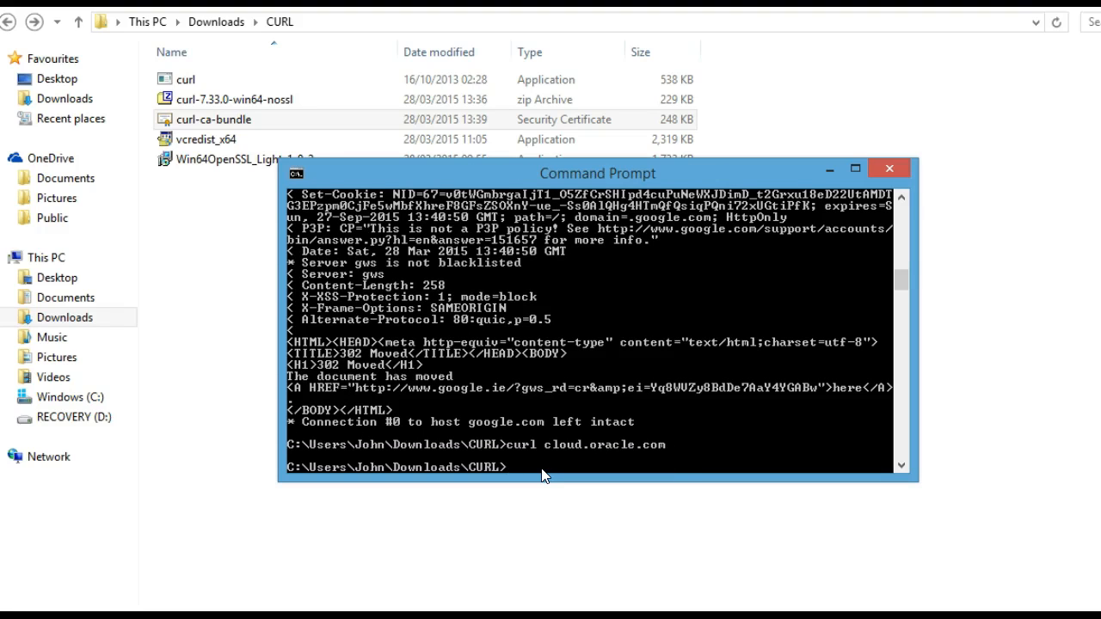
{"action": "type", "text": "curl"}
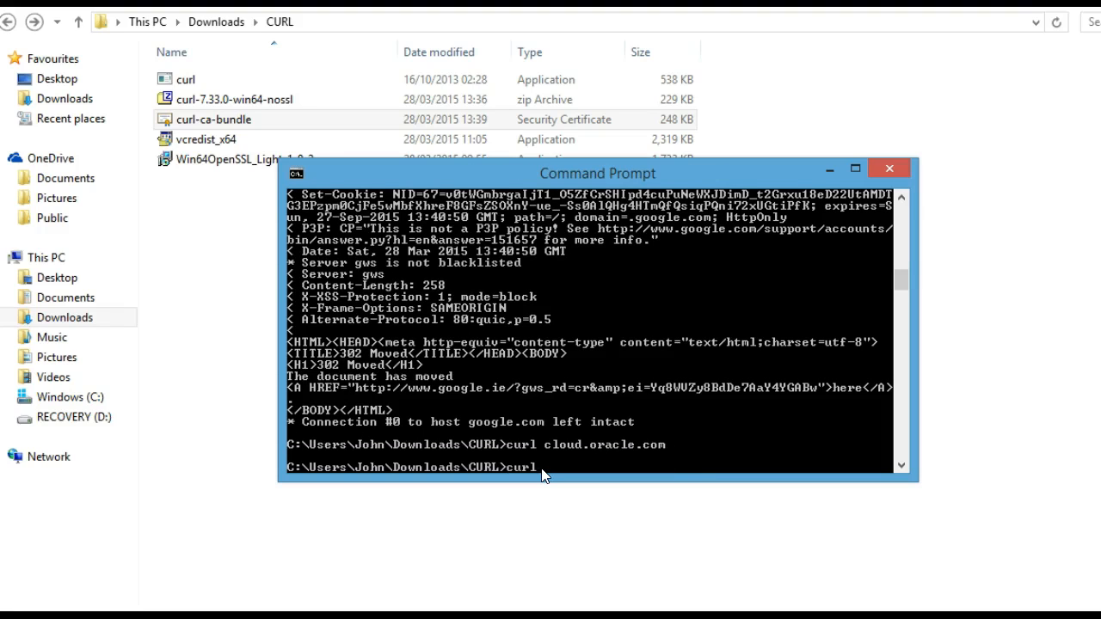
{"action": "type", "text": "-v"}
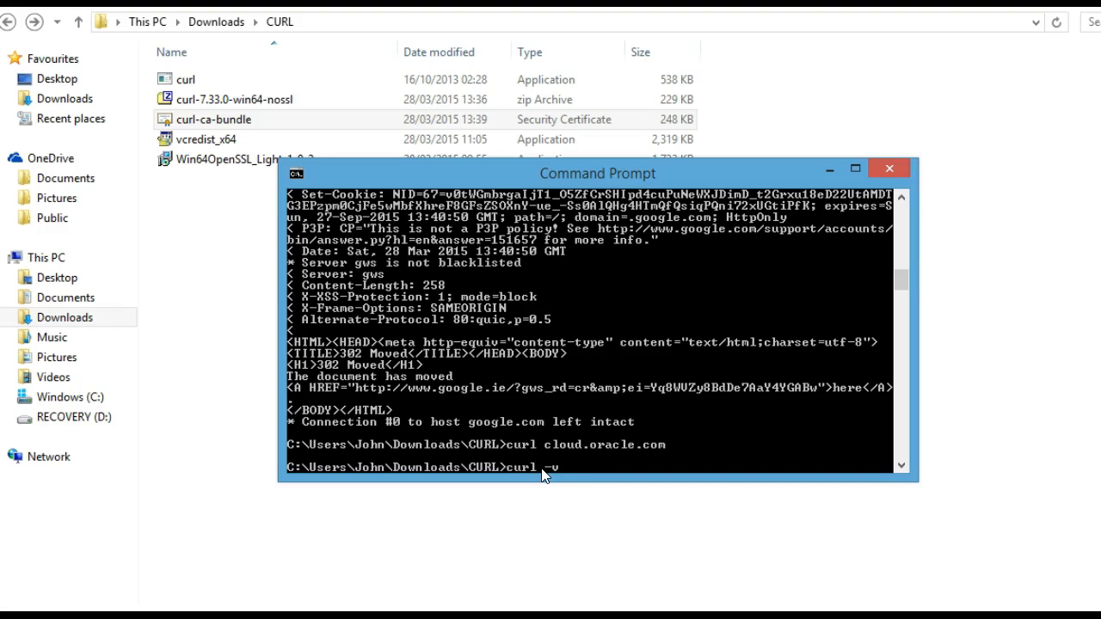
{"action": "type", "text": "www.awsoeas"}
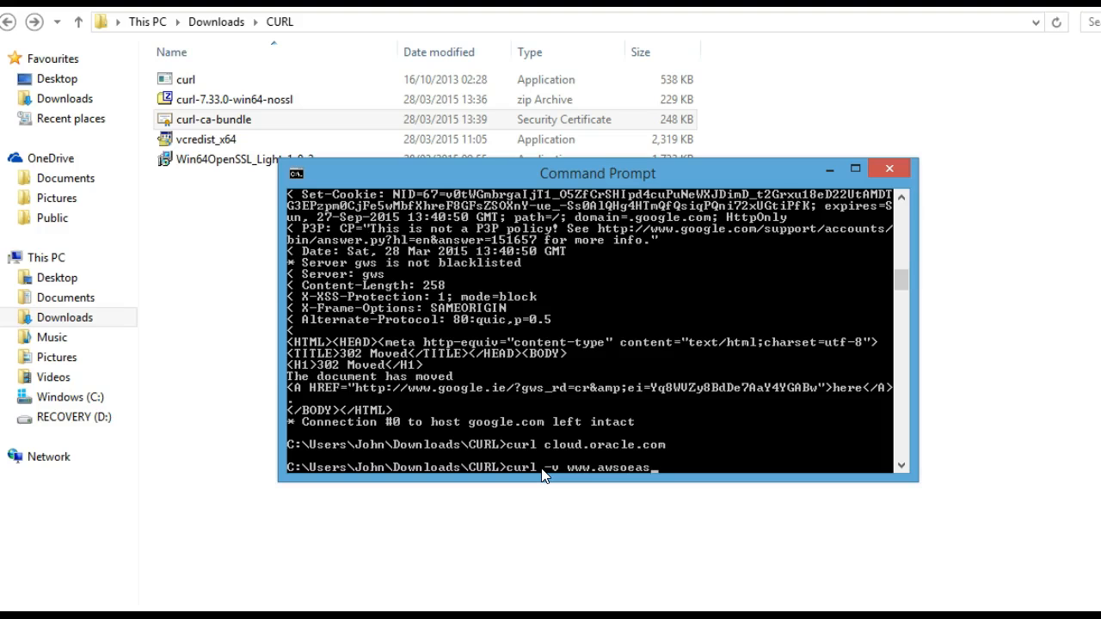
{"action": "type", "text": "y.info"}
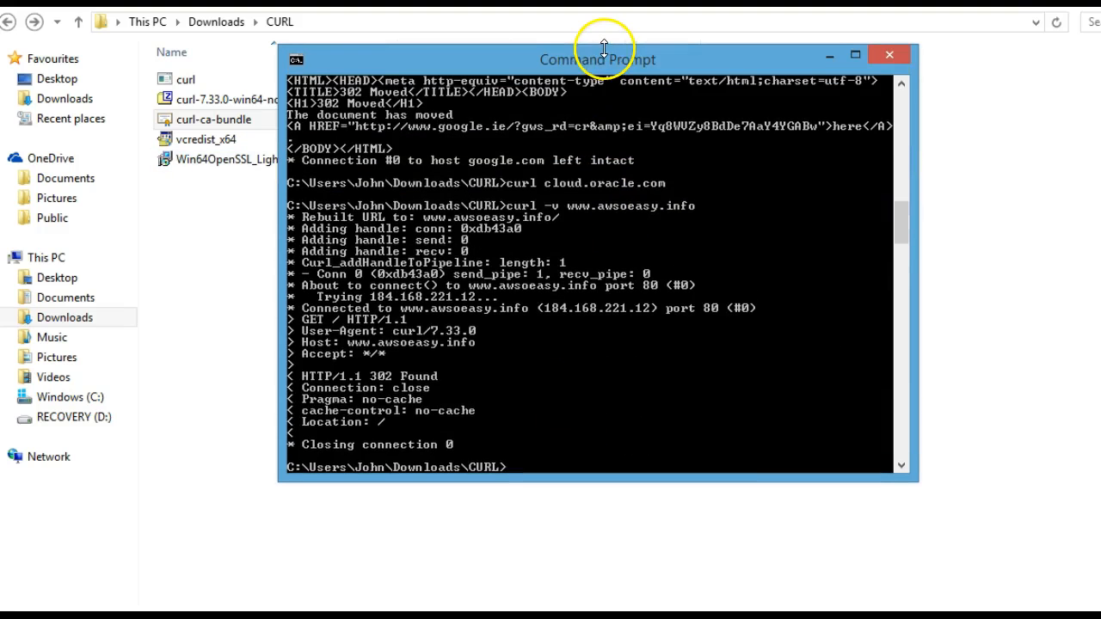
{"action": "mouse_move", "coordinate": [585, 478]}
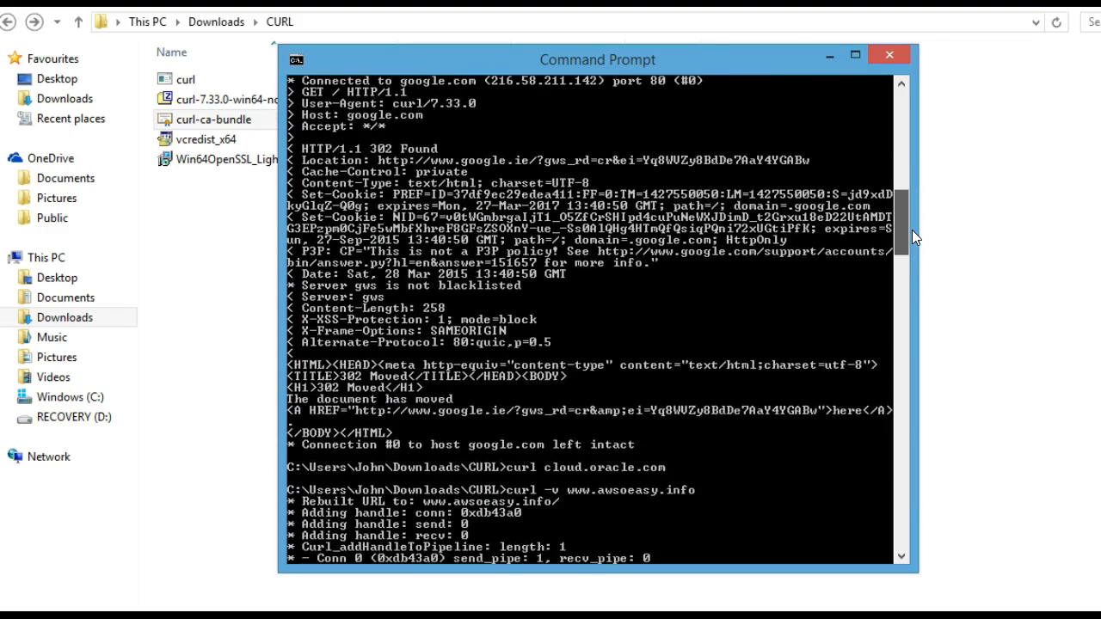
{"action": "scroll", "scroll_direction": "down", "scroll_amount": 3}
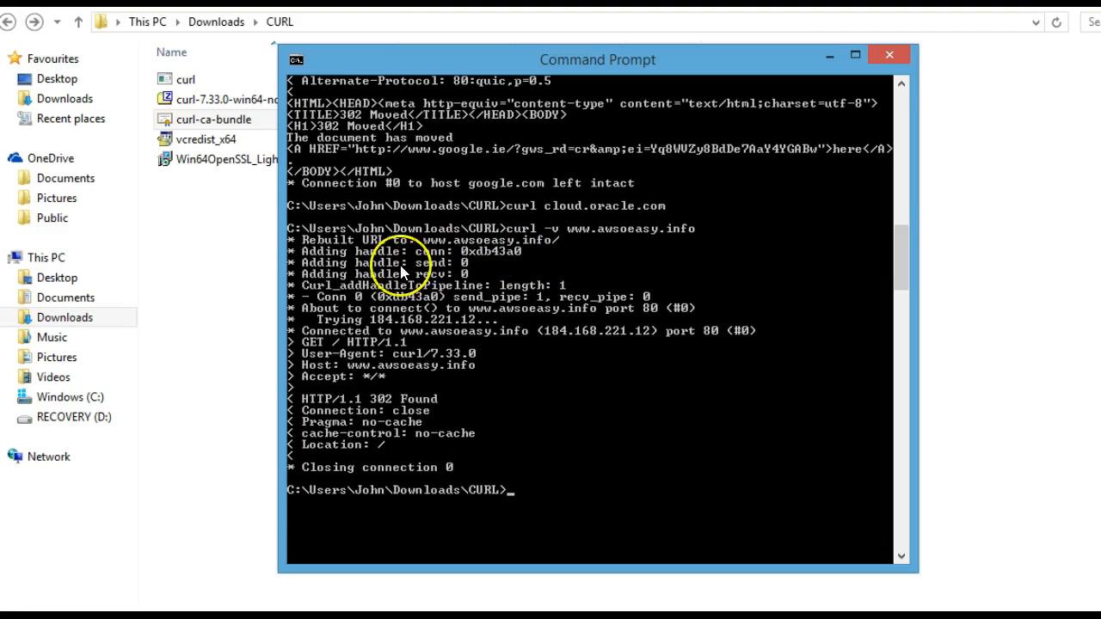
{"action": "mouse_move", "coordinate": [404, 272]}
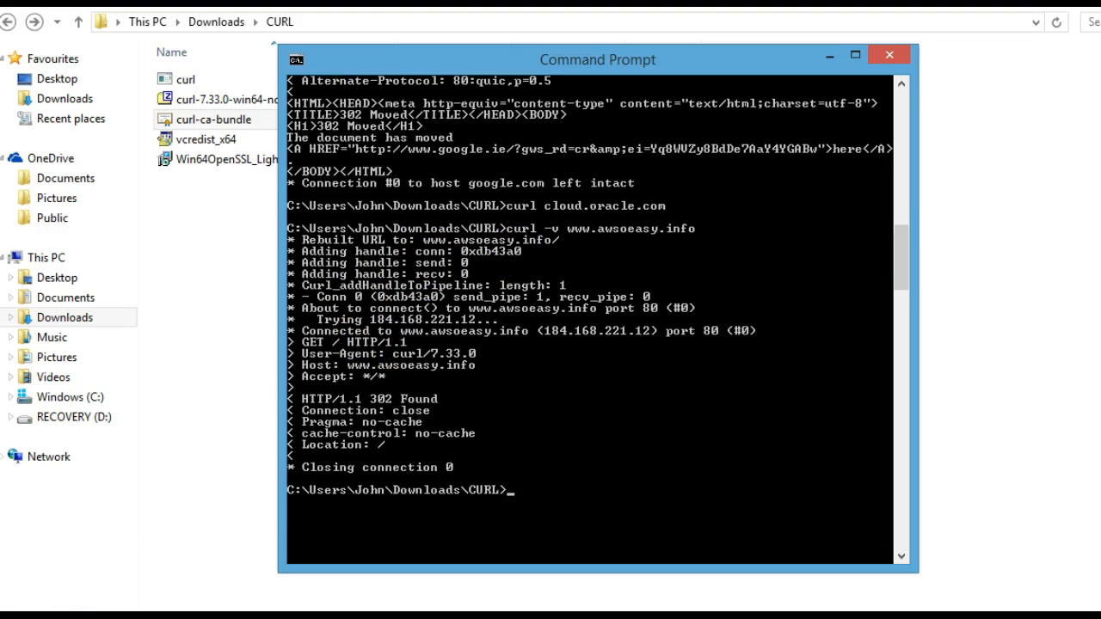
{"action": "mouse_move", "coordinate": [517, 496]}
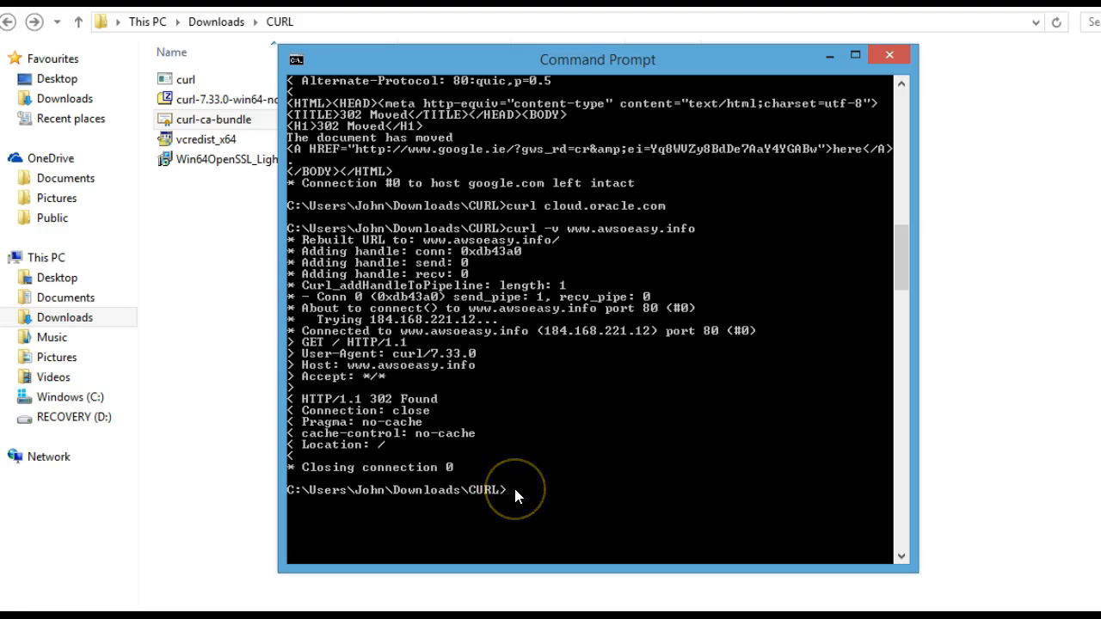
Run 'curl -v awsoeasy.info', returning 301 Moved Permanently to an Amazon location.
{"action": "type", "text": "curl -v aw"}
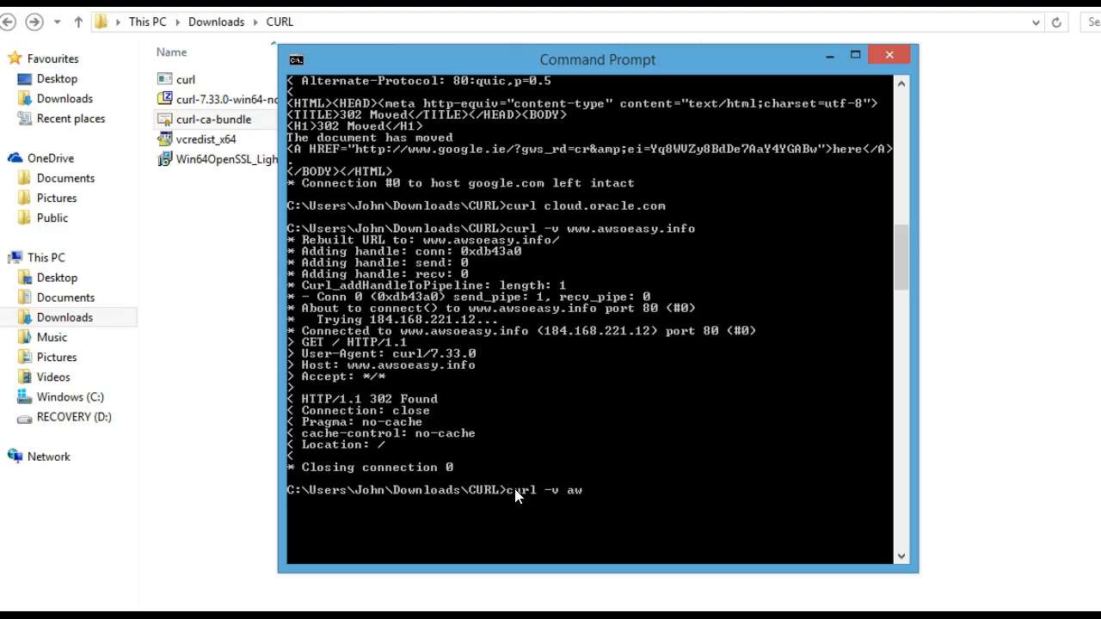
{"action": "type", "text": "soeasy"}
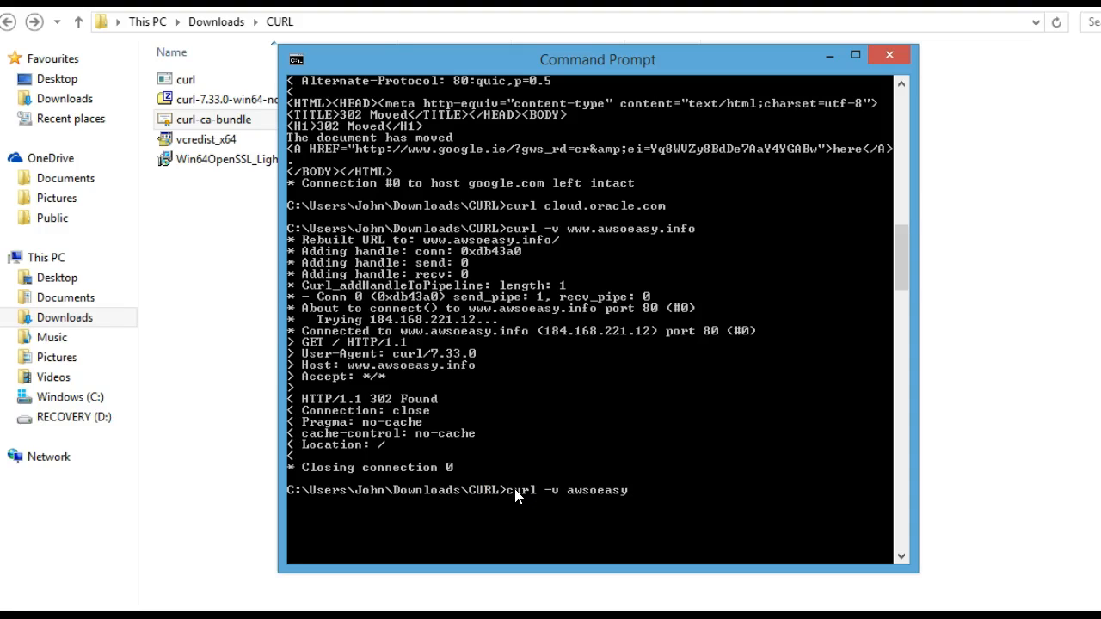
{"action": "key", "text": "Return"}
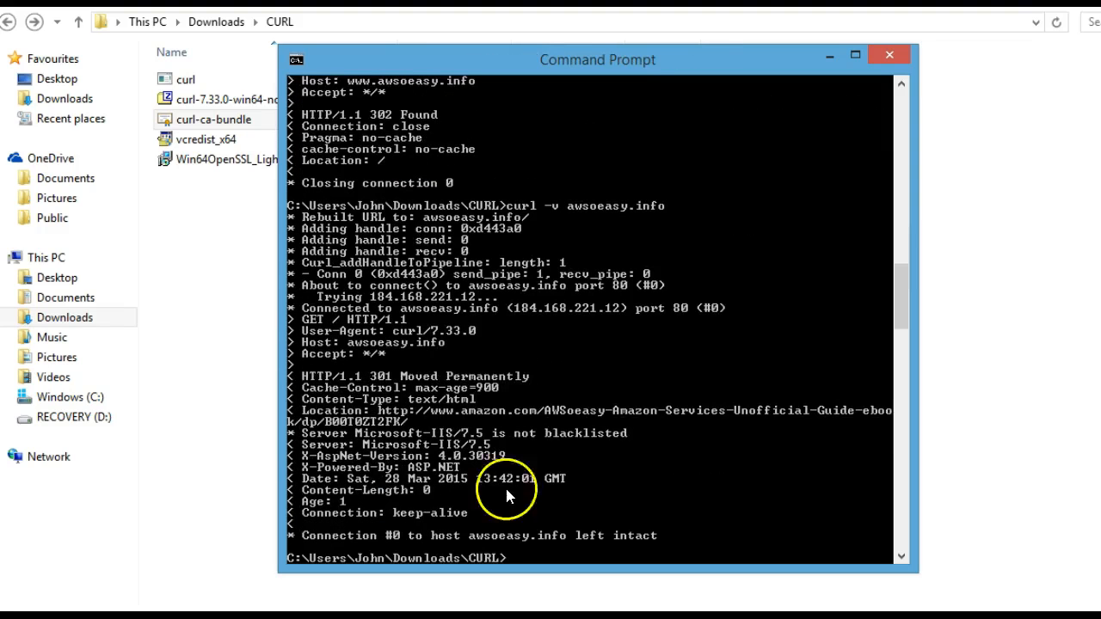
{"action": "mouse_move", "coordinate": [502, 261]}
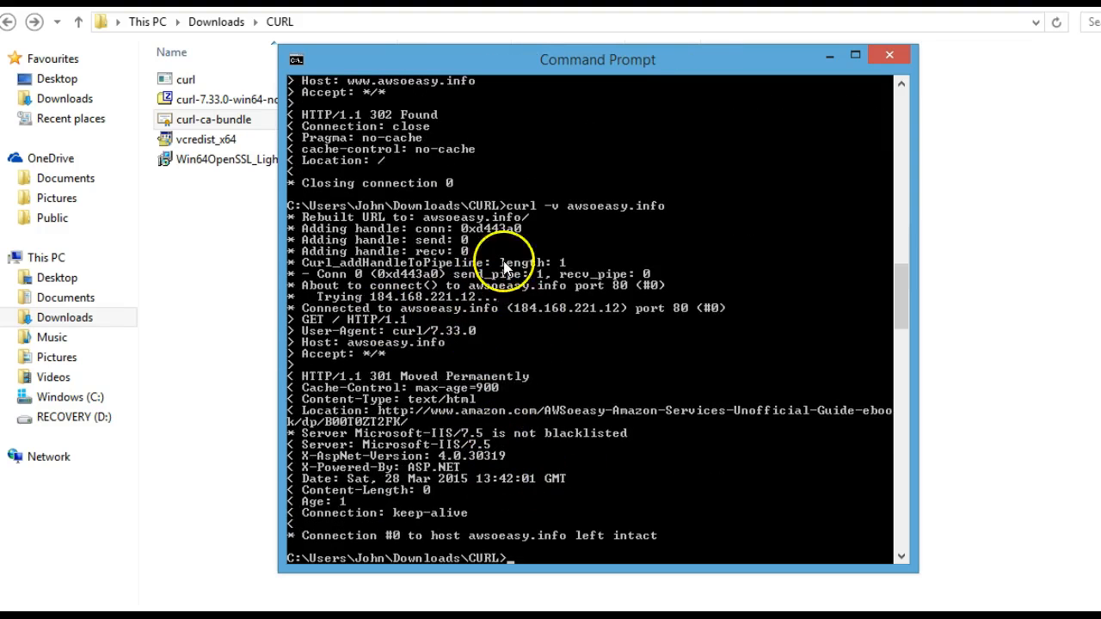
{"action": "mouse_move", "coordinate": [473, 399]}
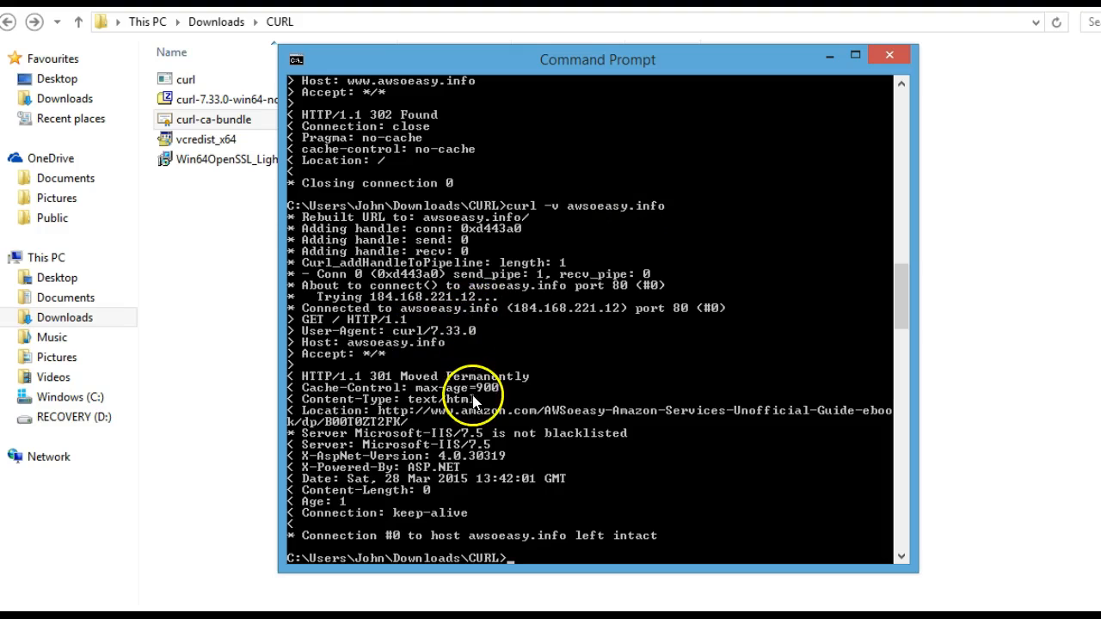
{"action": "mouse_move", "coordinate": [377, 389]}
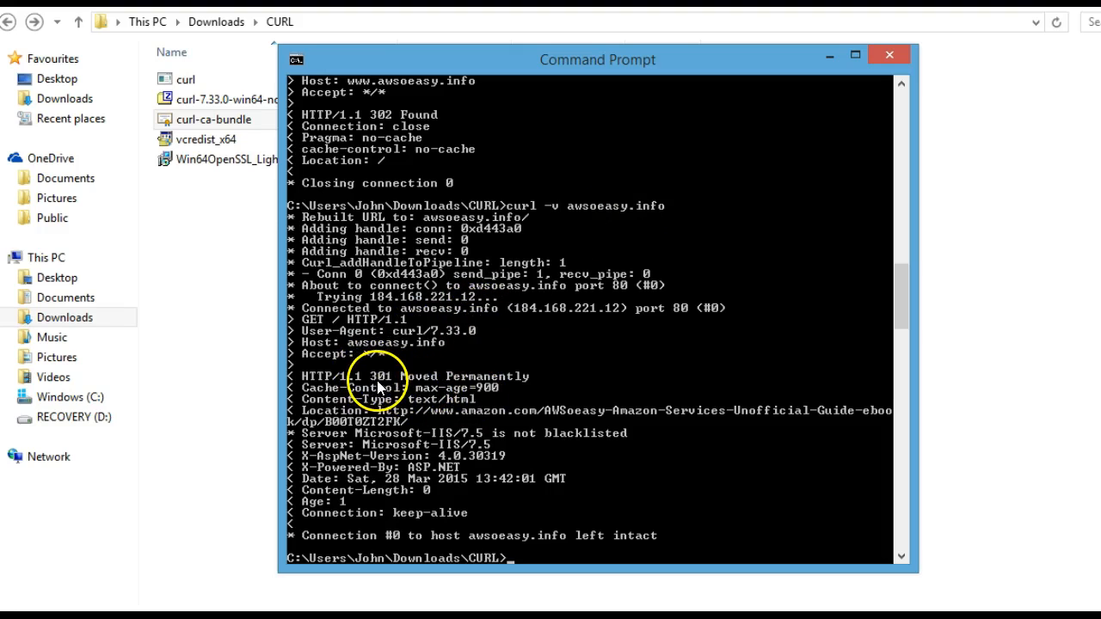
{"action": "mouse_move", "coordinate": [446, 410]}
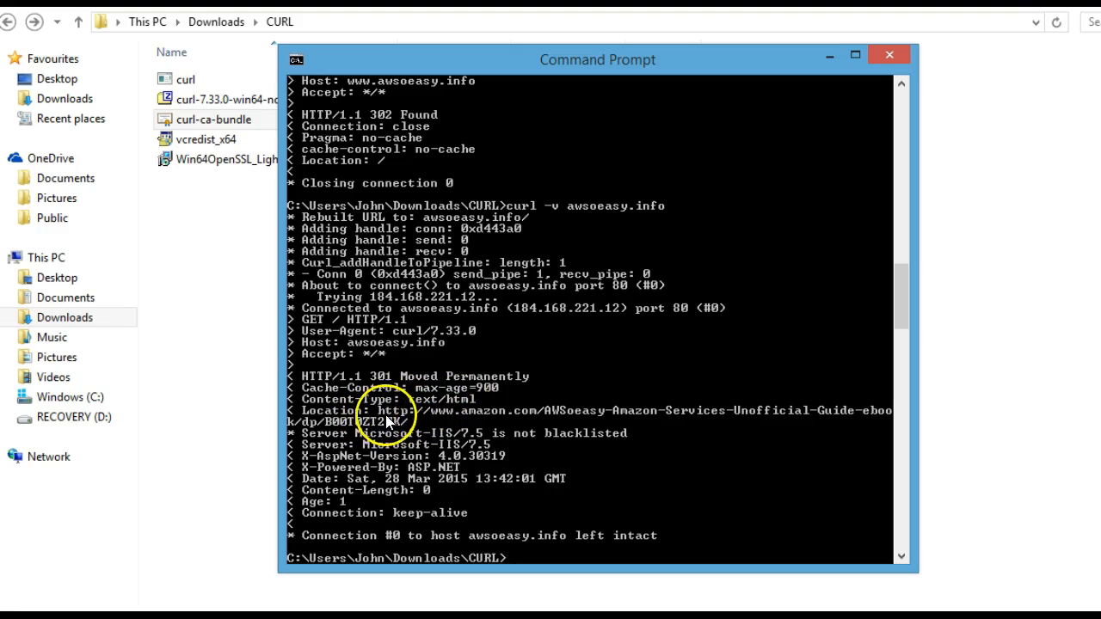
{"action": "mouse_move", "coordinate": [417, 430]}
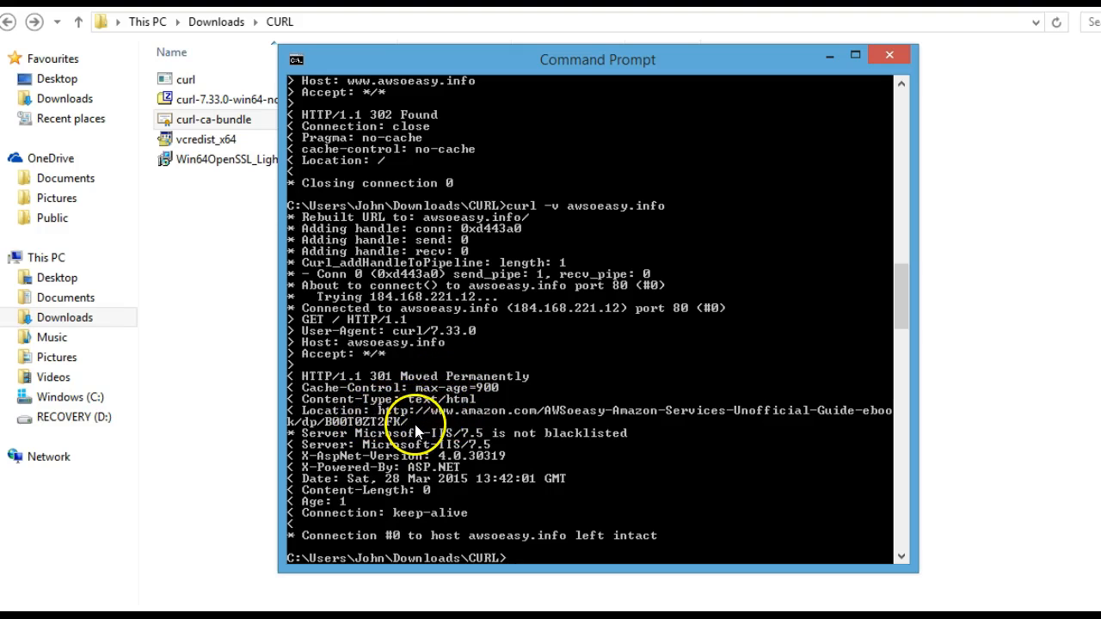
{"action": "mouse_move", "coordinate": [480, 375]}
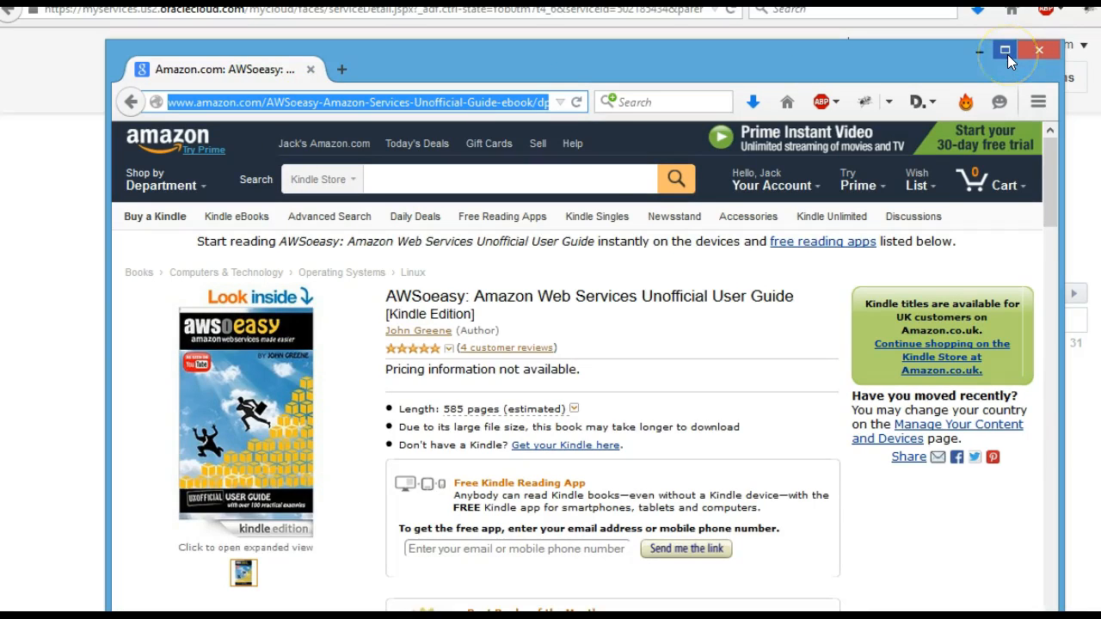
Maximize the Firefox window showing the Amazon AWSoeasy Kindle book page.
{"action": "left_click", "coordinate": [1003, 50]}
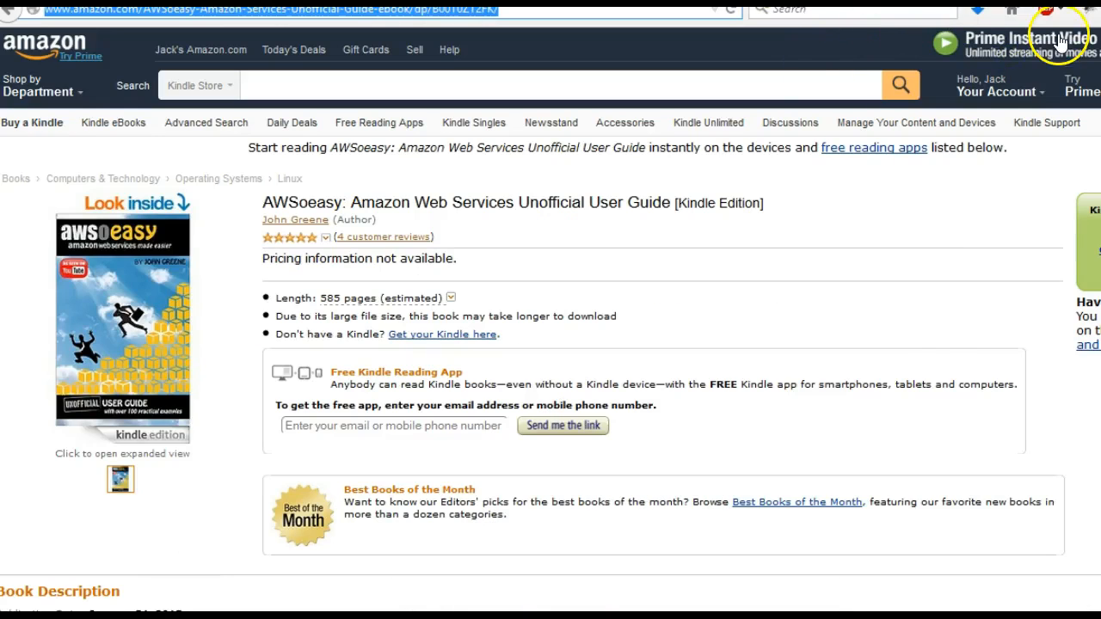
{"action": "mouse_move", "coordinate": [592, 251]}
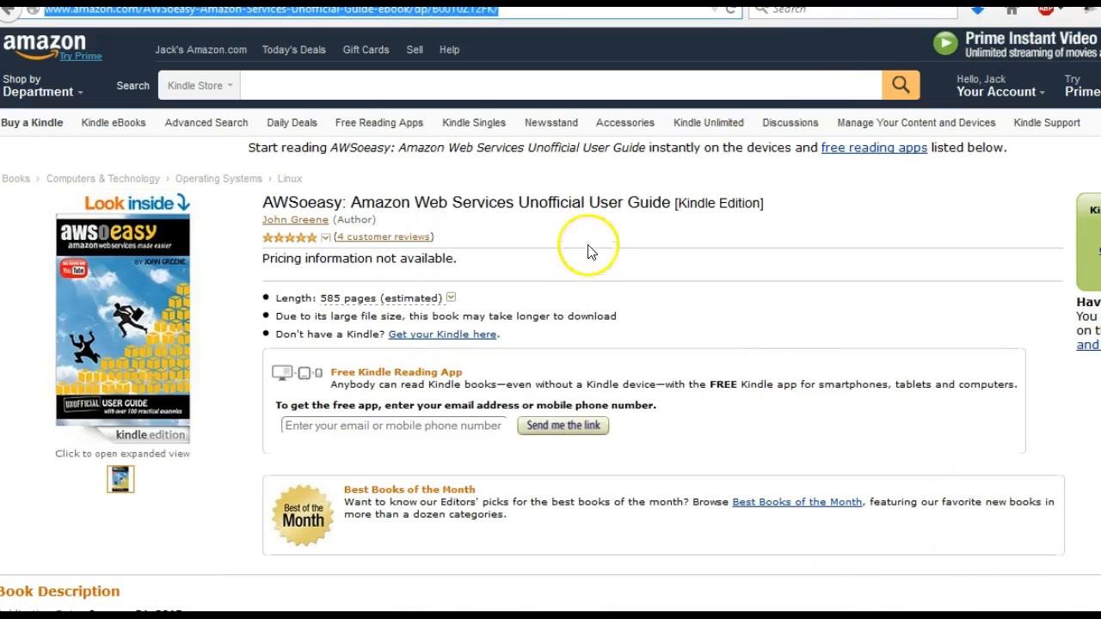
{"action": "mouse_move", "coordinate": [592, 248]}
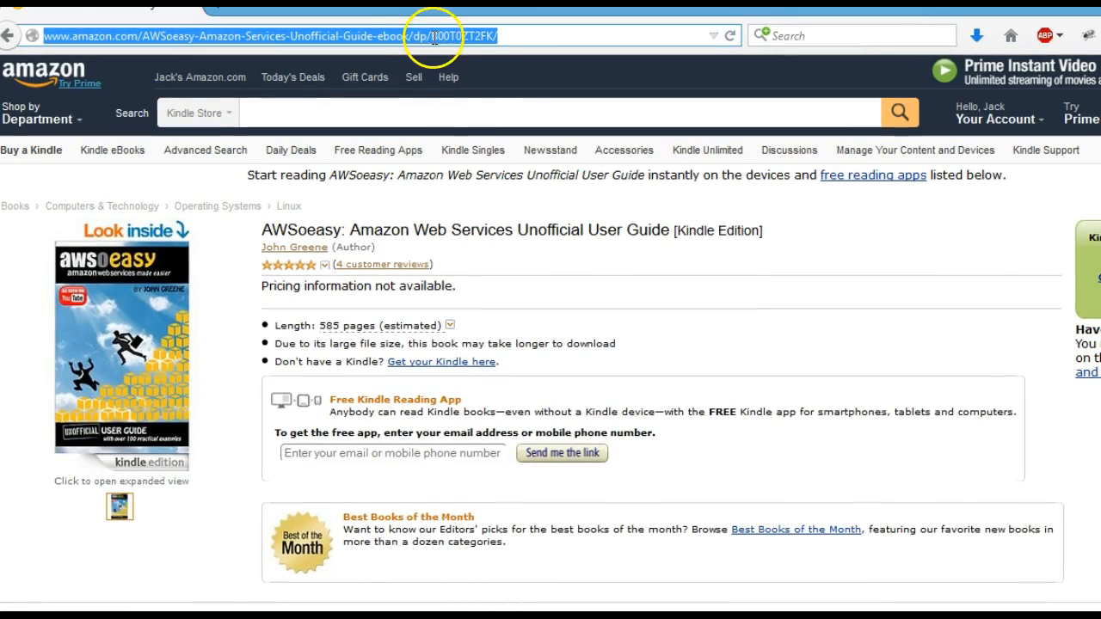
{"action": "mouse_move", "coordinate": [180, 584]}
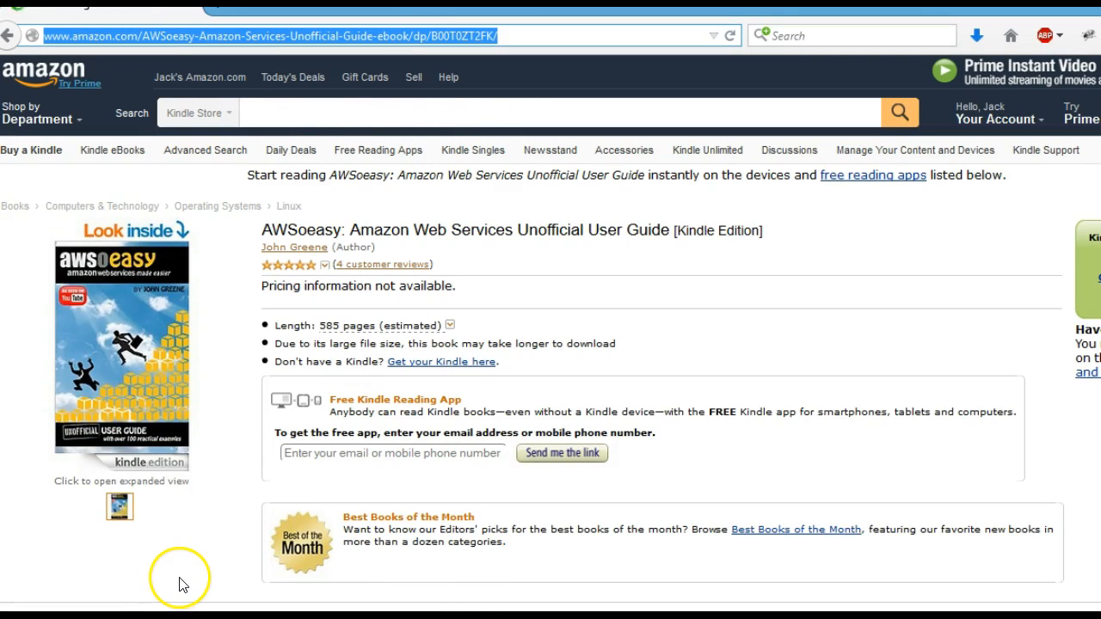
{"action": "mouse_move", "coordinate": [99, 568]}
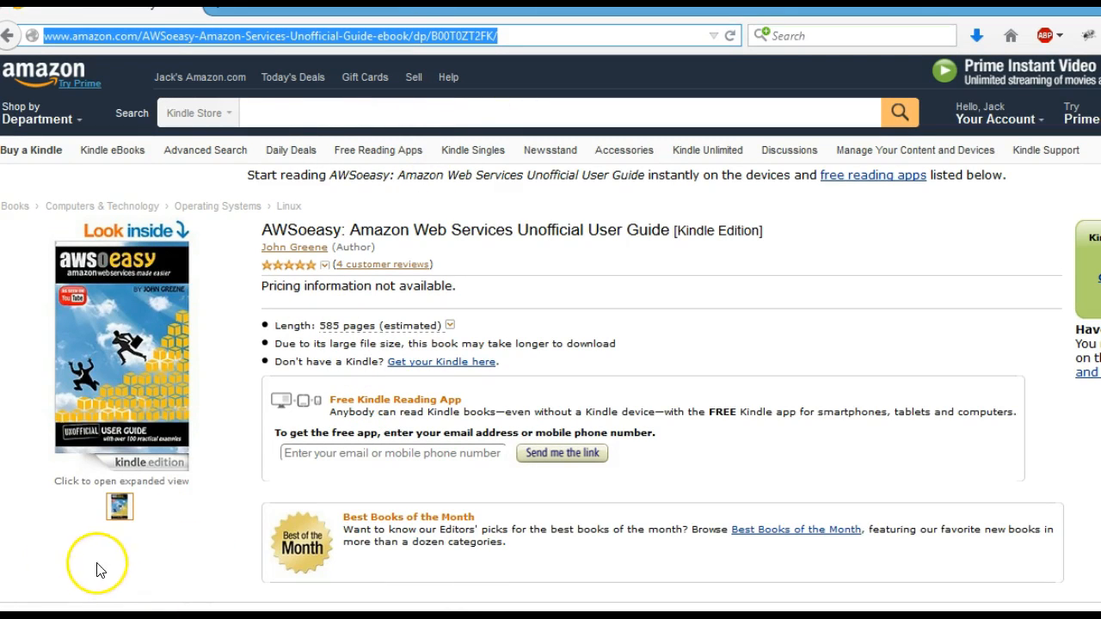